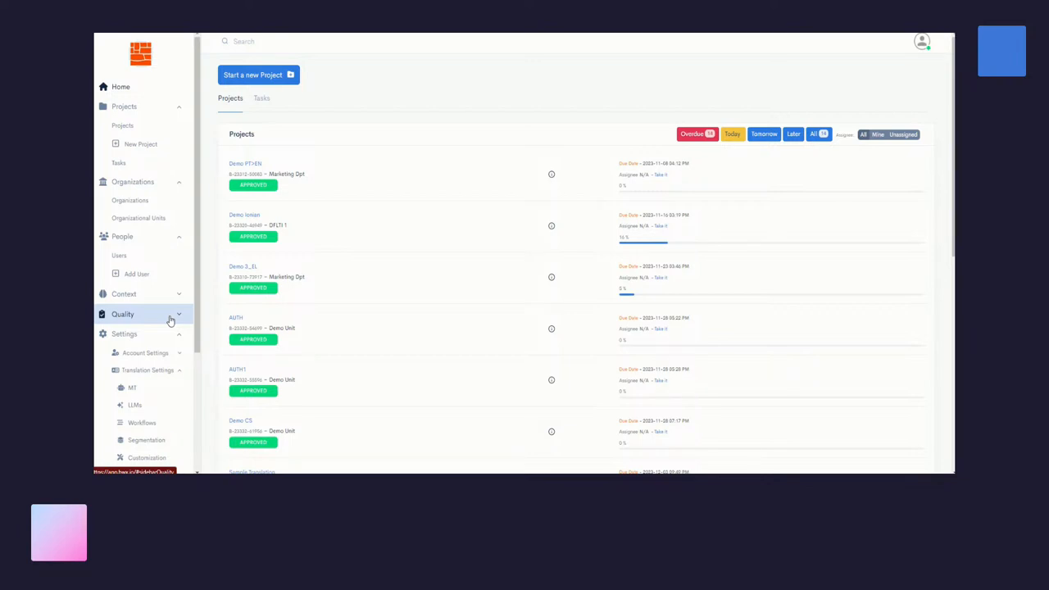
# Step: Go to the LLMs translation settings page listing the enabled Augmented Translation Actions
pyautogui.scroll(-3)
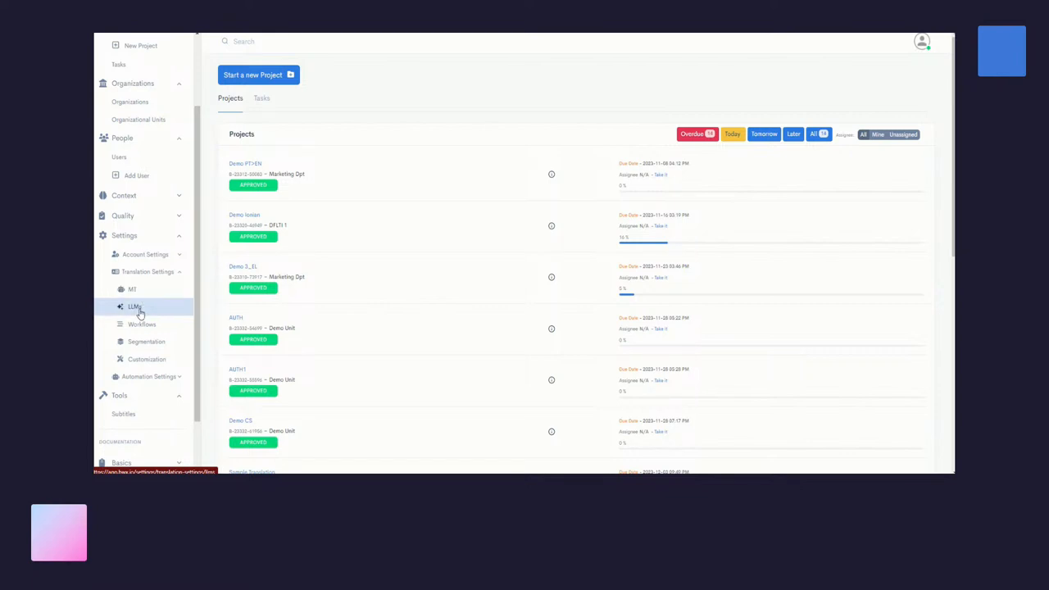
pyautogui.click(134, 307)
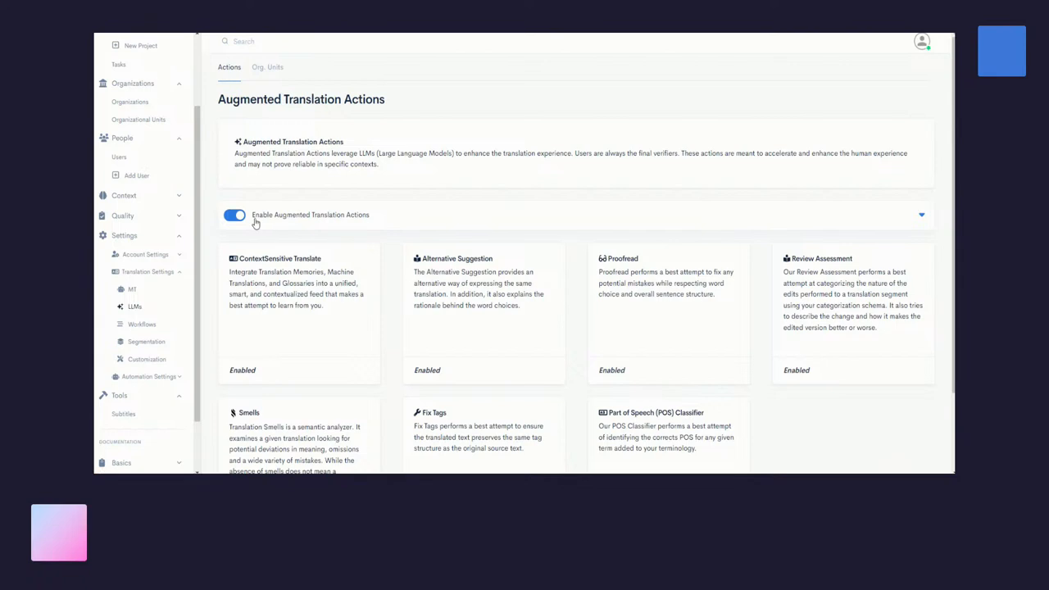
pyautogui.moveTo(368, 225)
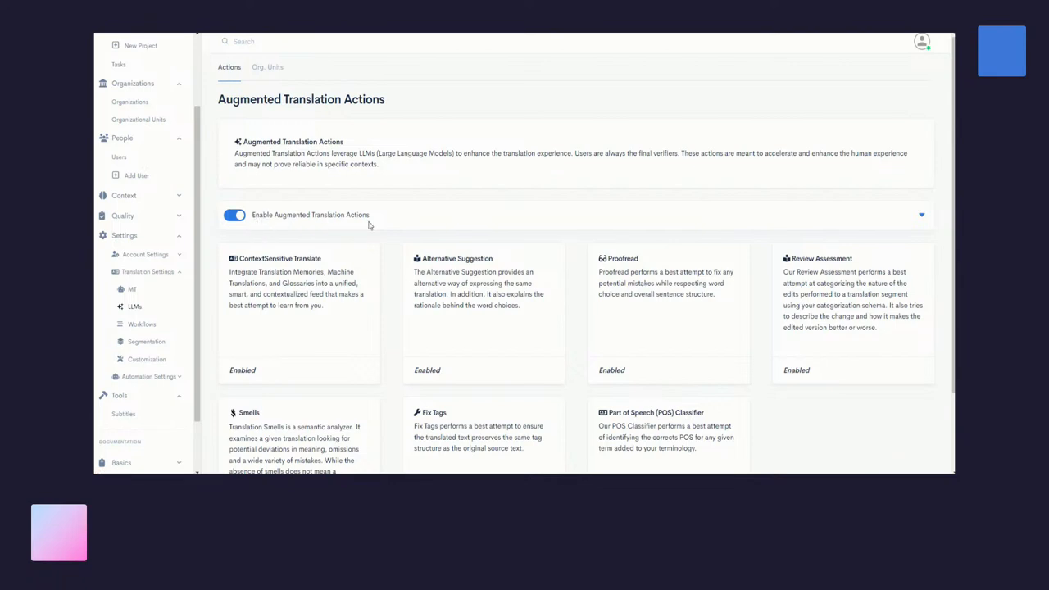
pyautogui.moveTo(467, 257)
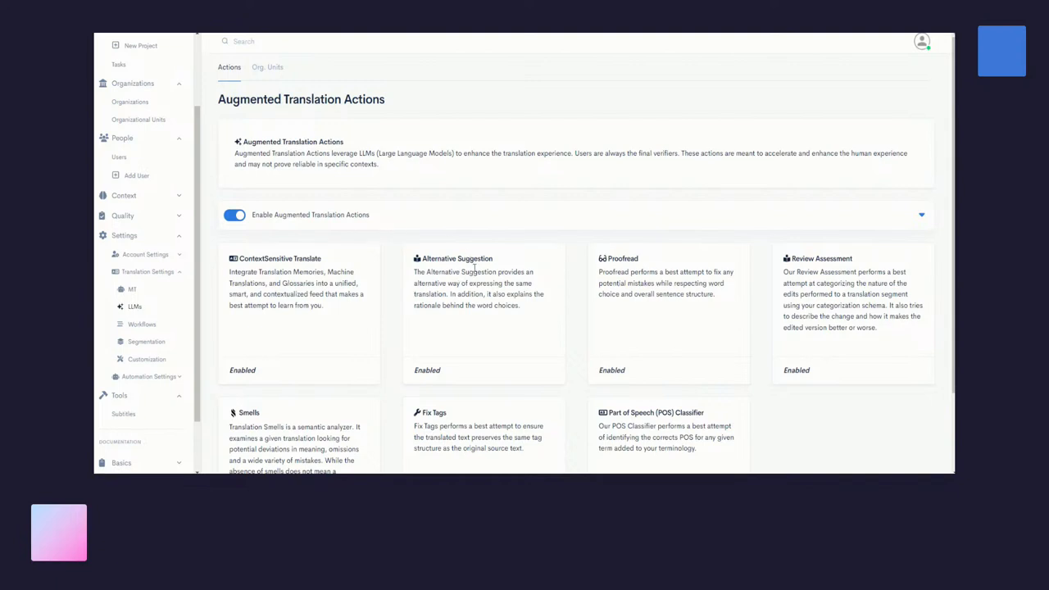
pyautogui.moveTo(757, 276)
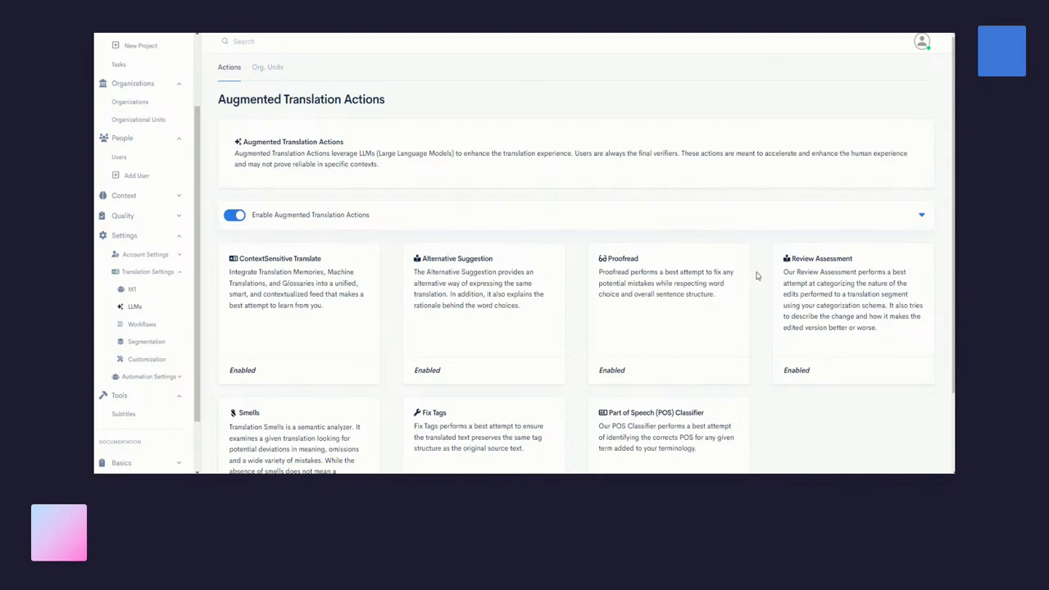
pyautogui.moveTo(308, 423)
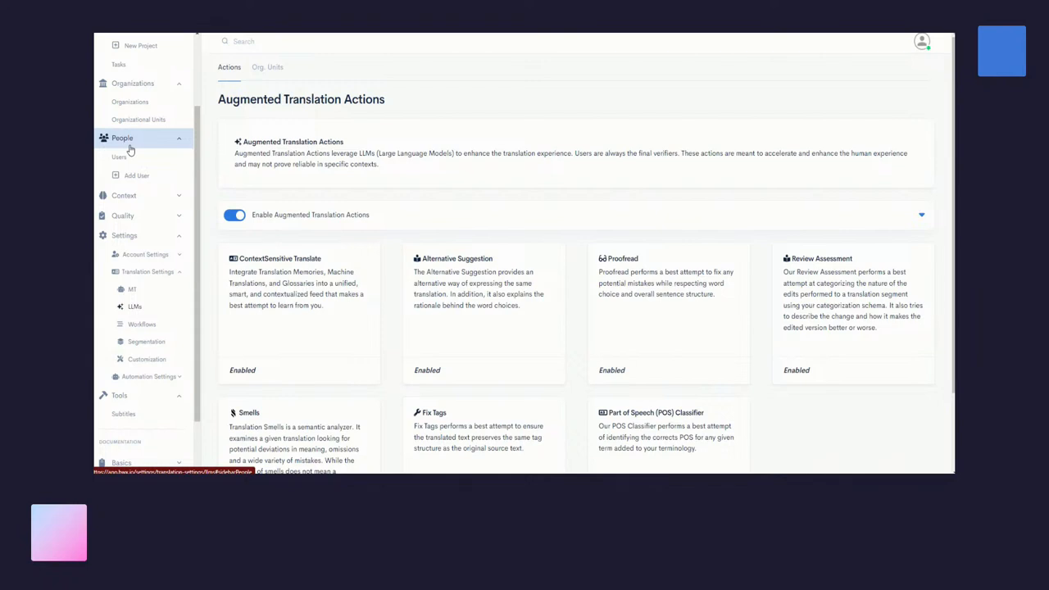
# Step: Glance at the Add User form, then show the users list with three account admins
pyautogui.click(137, 175)
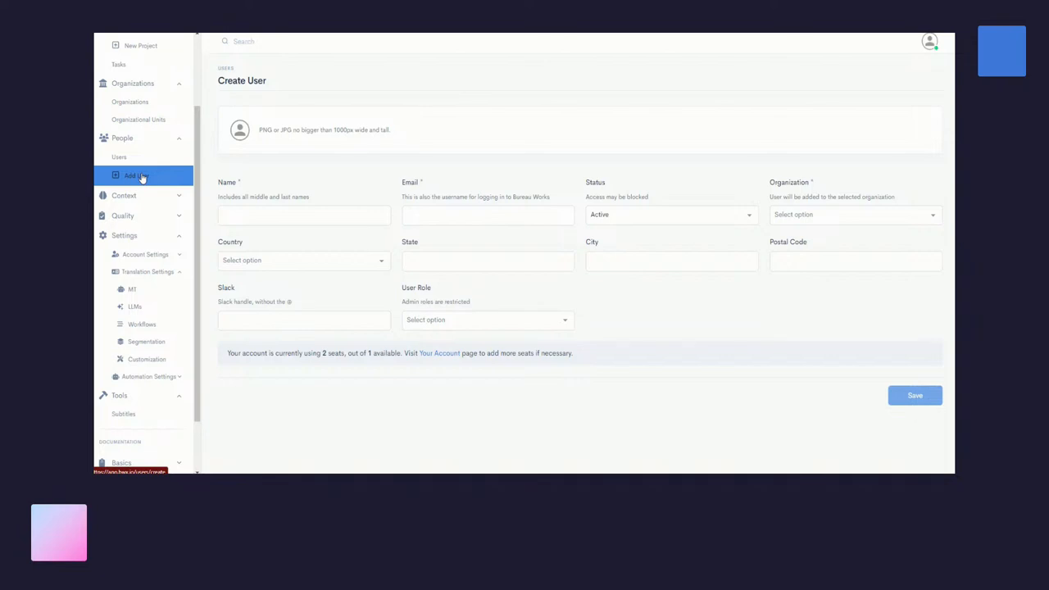
pyautogui.moveTo(119, 156)
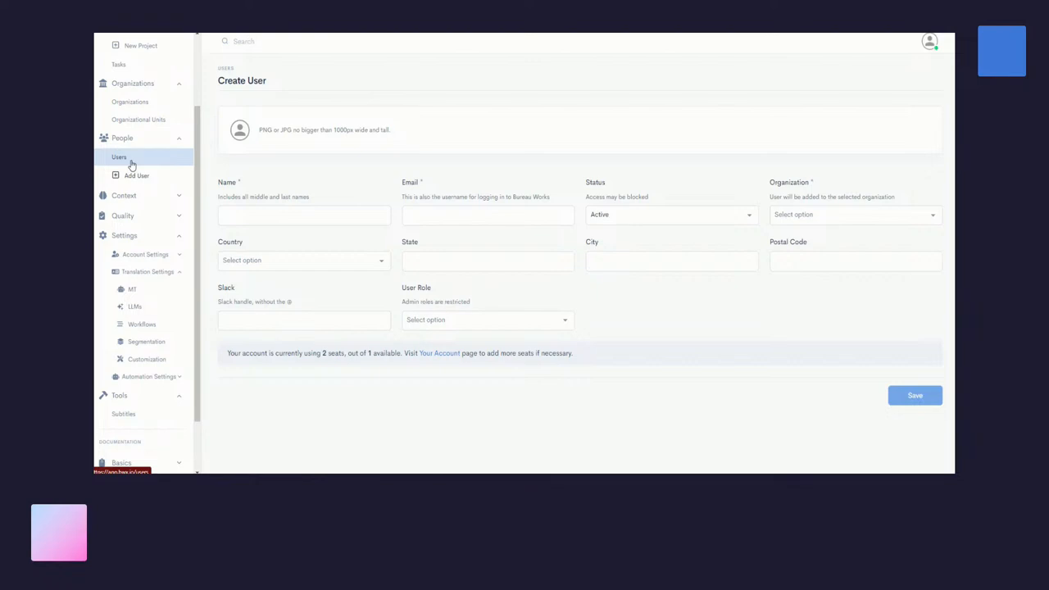
pyautogui.click(119, 156)
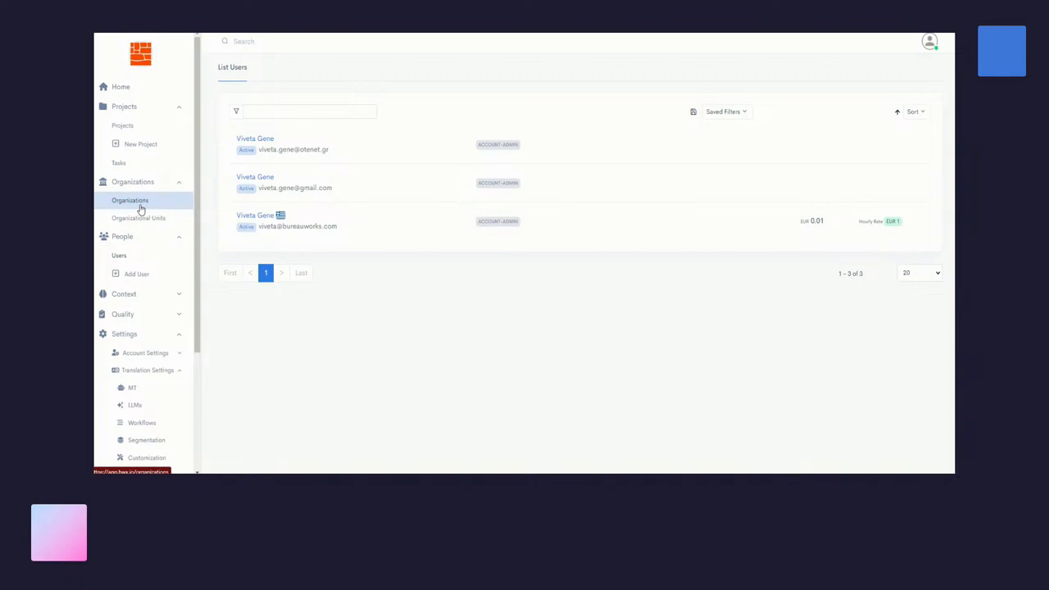
# Step: Open the Organizations list showing five organizations with user and unit counts
pyautogui.click(130, 200)
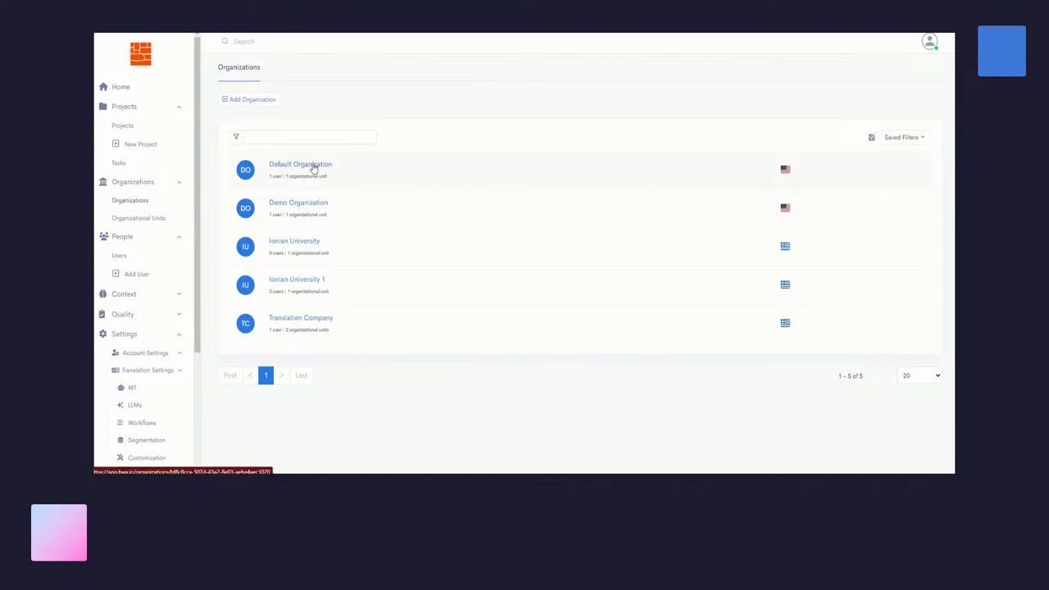
pyautogui.moveTo(303, 208)
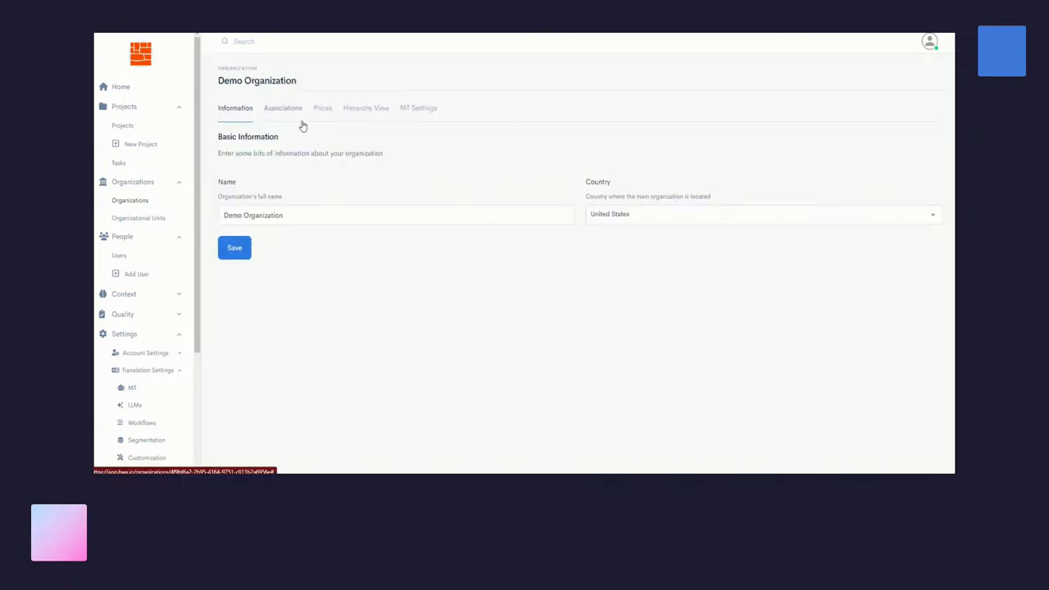
pyautogui.moveTo(360, 121)
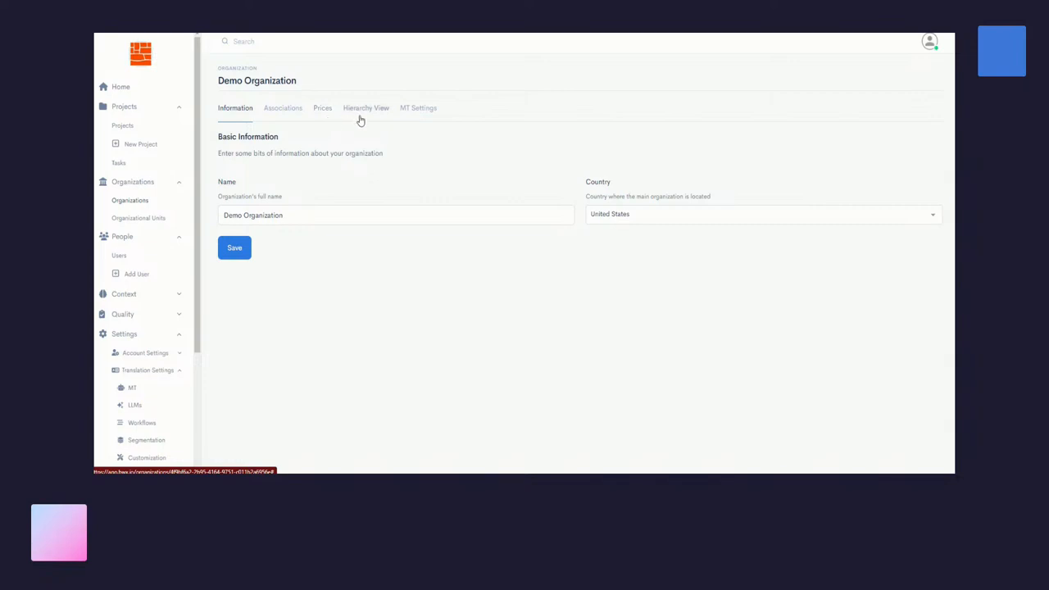
pyautogui.moveTo(423, 117)
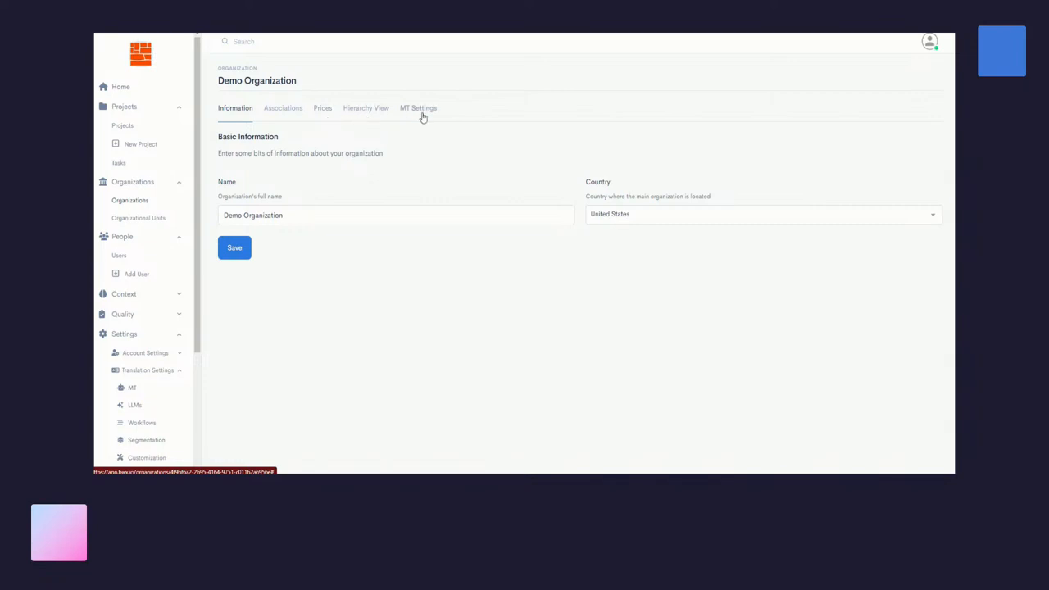
# Step: Switch Demo Organization's page to the Hierarchy View tab linking it to Demo Unit
pyautogui.click(366, 107)
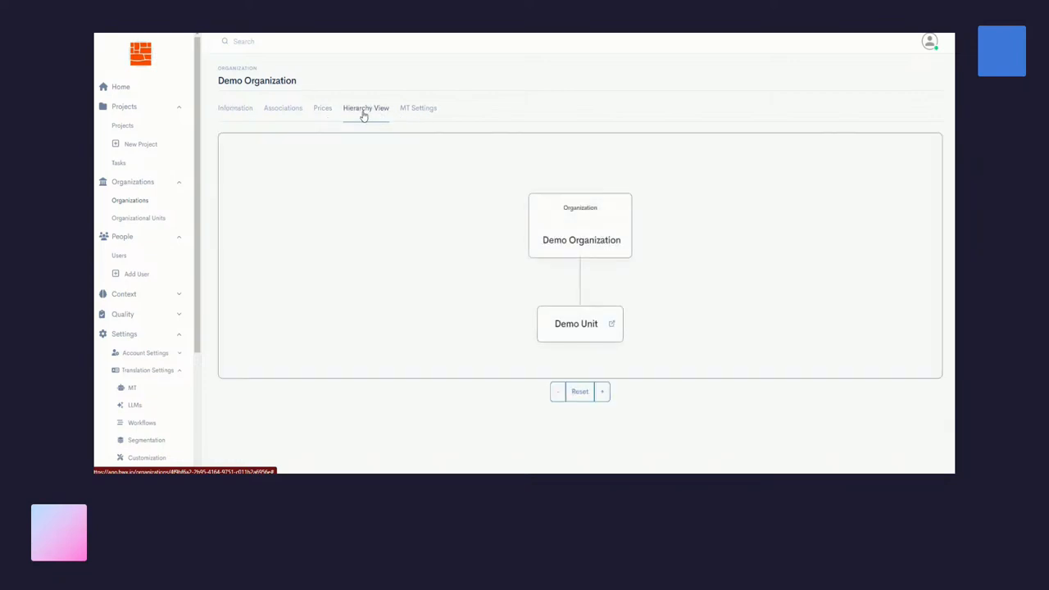
pyautogui.moveTo(524, 226)
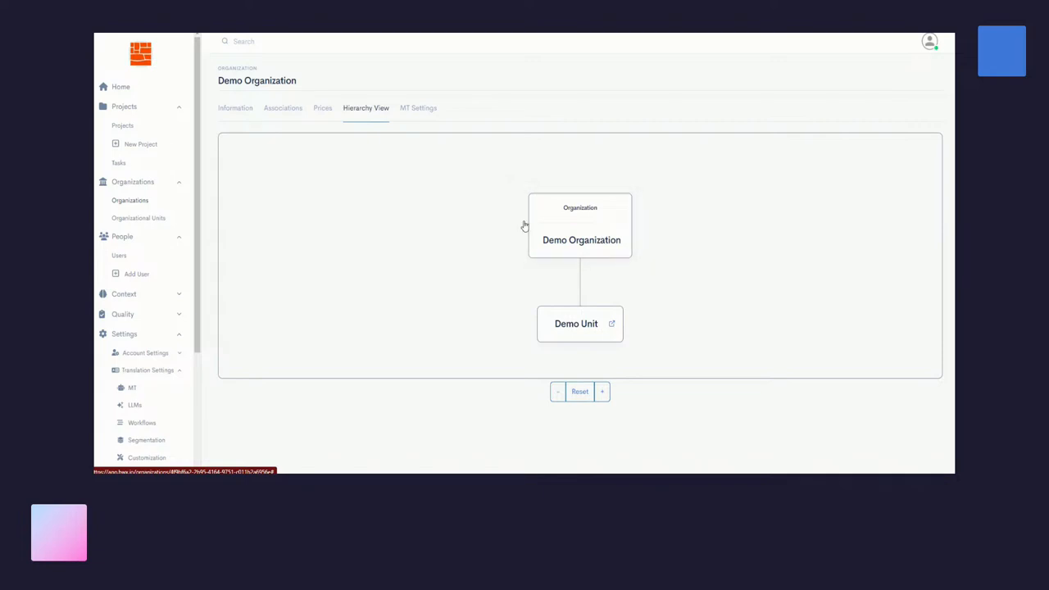
pyautogui.moveTo(527, 238)
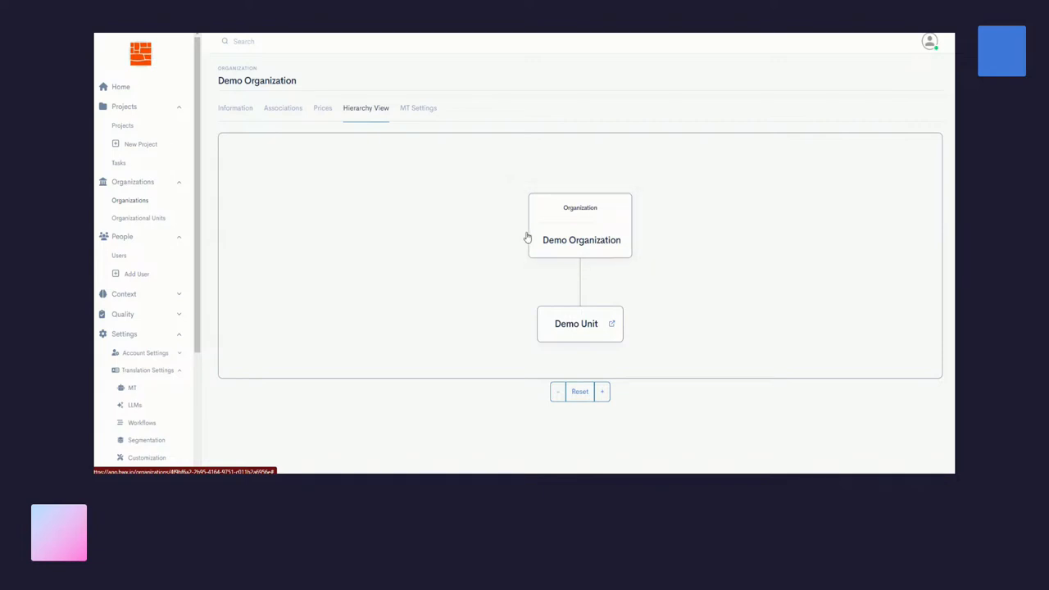
pyautogui.moveTo(549, 339)
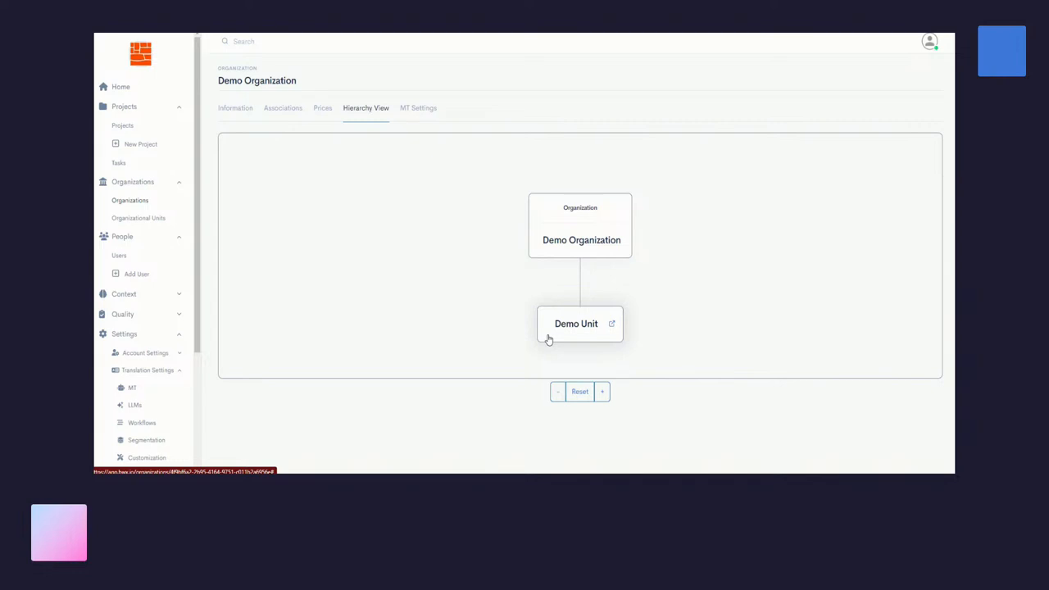
pyautogui.moveTo(254, 186)
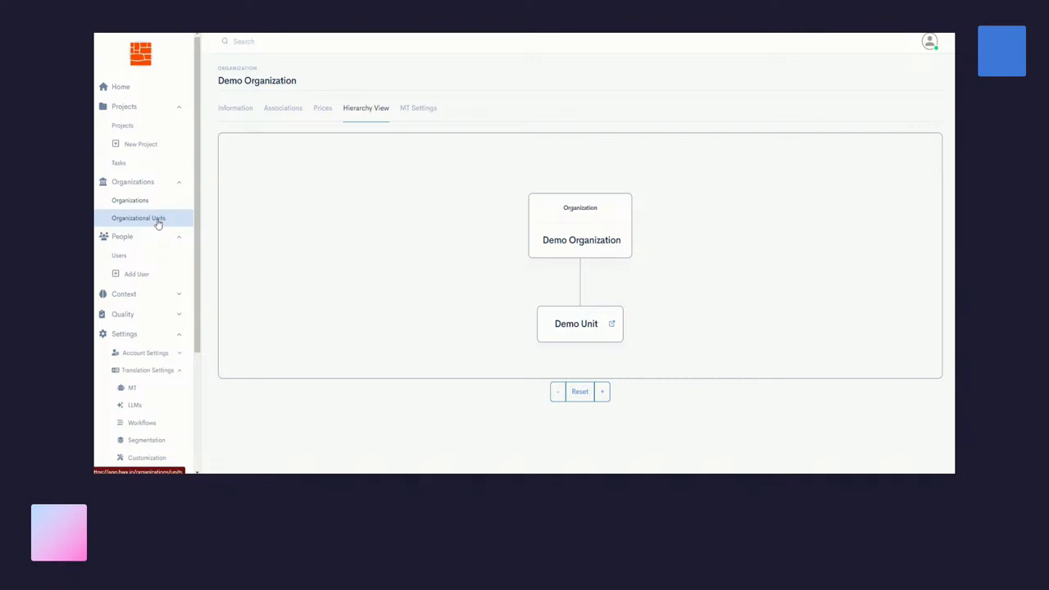
# Step: Open the Organizational Units list to reach Demo Unit's general settings
pyautogui.click(138, 218)
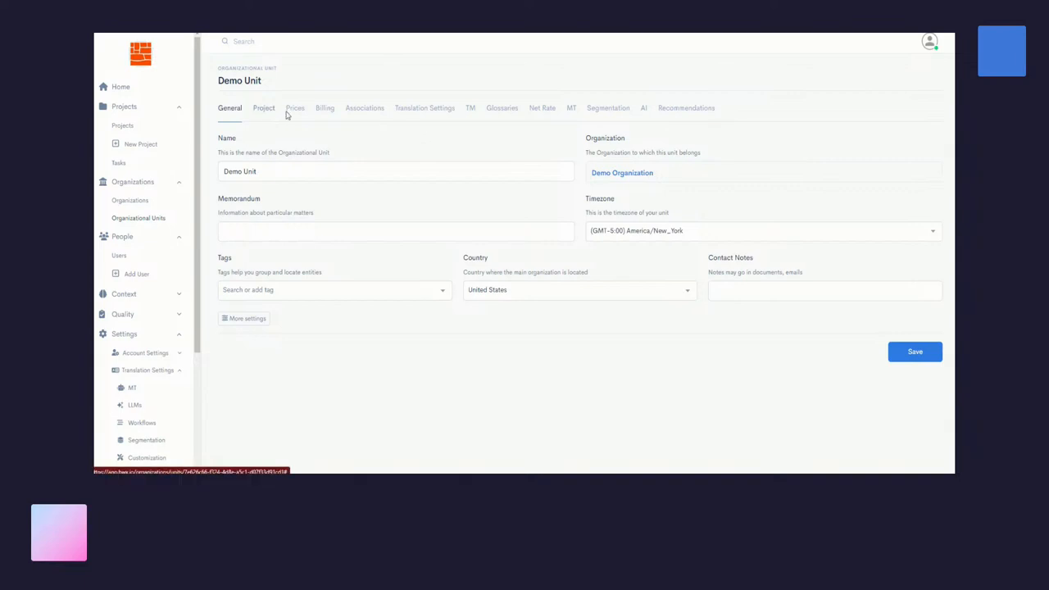
pyautogui.moveTo(425, 107)
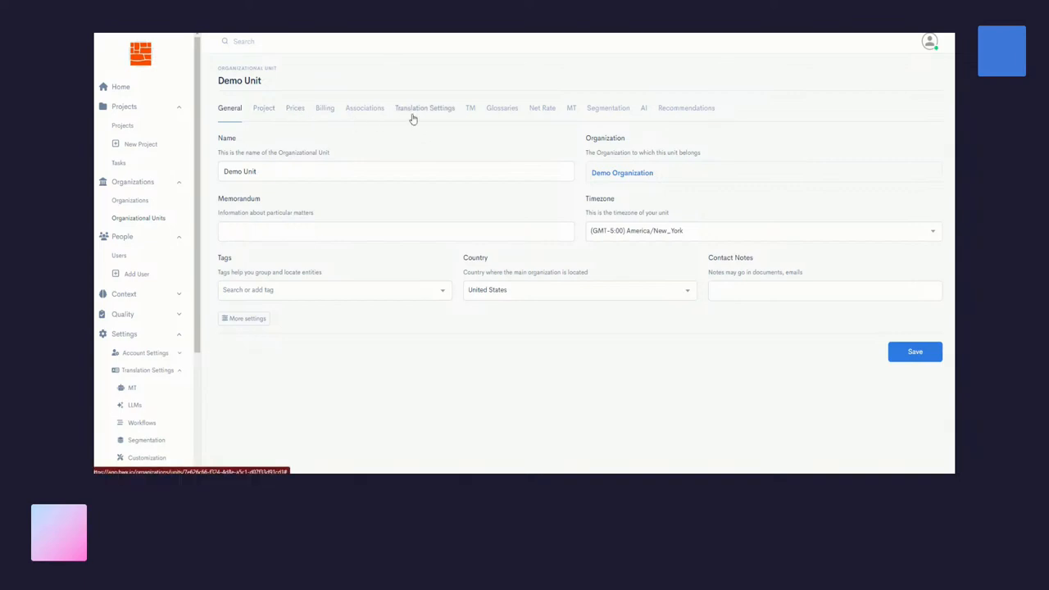
pyautogui.moveTo(474, 121)
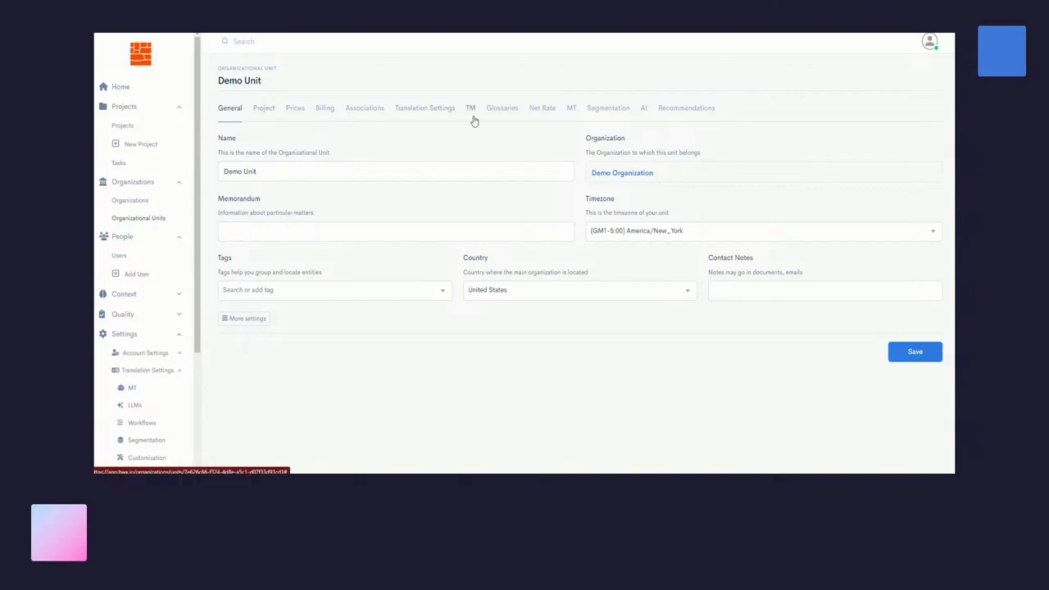
pyautogui.moveTo(502, 111)
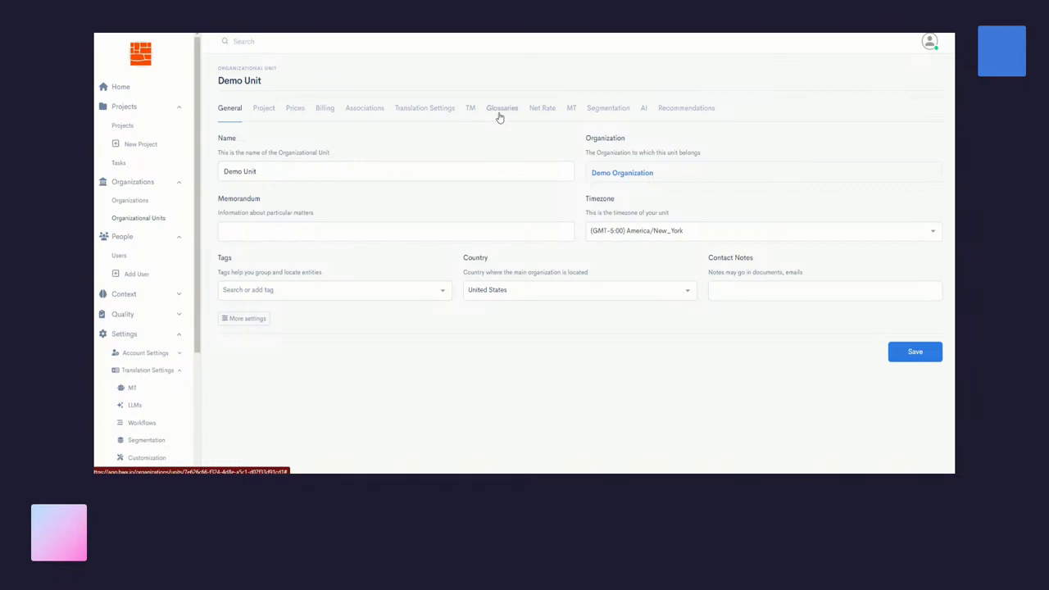
pyautogui.moveTo(641, 115)
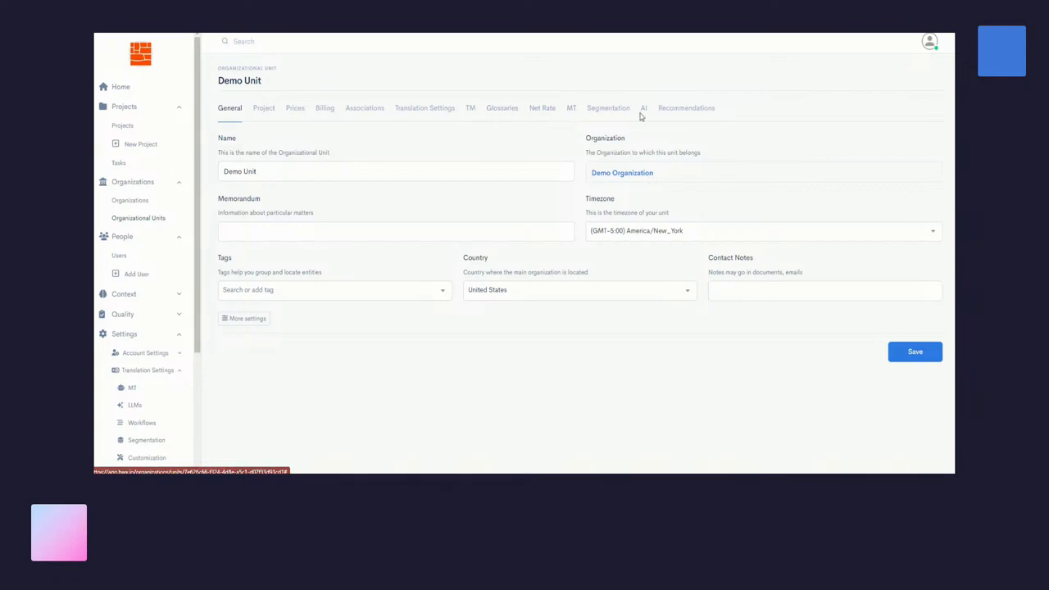
pyautogui.moveTo(643, 110)
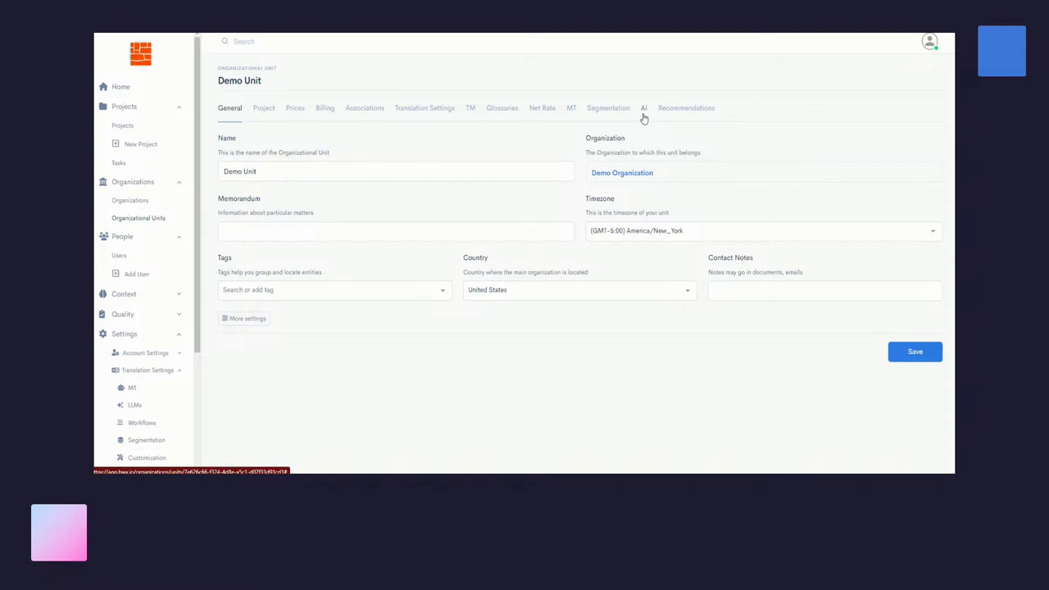
pyautogui.moveTo(425, 107)
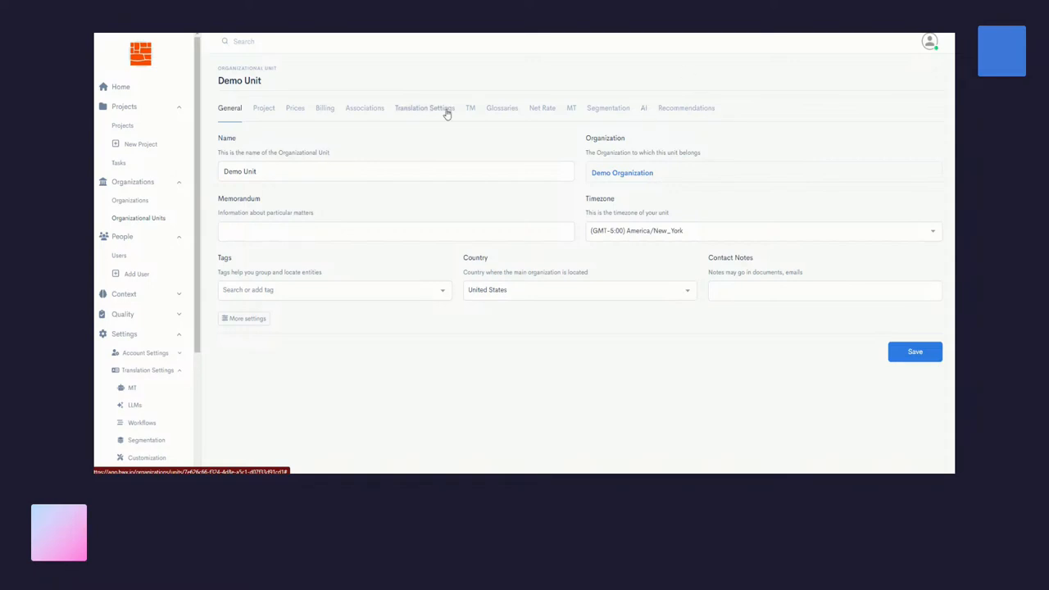
# Step: Browse Demo Unit's translation settings template, then show its TM list with Default TM and Demo TM
pyautogui.click(424, 107)
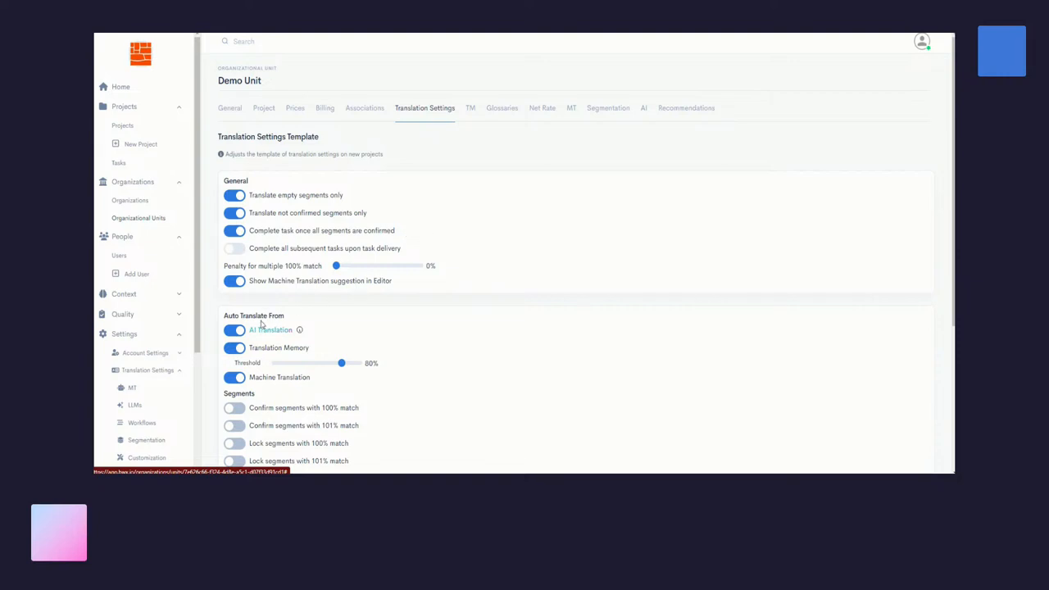
pyautogui.moveTo(284, 340)
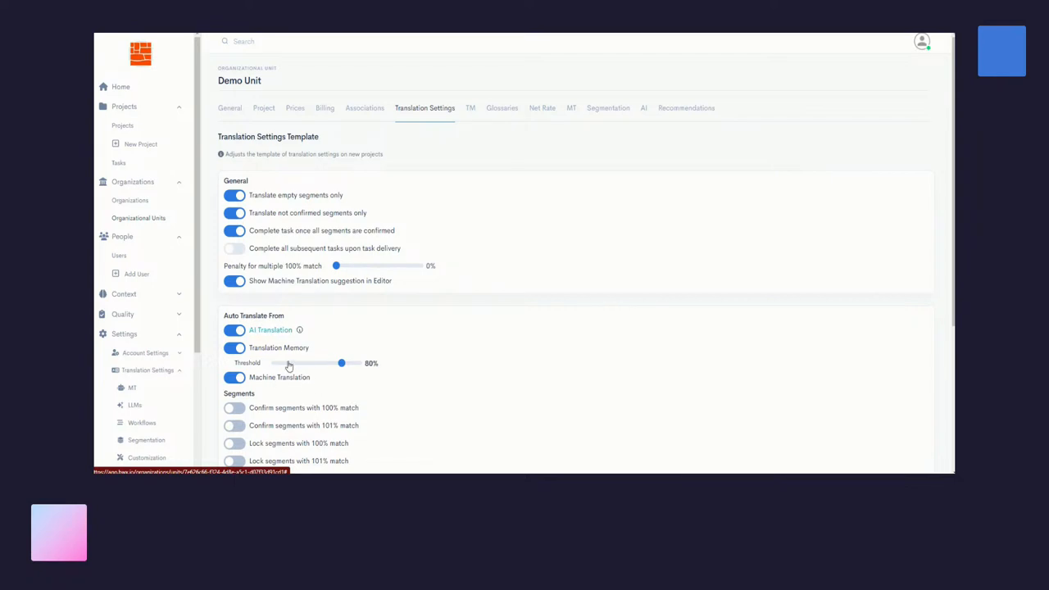
pyautogui.moveTo(289, 392)
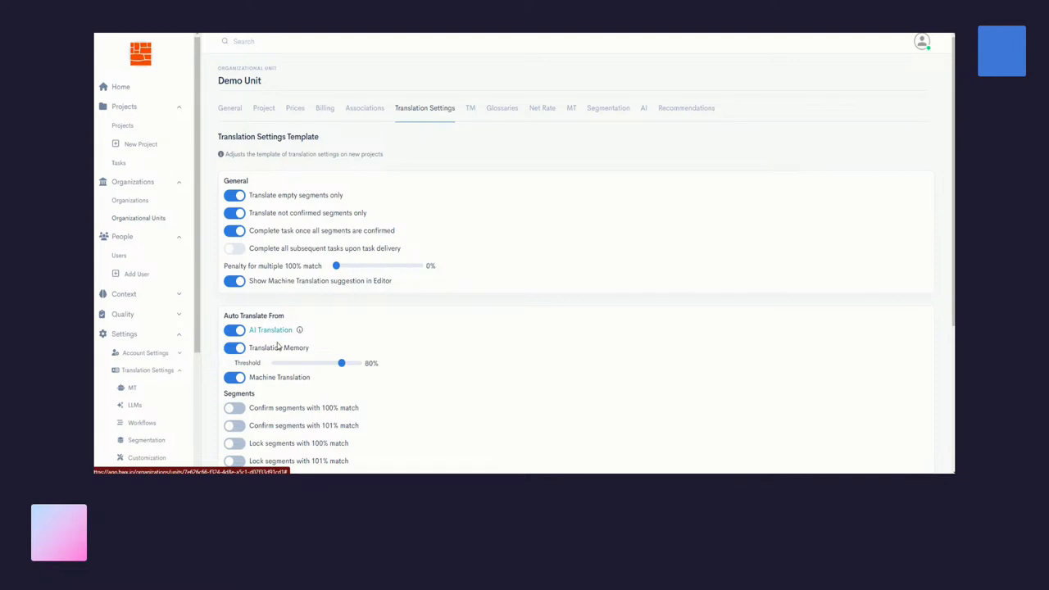
pyautogui.moveTo(283, 374)
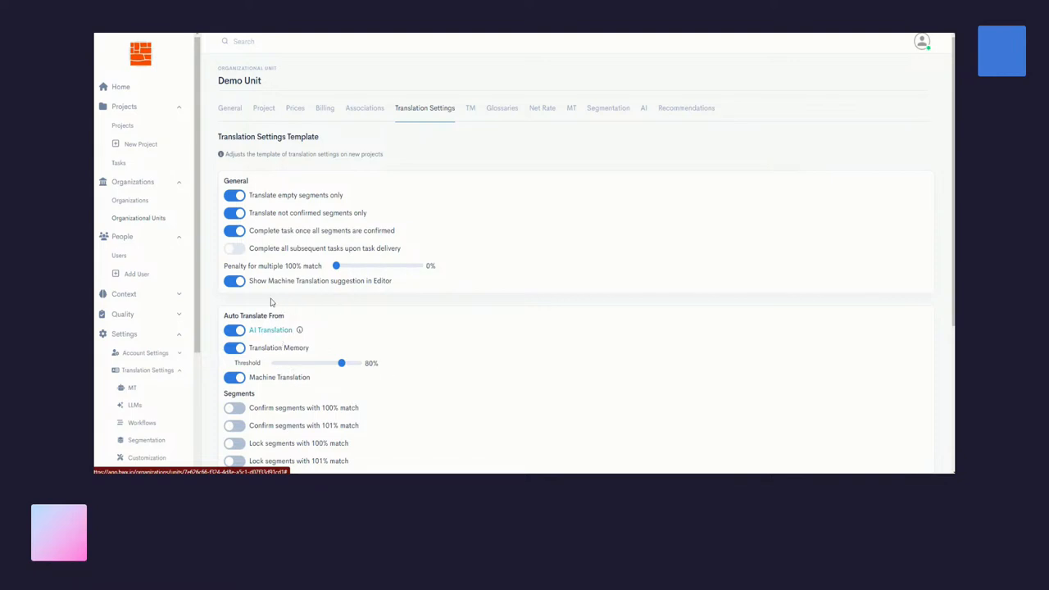
pyautogui.moveTo(320, 289)
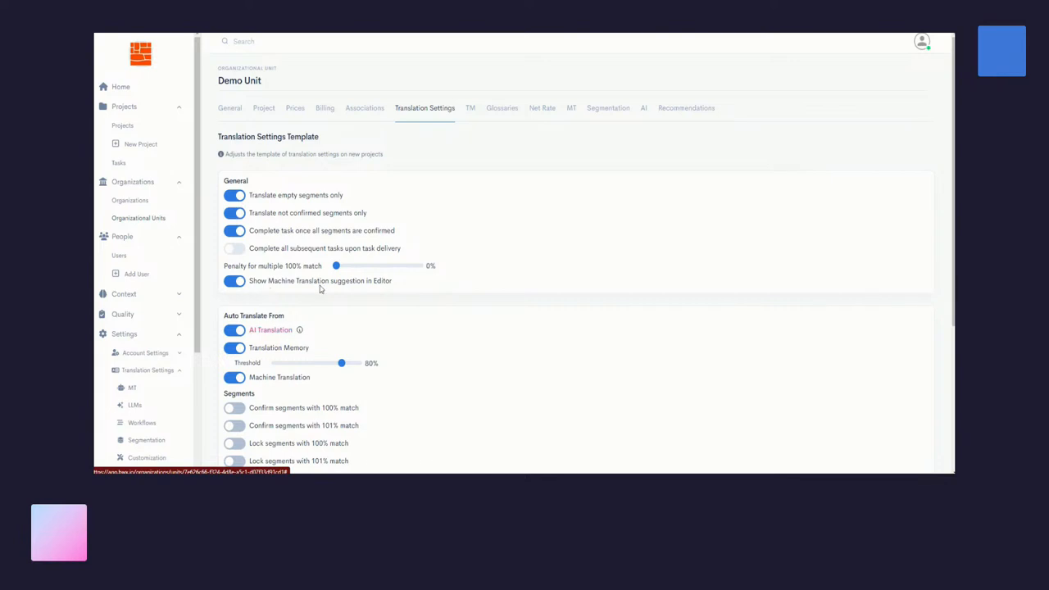
pyautogui.moveTo(380, 295)
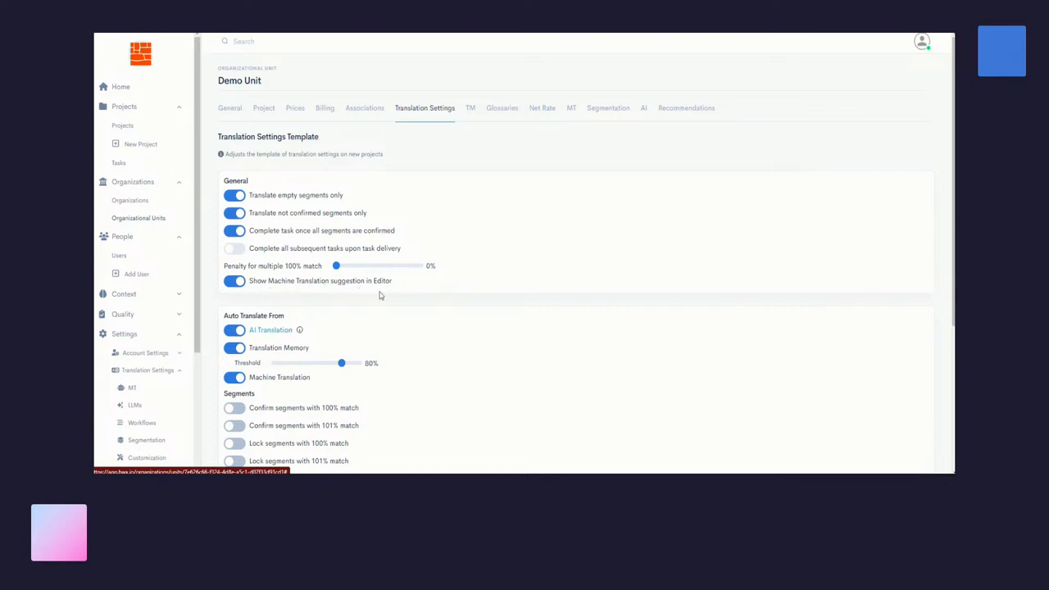
pyautogui.moveTo(311, 201)
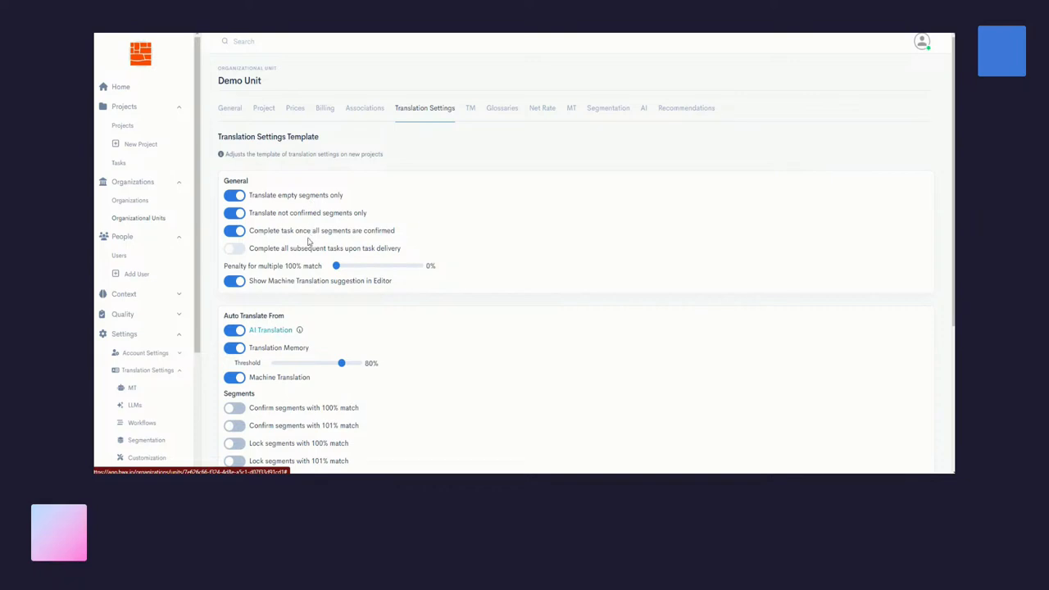
pyautogui.moveTo(378, 343)
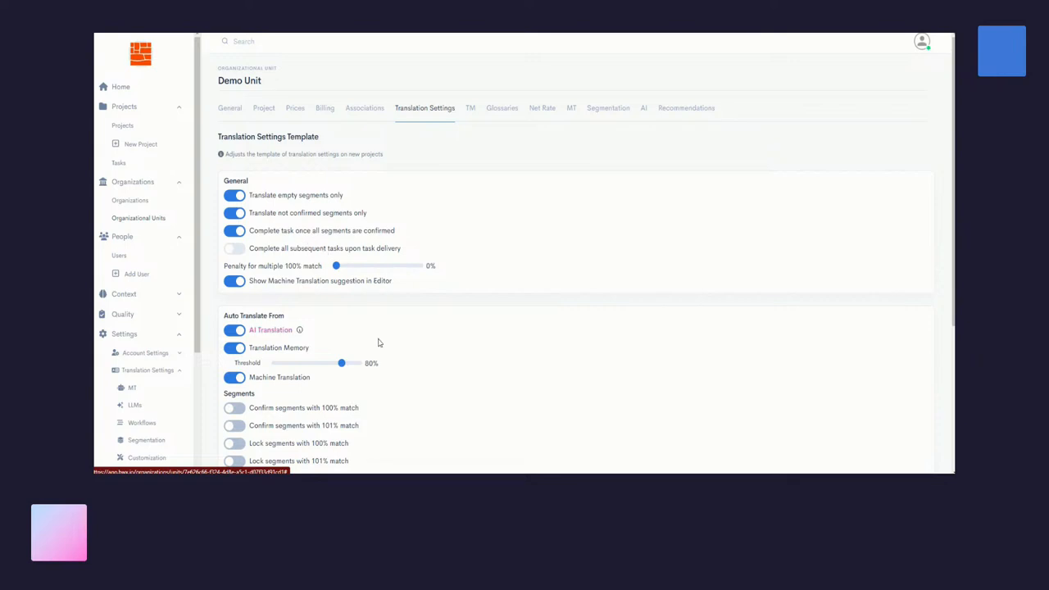
pyautogui.scroll(-3)
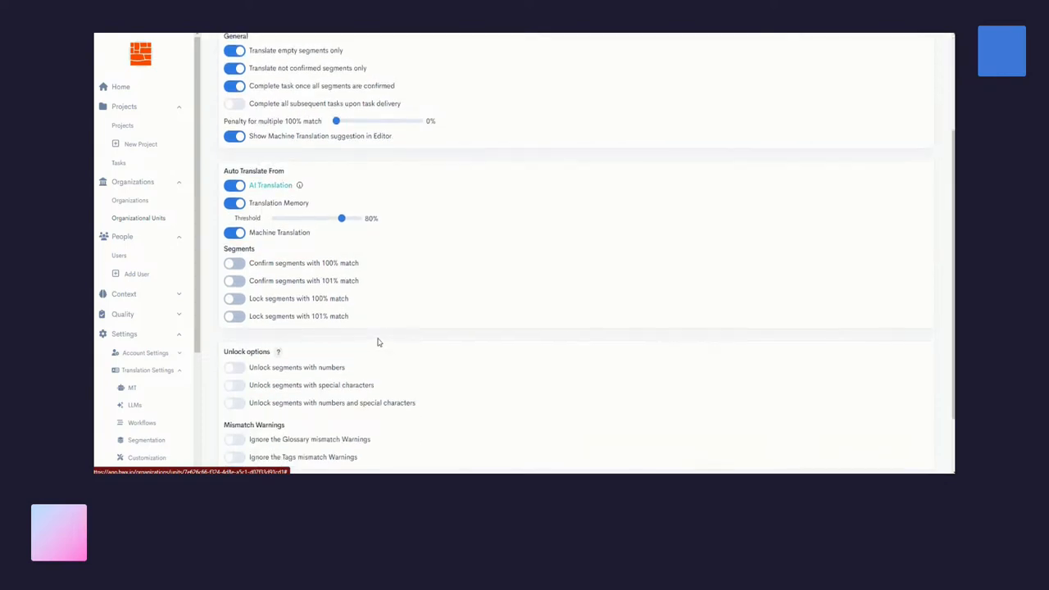
pyautogui.scroll(3)
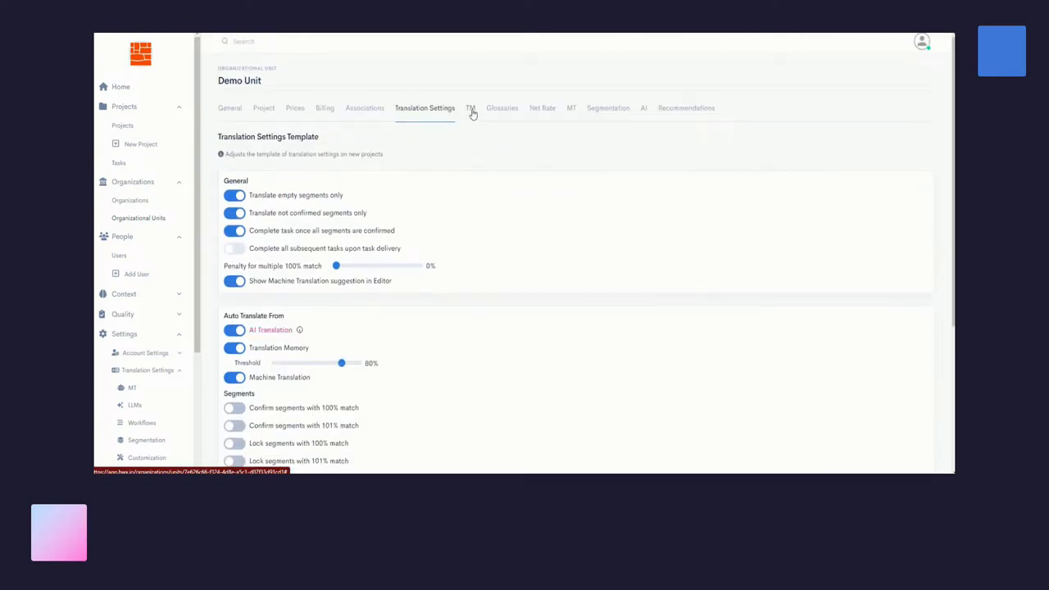
pyautogui.click(470, 107)
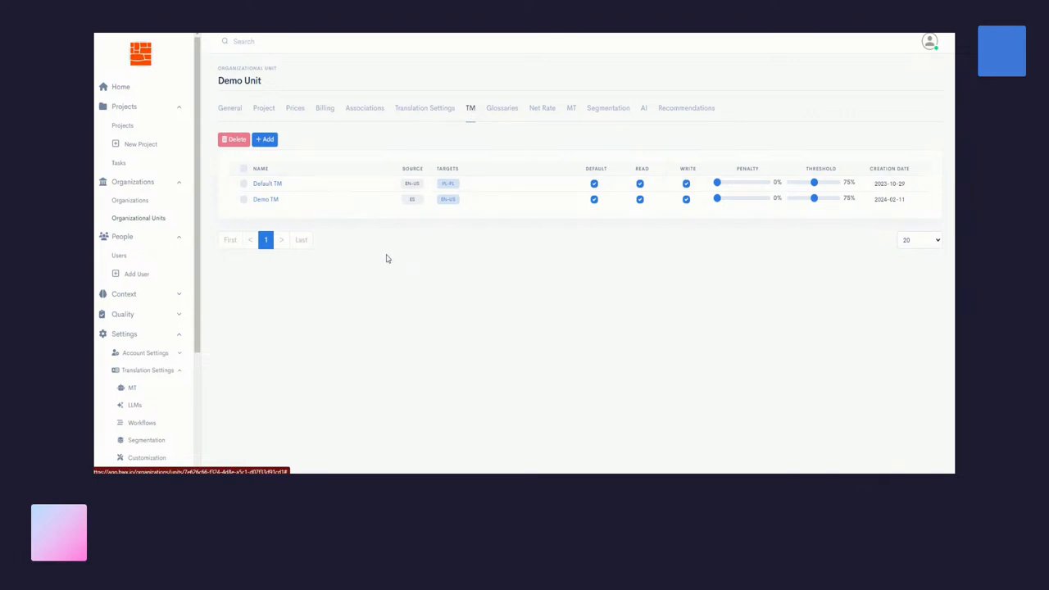
pyautogui.moveTo(323, 232)
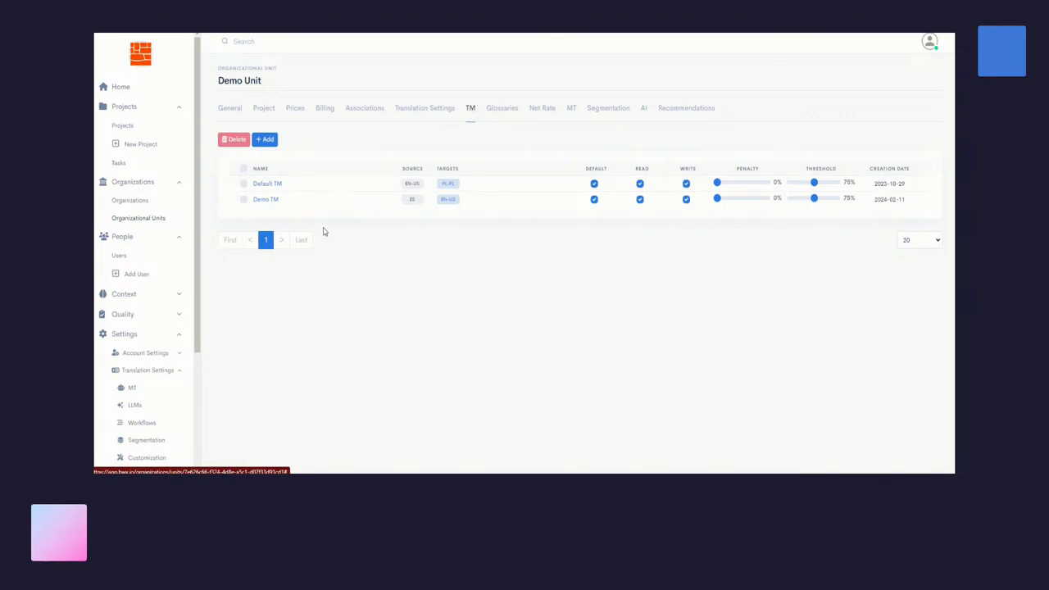
# Step: Tick the checkbox beside Demo TM in Demo Unit's memory list
pyautogui.click(243, 199)
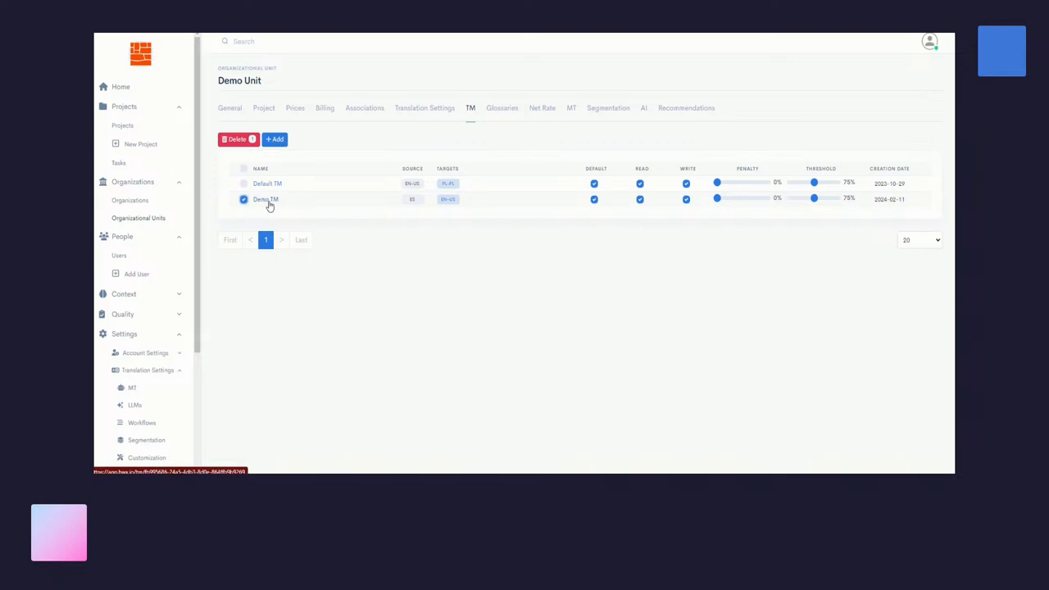
pyautogui.moveTo(637, 216)
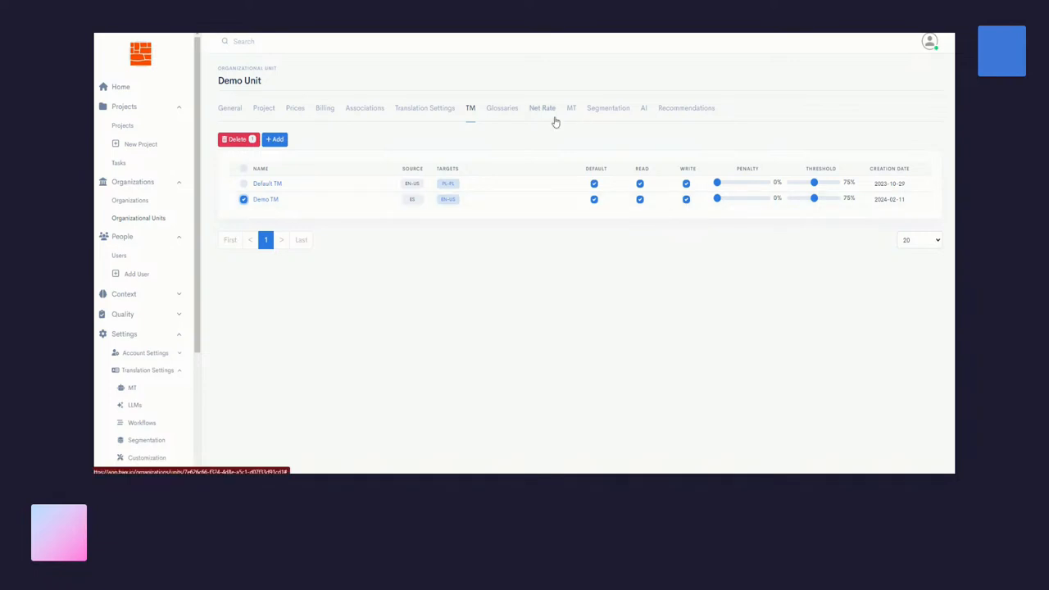
pyautogui.click(502, 107)
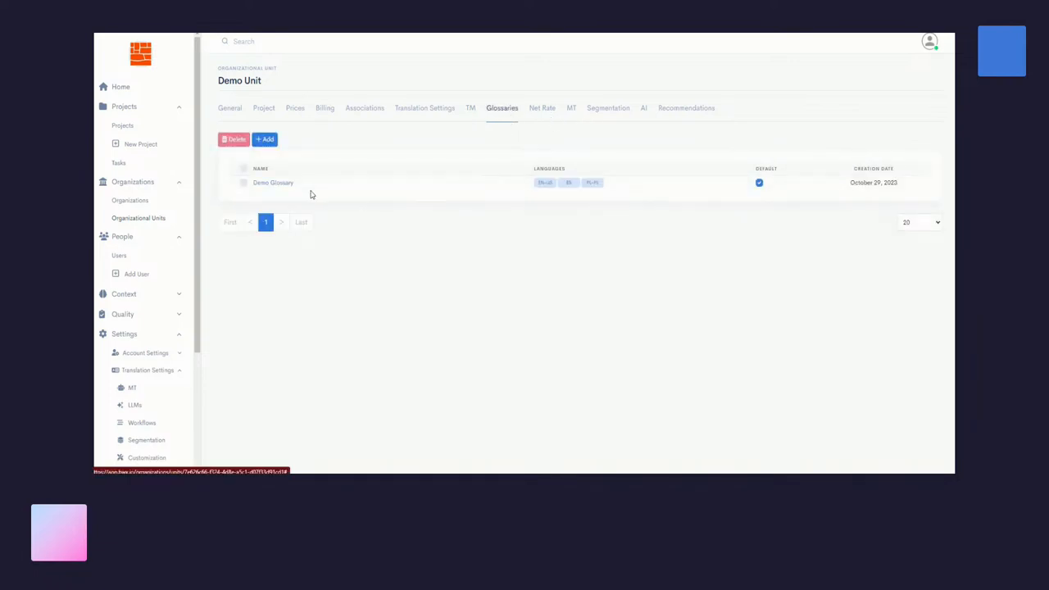
pyautogui.moveTo(238, 195)
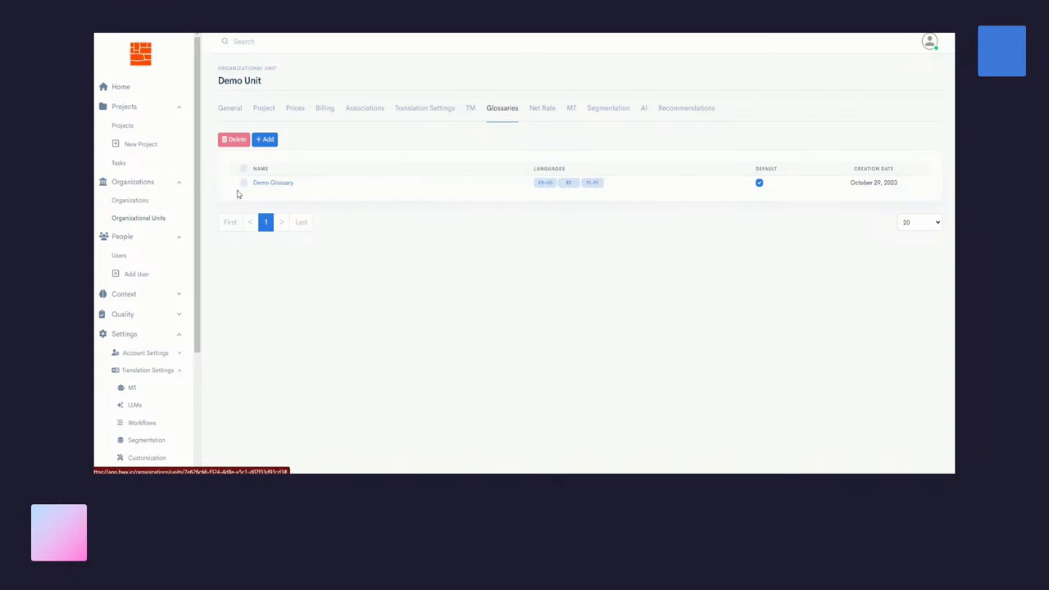
pyautogui.click(244, 183)
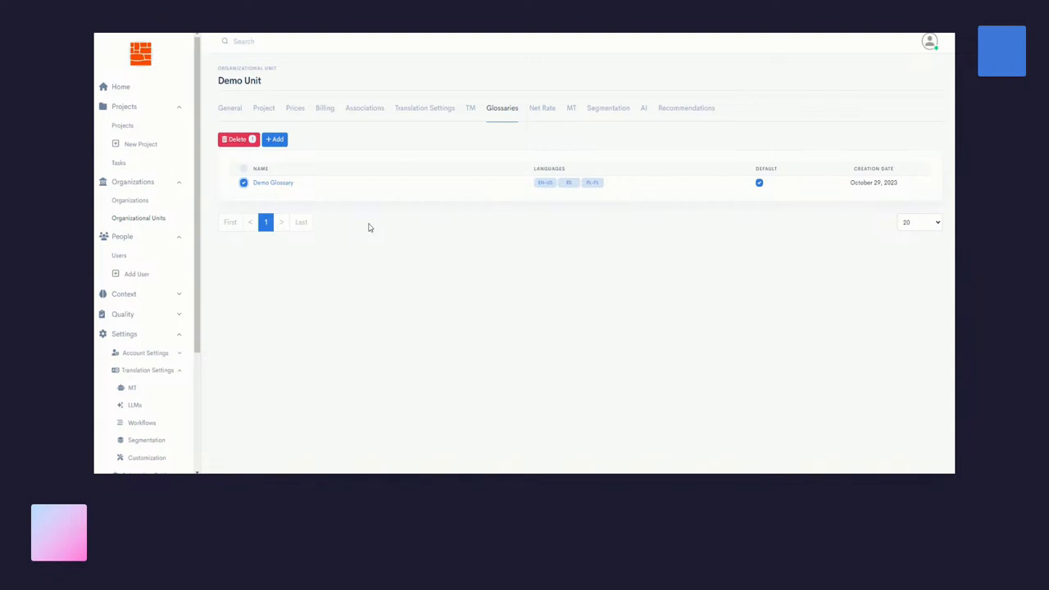
pyautogui.click(470, 107)
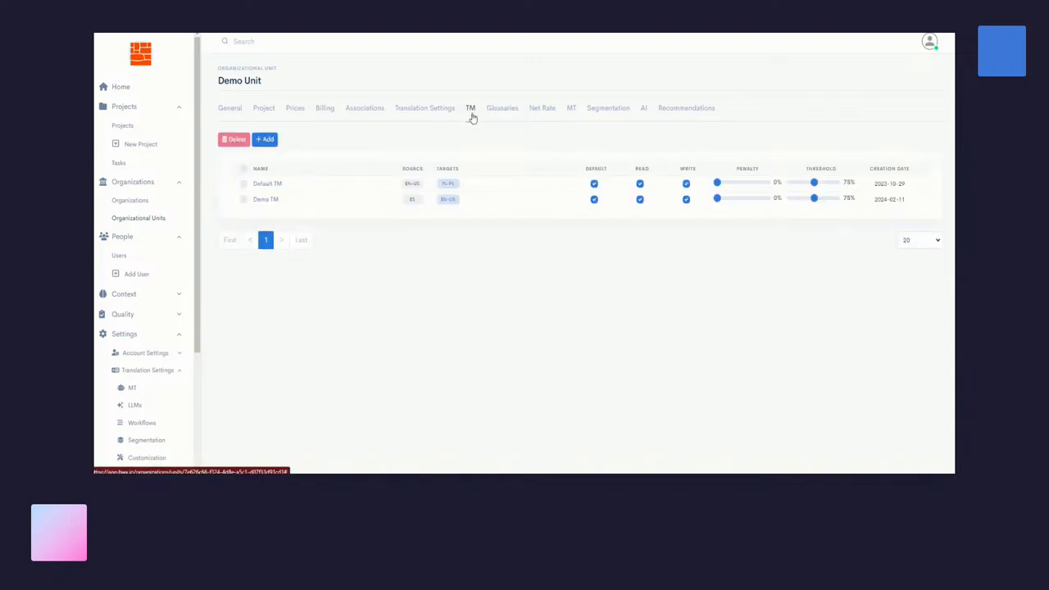
pyautogui.moveTo(246, 207)
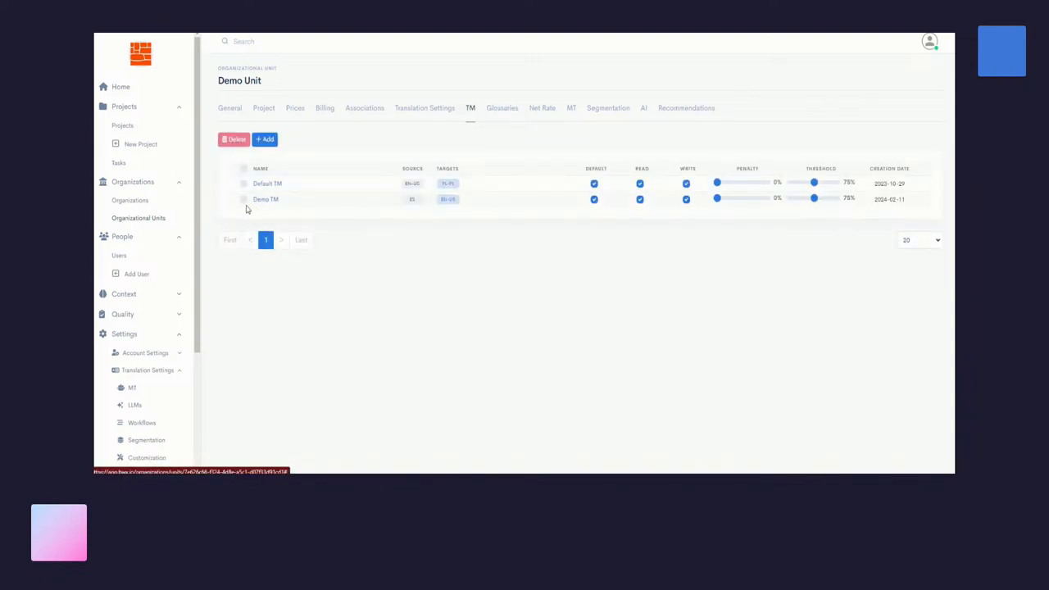
pyautogui.click(243, 200)
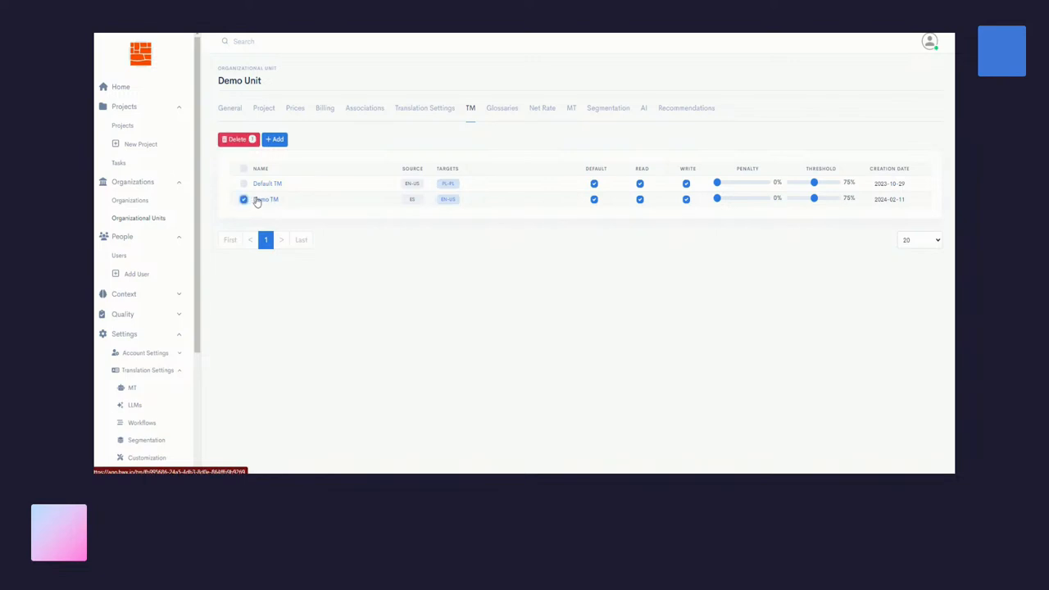
# Step: Open Demo TM's edit form from Actions and save it
pyautogui.click(265, 199)
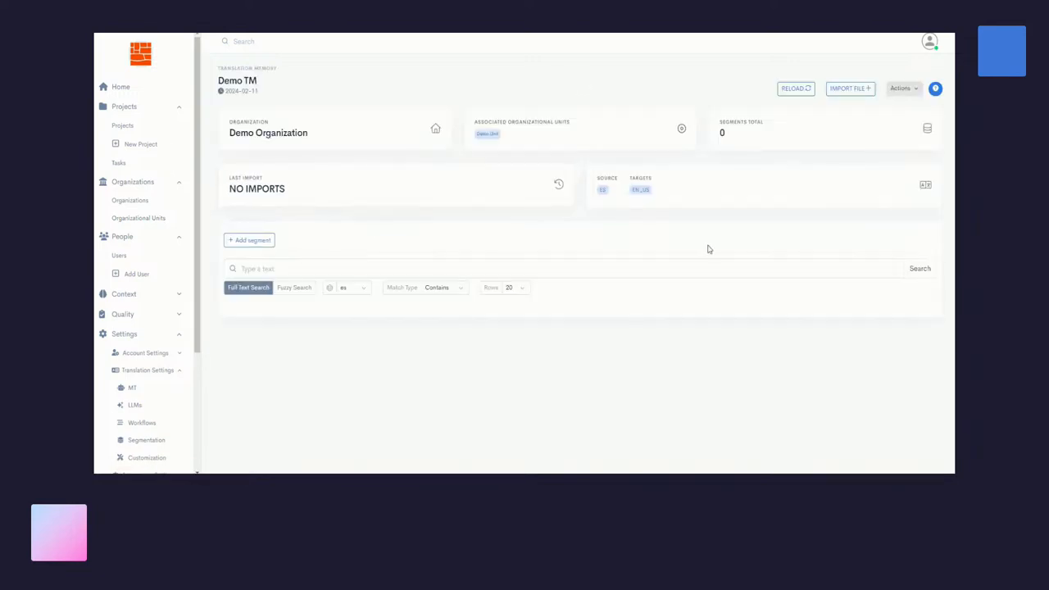
pyautogui.click(901, 87)
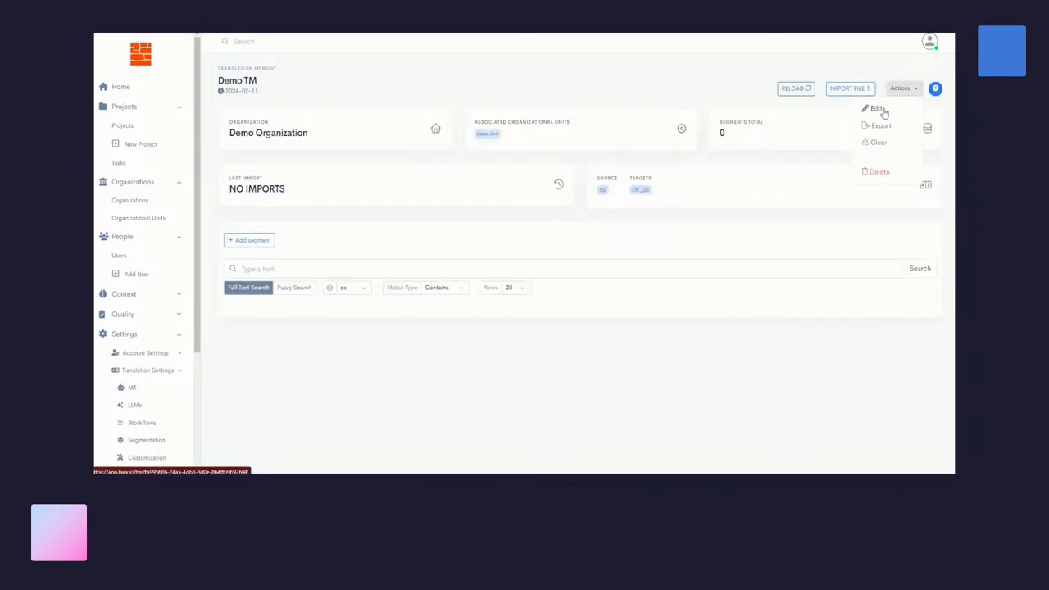
pyautogui.click(878, 108)
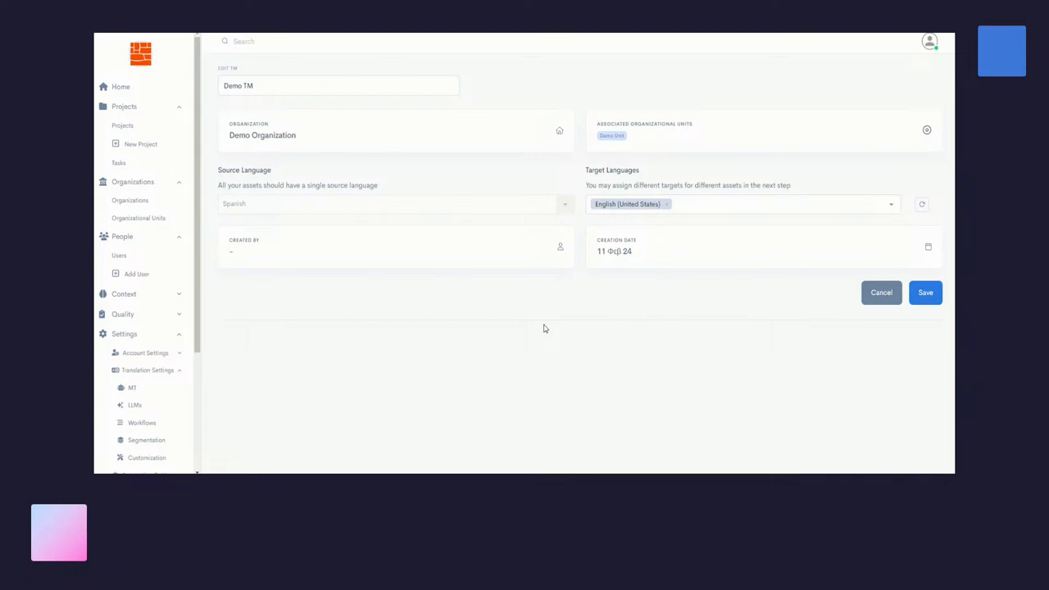
pyautogui.moveTo(341, 157)
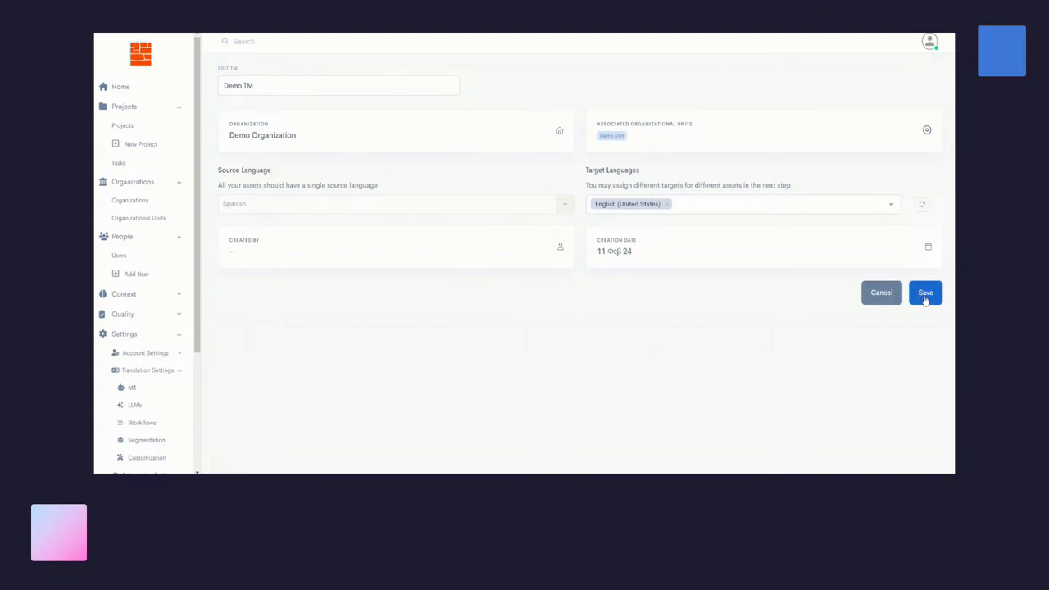
pyautogui.click(926, 292)
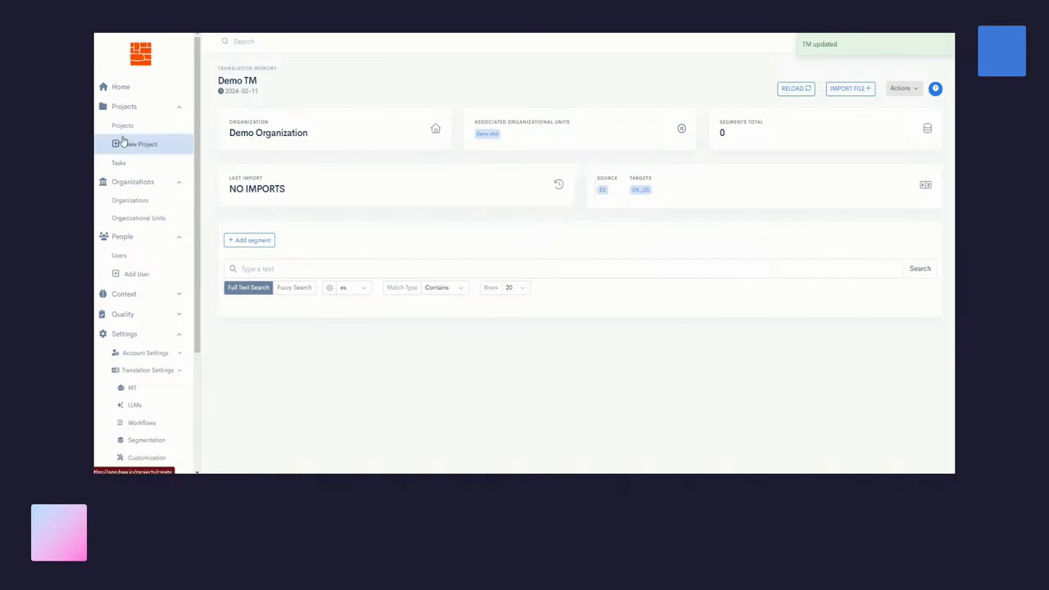
pyautogui.moveTo(142, 154)
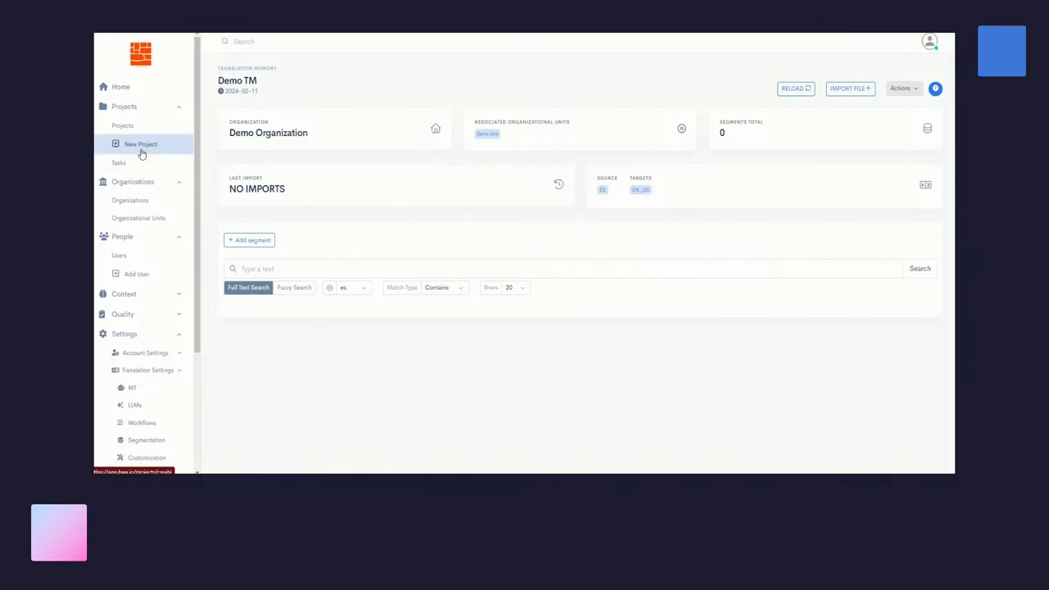
# Step: Upload ES_General Data Protection Regulation.docx to a new project and browse its import options
pyautogui.click(141, 144)
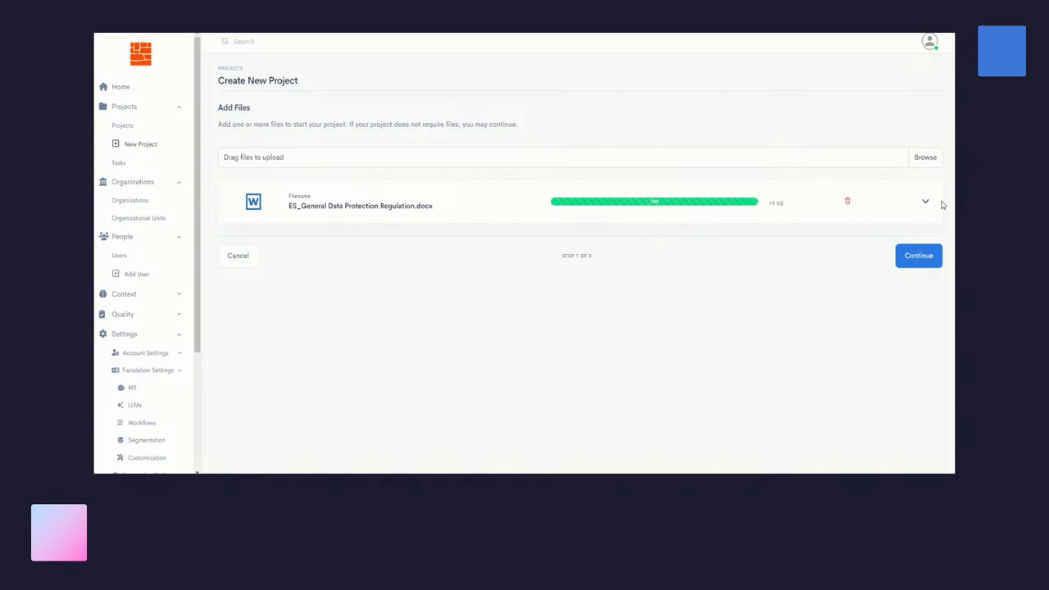
pyautogui.click(925, 201)
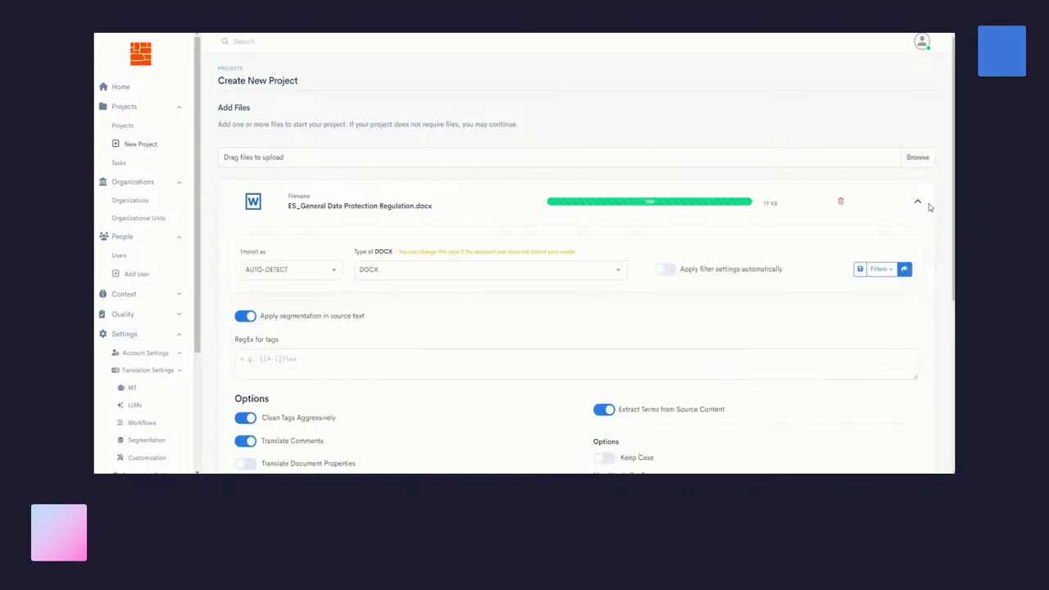
pyautogui.scroll(-3)
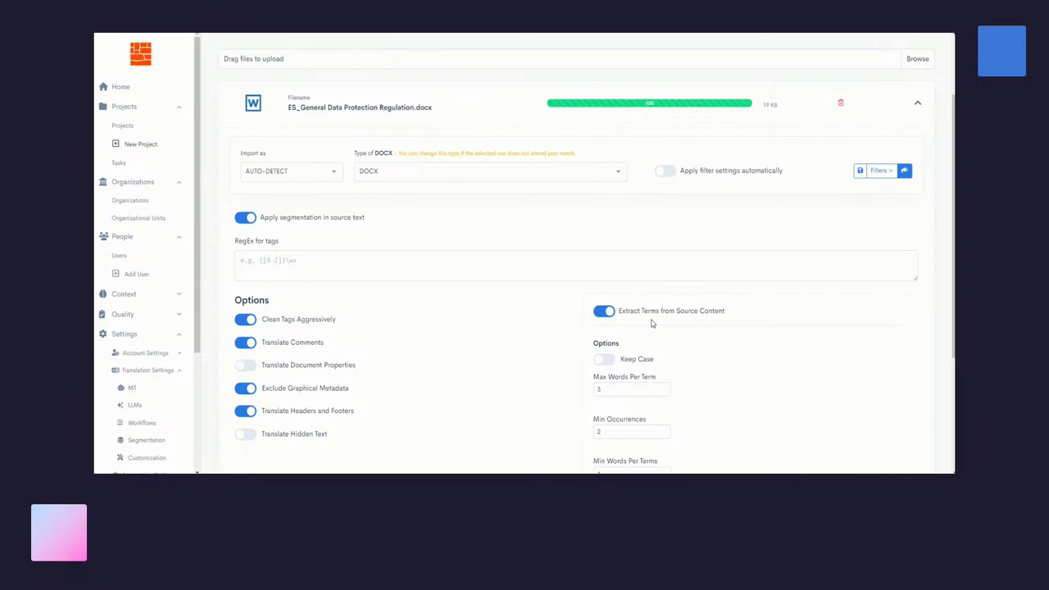
pyautogui.moveTo(745, 327)
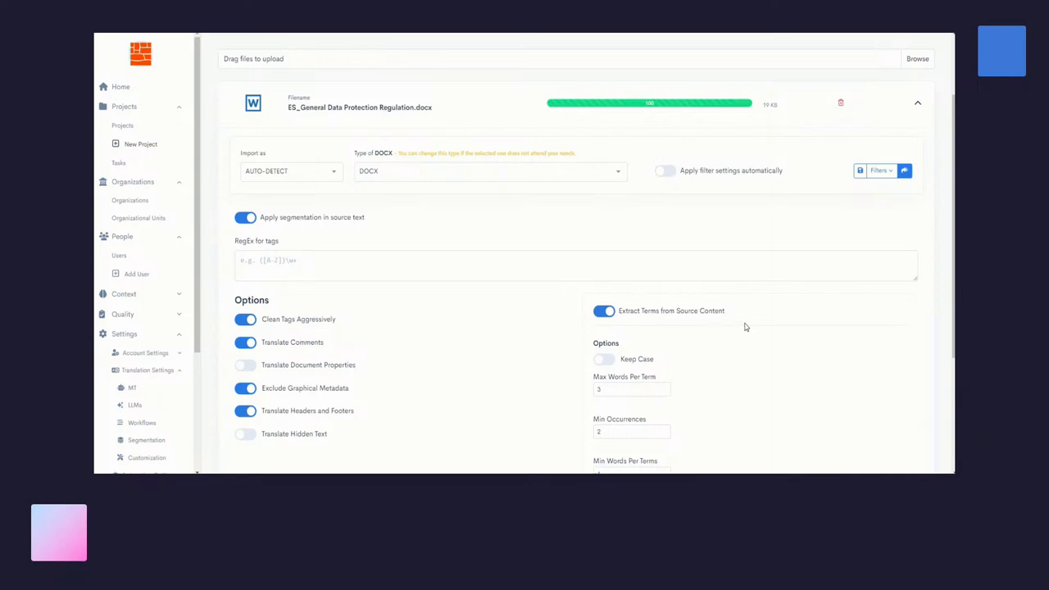
pyautogui.scroll(-3)
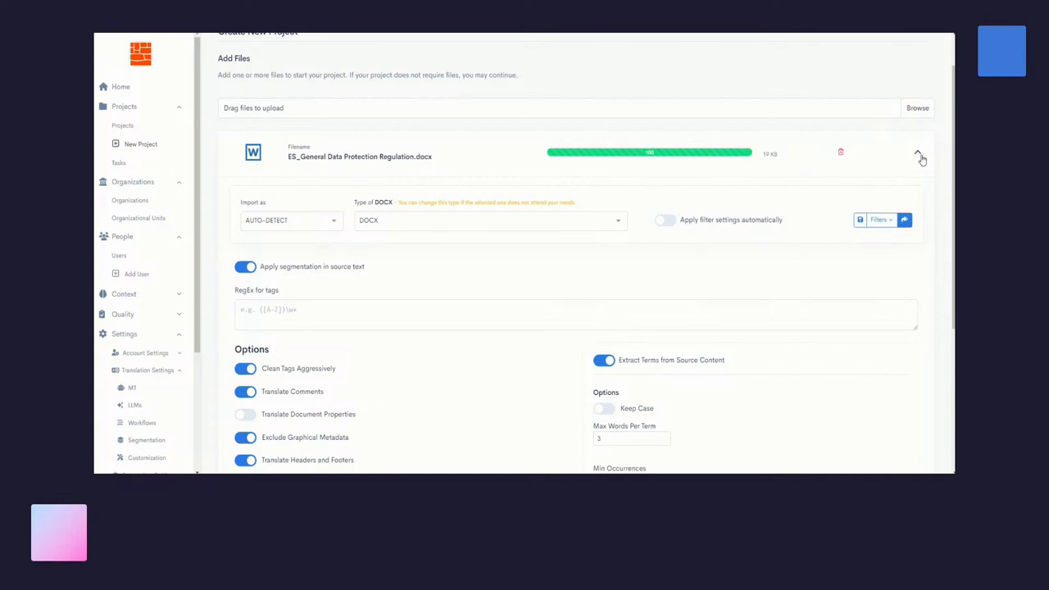
pyautogui.click(919, 155)
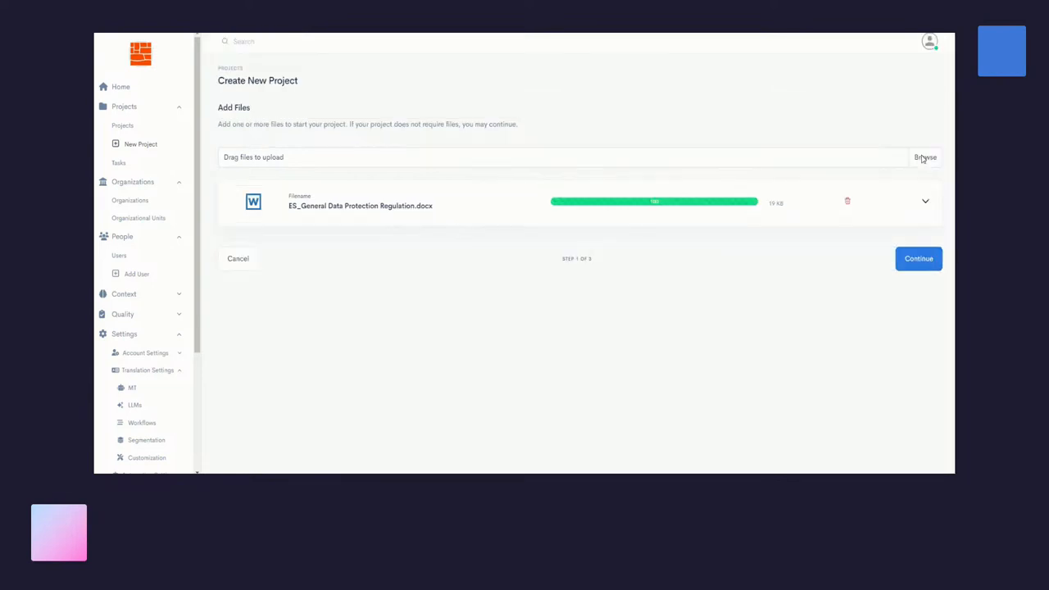
# Step: On the basic information step, choose Demo Unit as organizational unit and open Contact Person
pyautogui.click(918, 259)
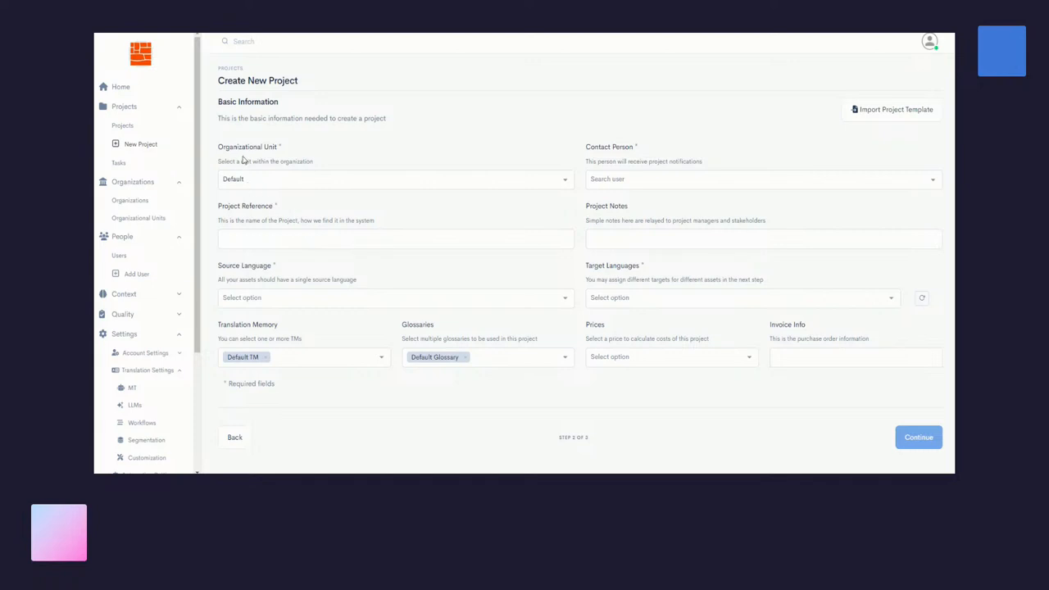
pyautogui.moveTo(253, 180)
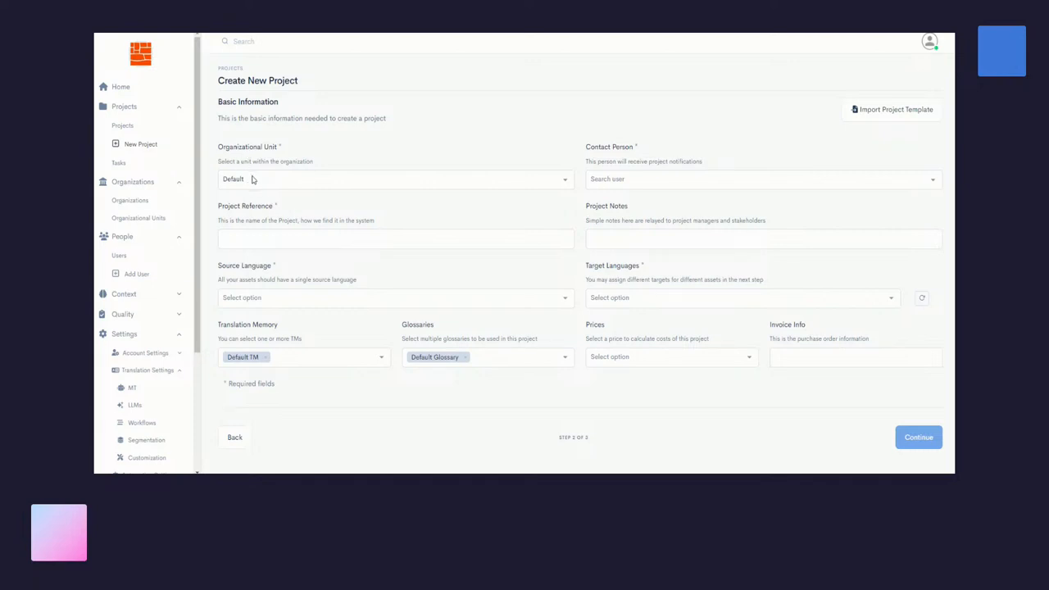
pyautogui.click(396, 179)
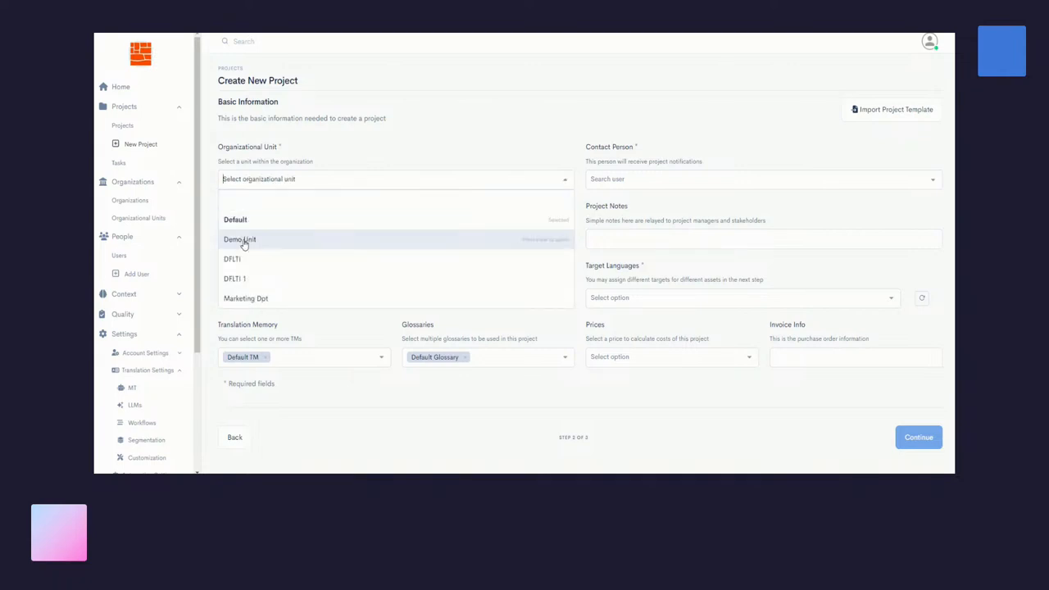
pyautogui.click(241, 238)
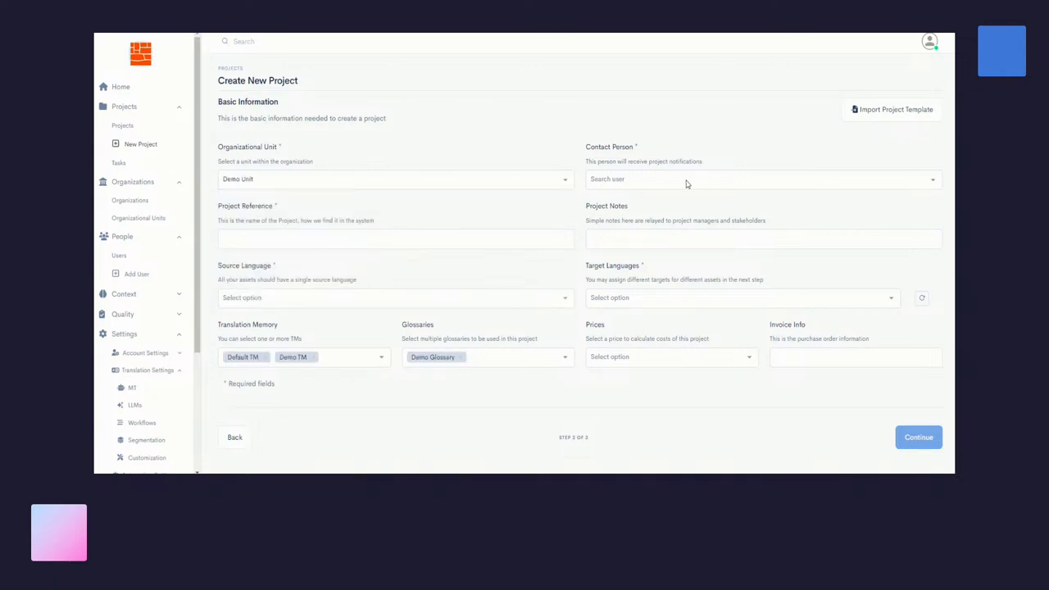
pyautogui.click(762, 178)
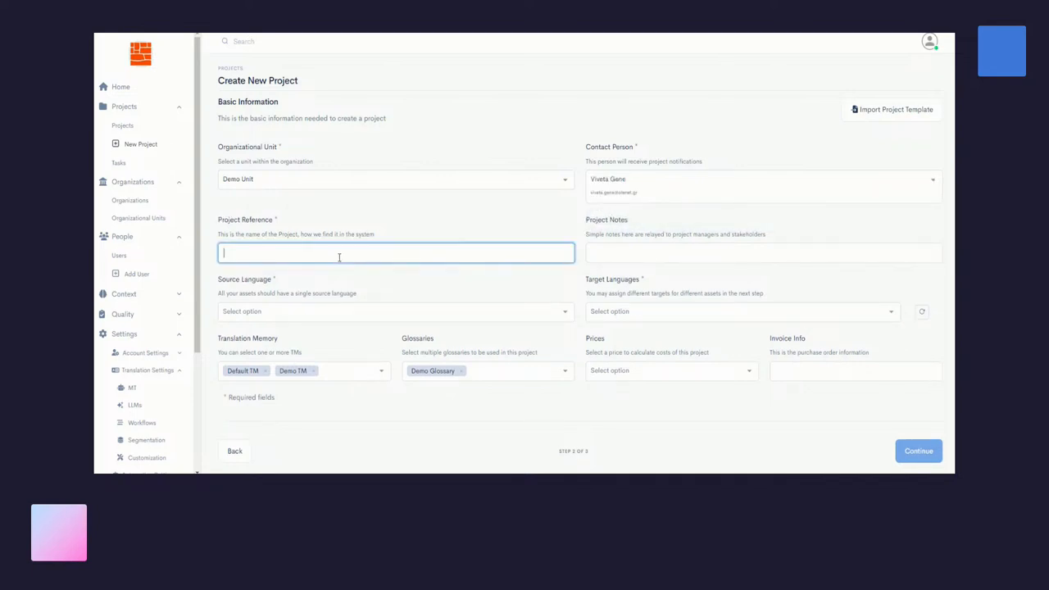
pyautogui.moveTo(354, 263)
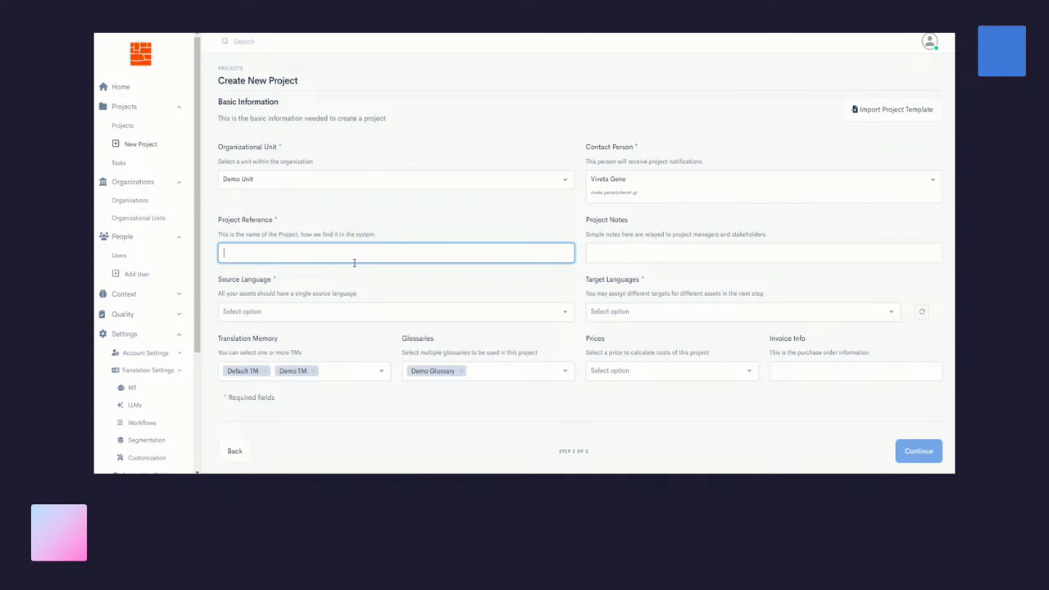
# Step: Name the project 'Demo for ELIA' and set Spanish as the source language
pyautogui.write('De')
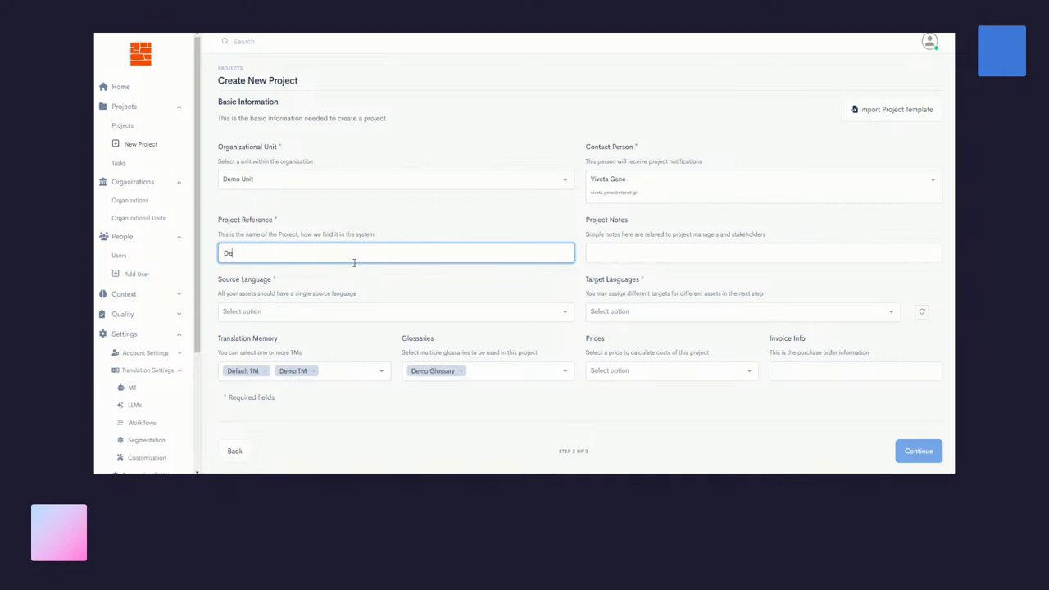
pyautogui.write('Demo for ELIA')
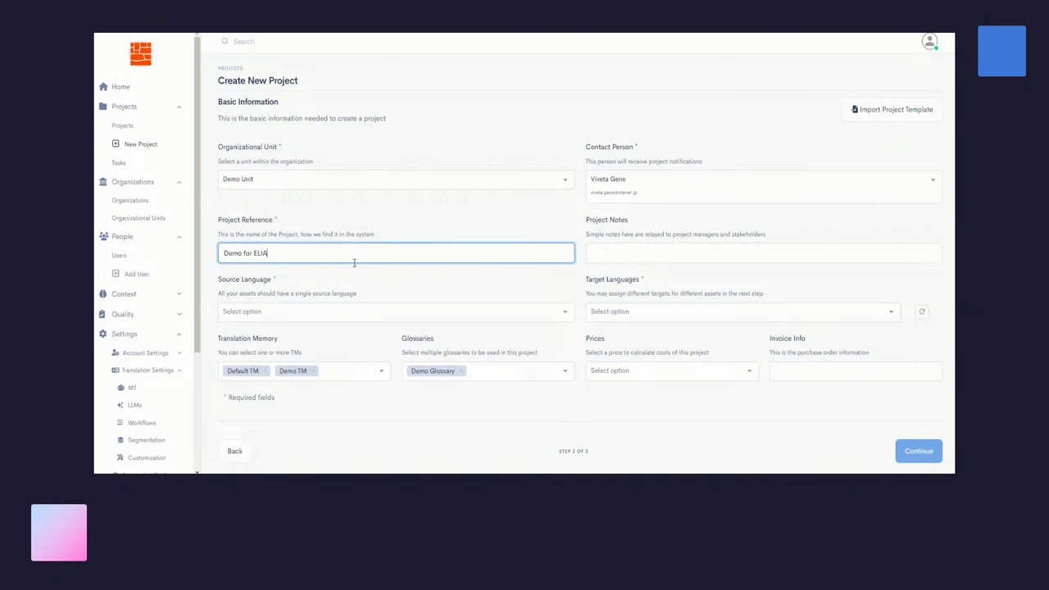
pyautogui.moveTo(309, 315)
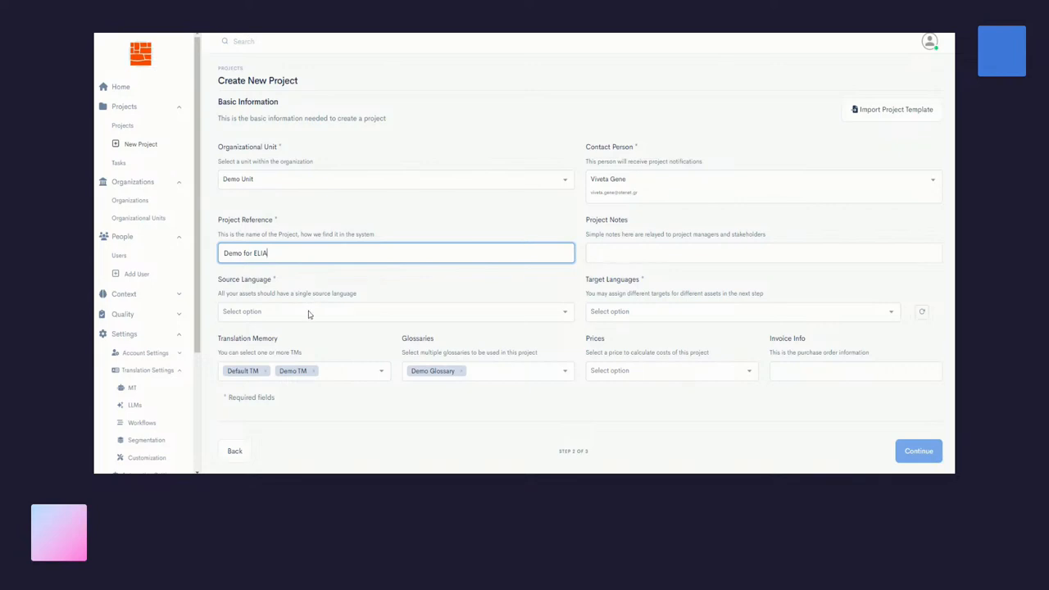
pyautogui.click(396, 311)
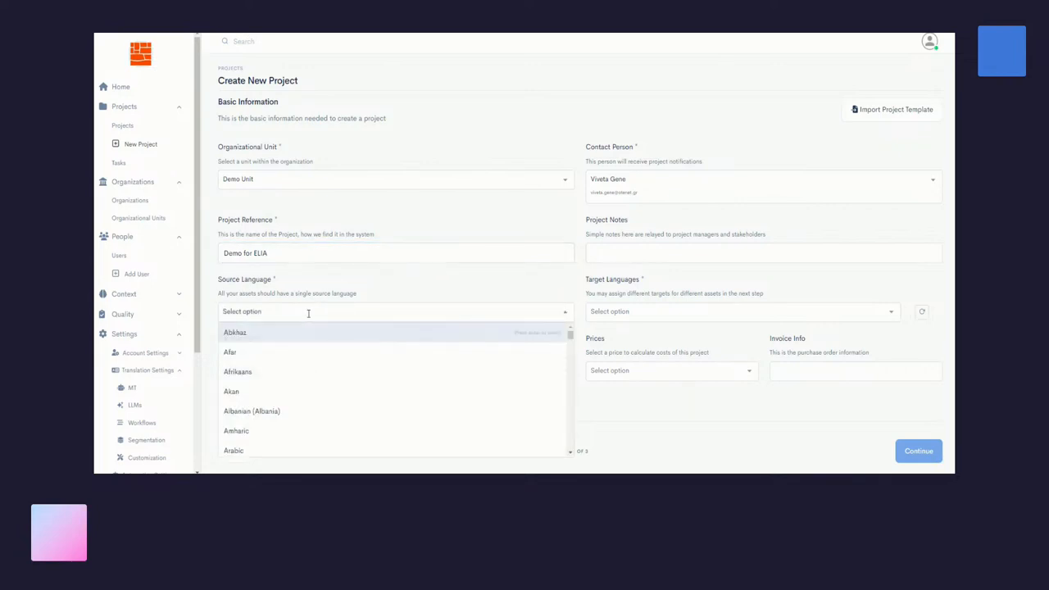
pyautogui.write('spanish')
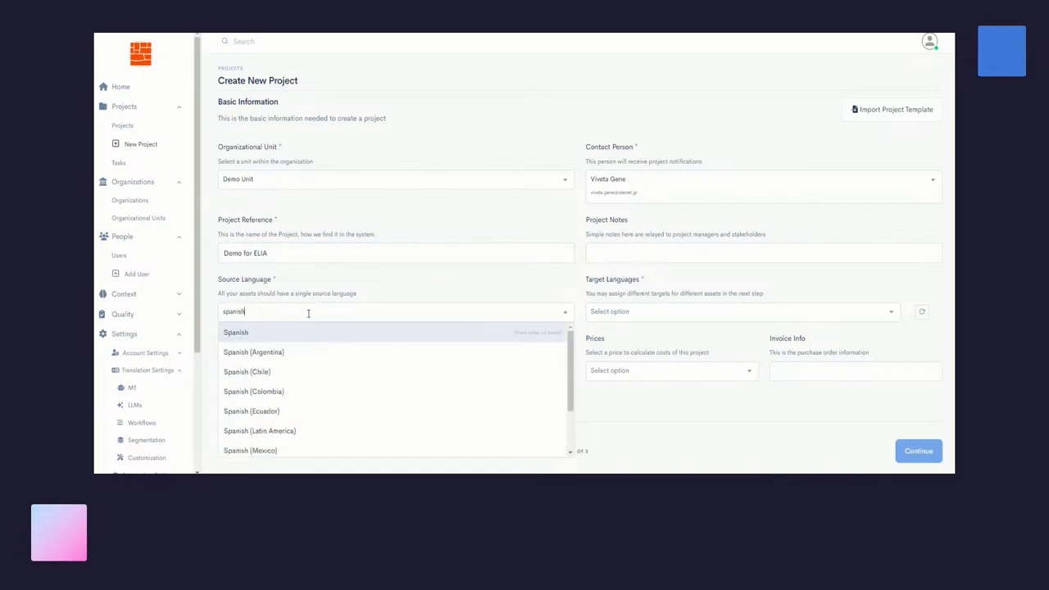
pyautogui.moveTo(298, 333)
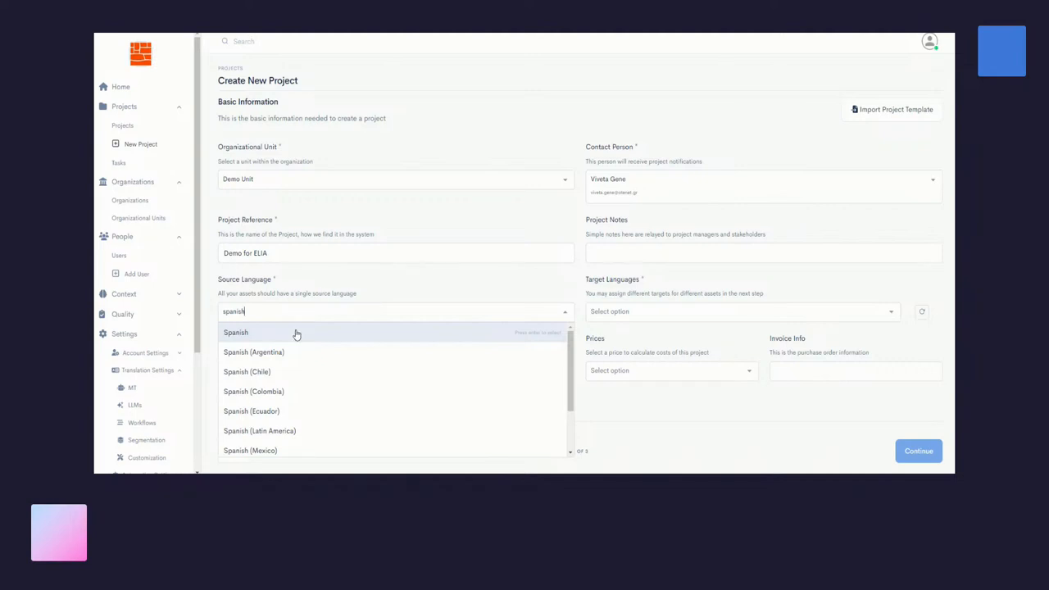
pyautogui.click(236, 332)
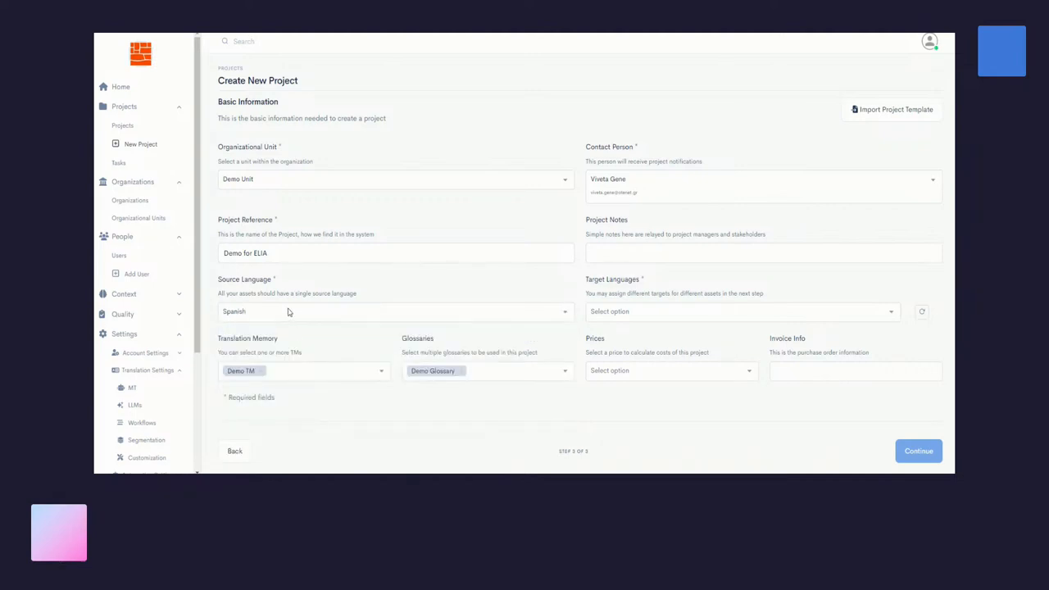
pyautogui.moveTo(615, 322)
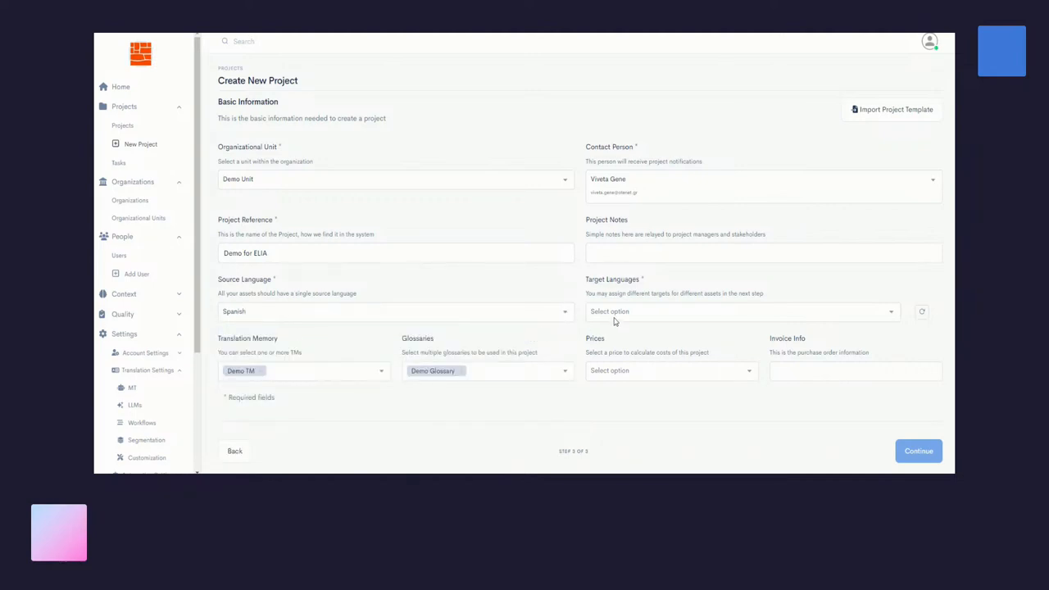
# Step: Add English (United States) as the target language
pyautogui.click(742, 312)
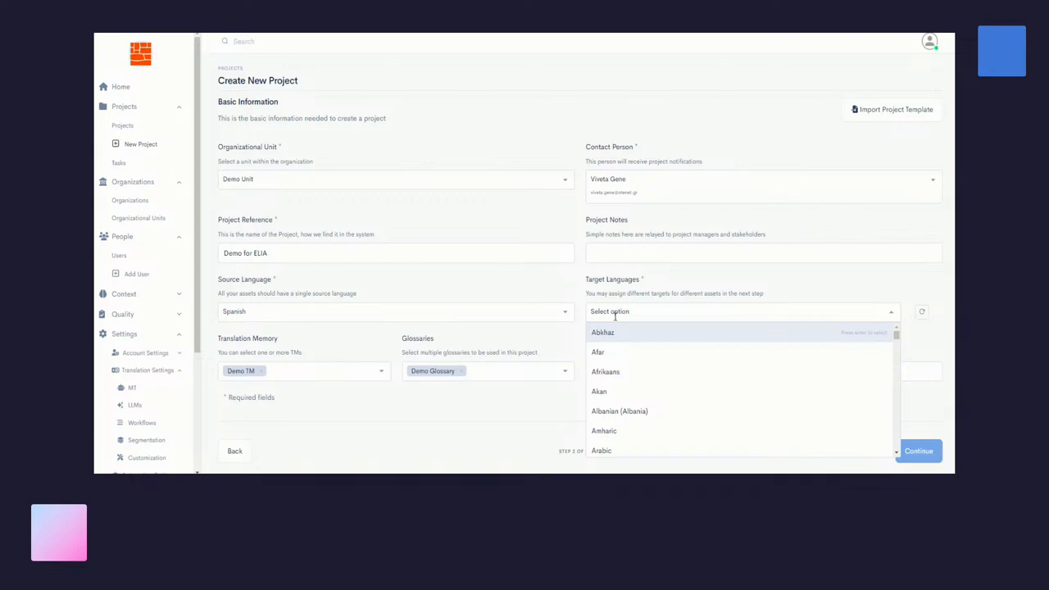
pyautogui.write('english')
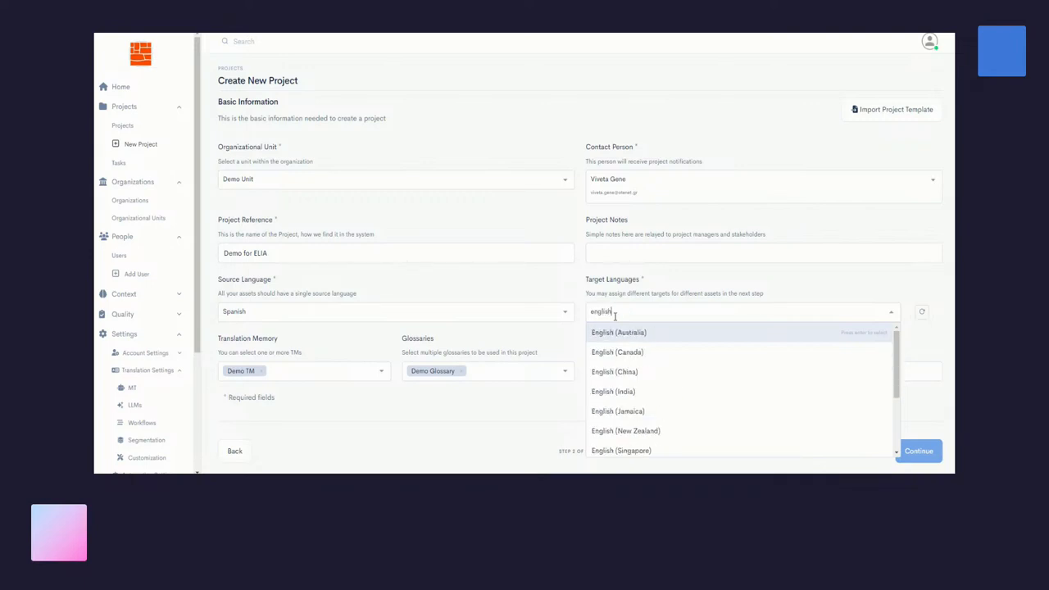
pyautogui.scroll(-3)
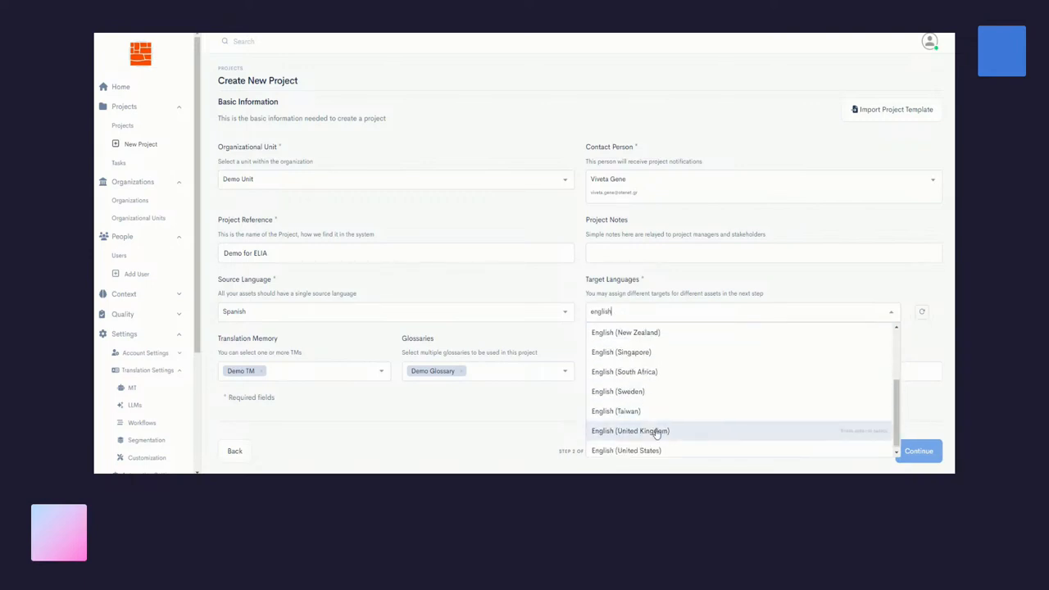
pyautogui.click(625, 450)
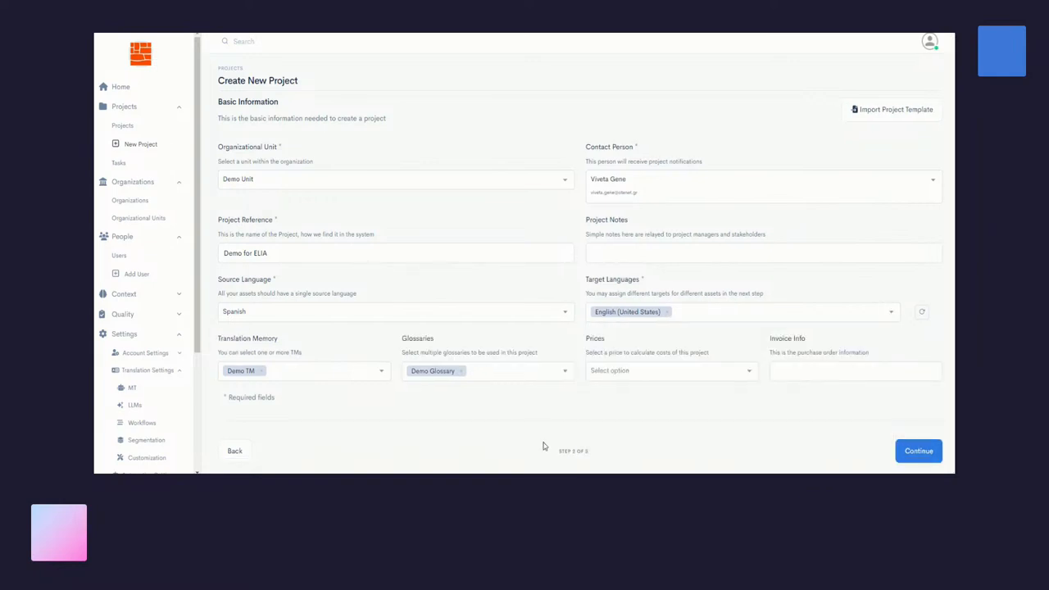
pyautogui.moveTo(254, 330)
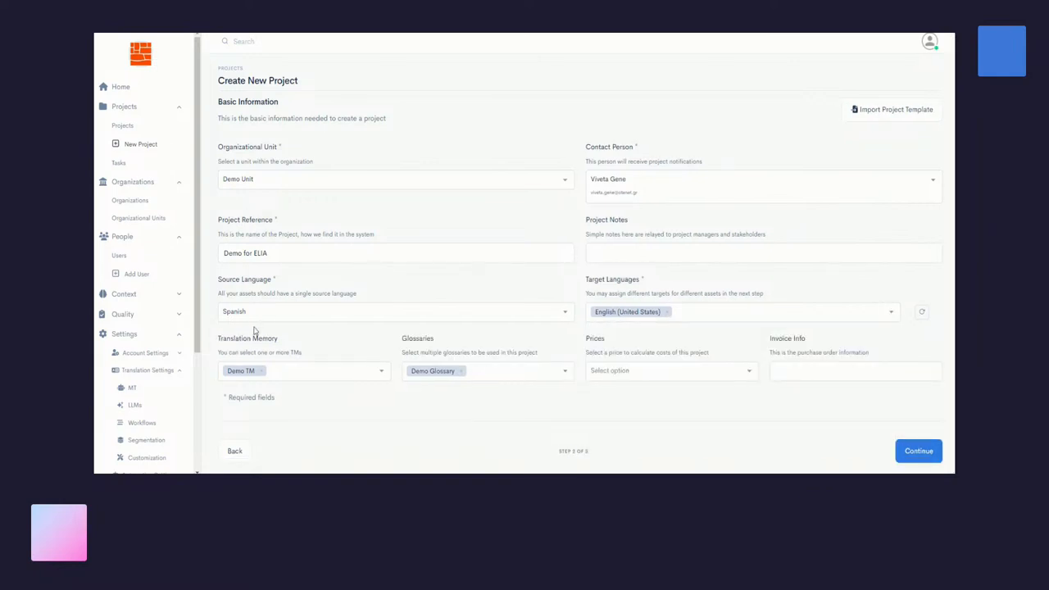
pyautogui.moveTo(265, 349)
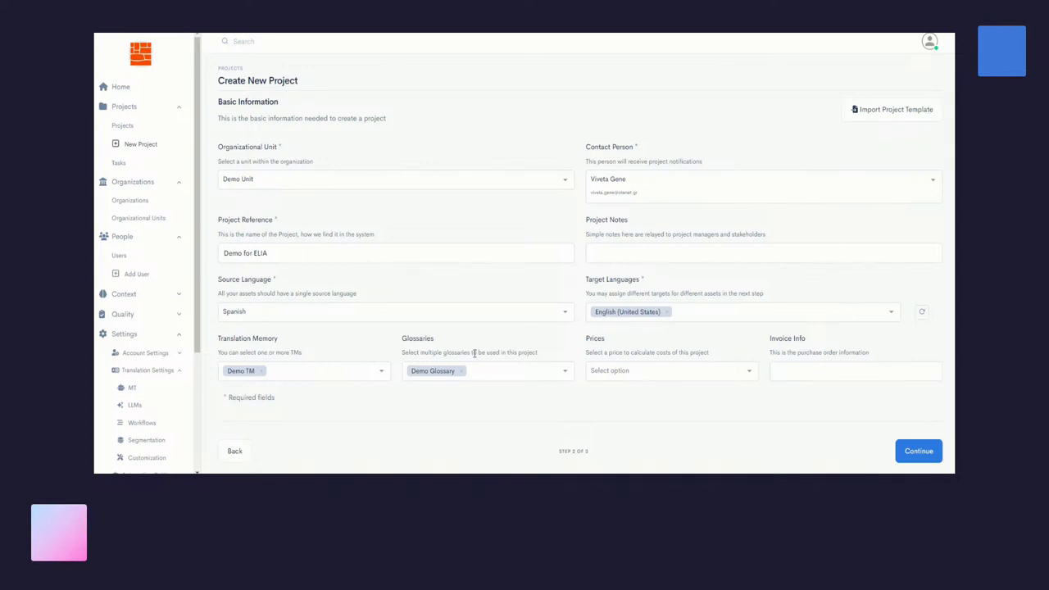
pyautogui.moveTo(244, 161)
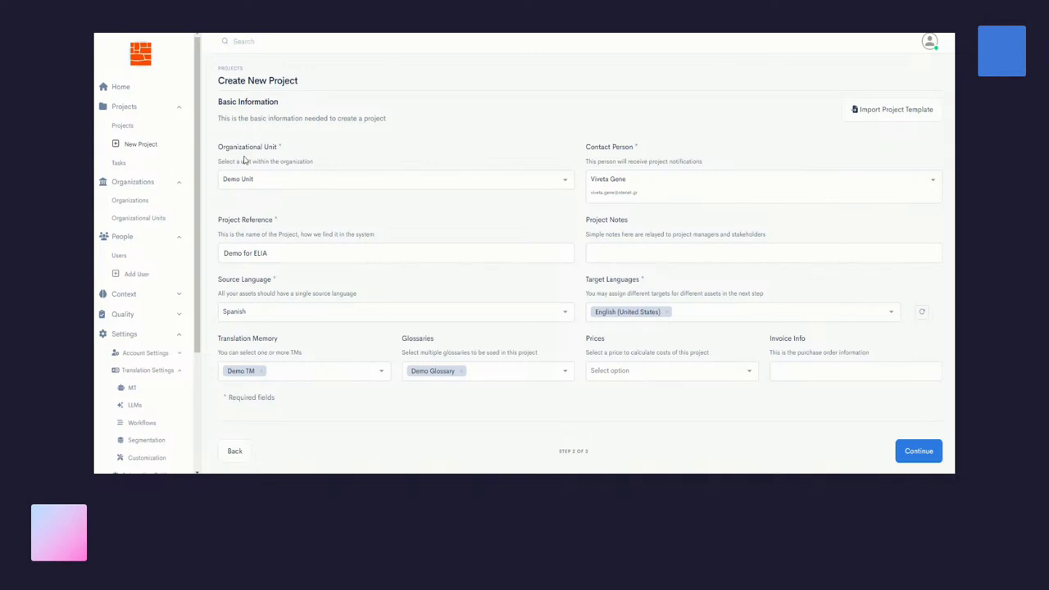
pyautogui.moveTo(308, 381)
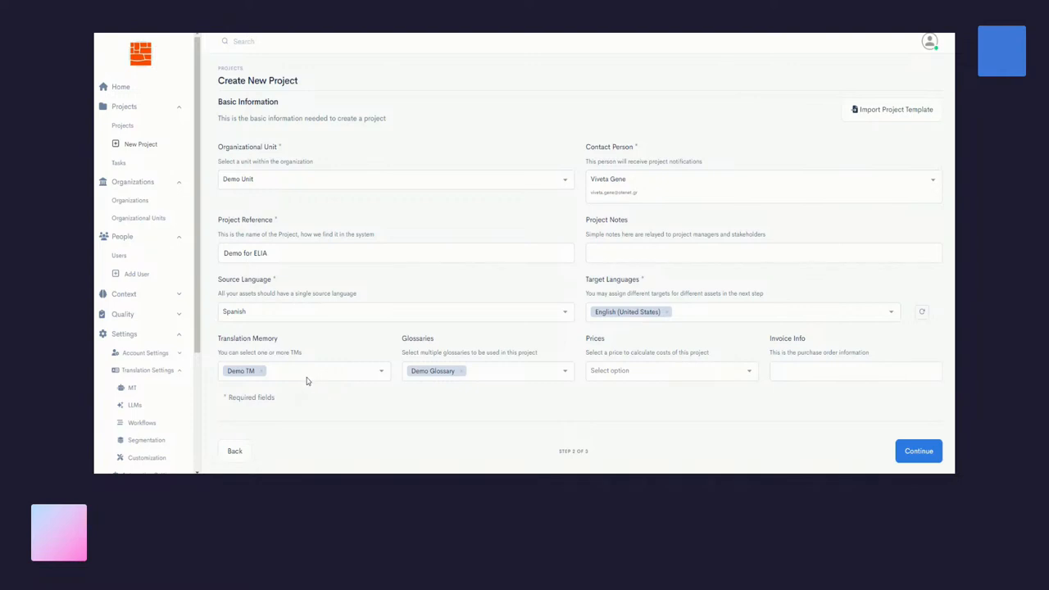
pyautogui.moveTo(427, 367)
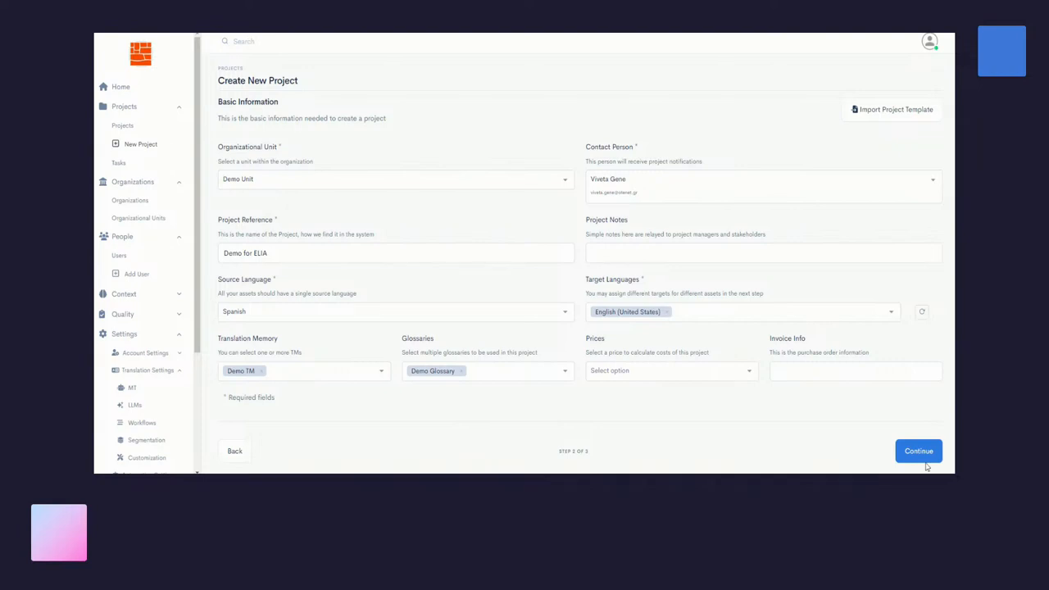
# Step: Select the GDPR file, remove the In-Country Review workflow, and create the project
pyautogui.click(918, 451)
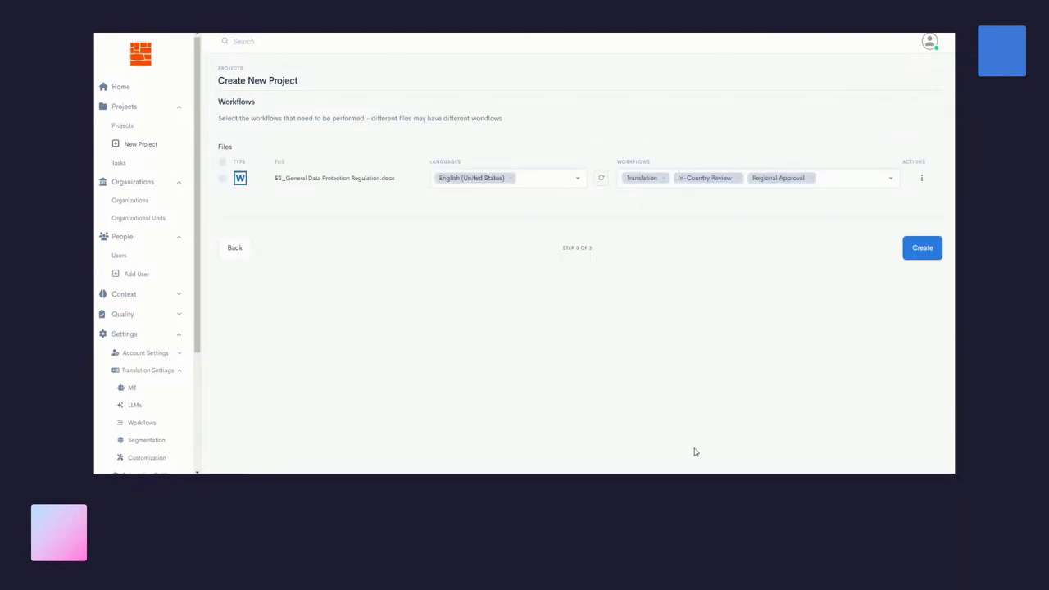
pyautogui.click(222, 162)
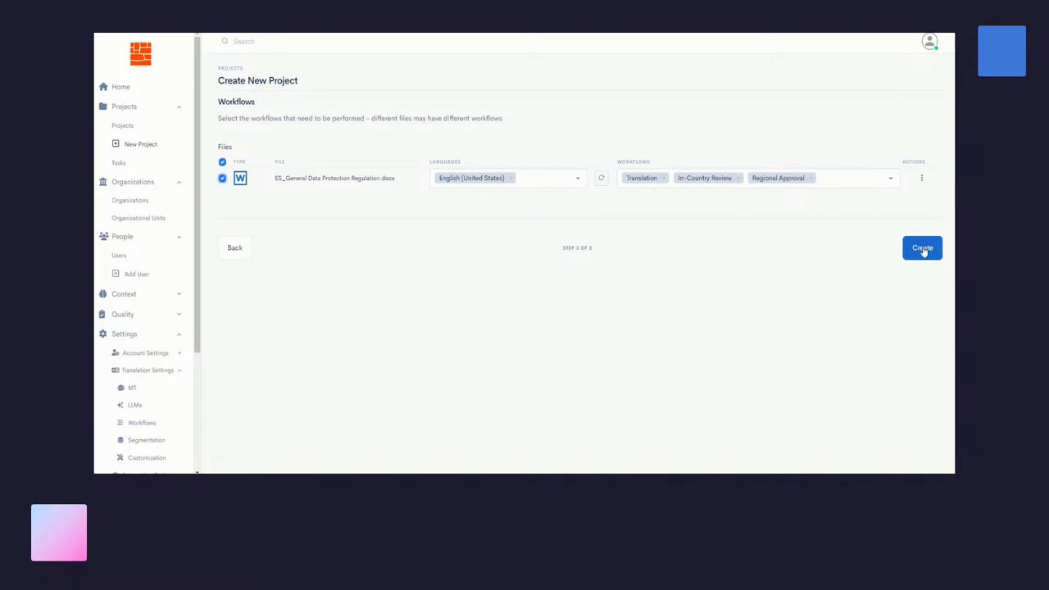
pyautogui.moveTo(685, 157)
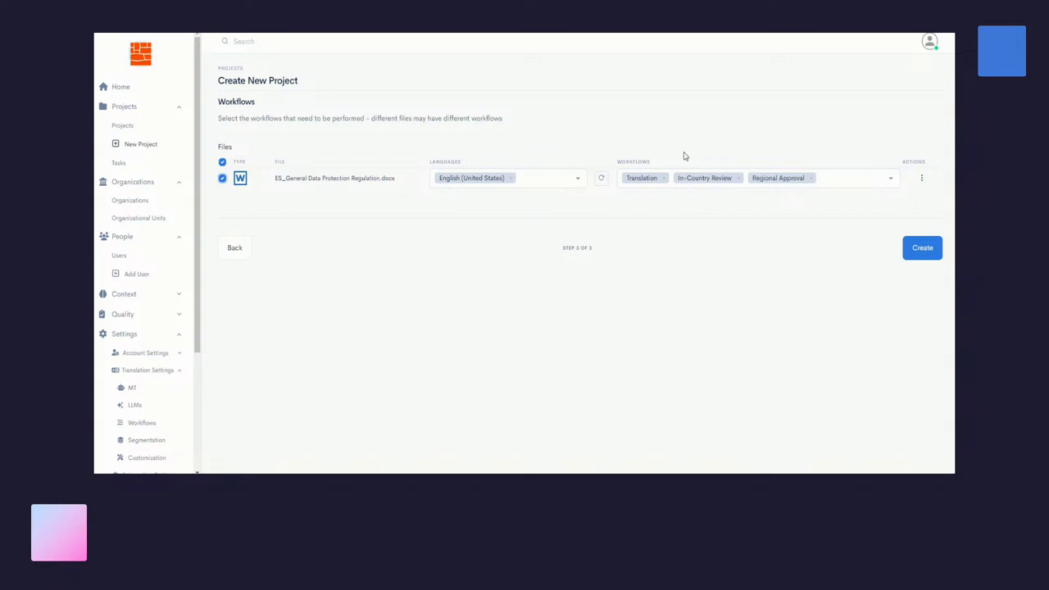
pyautogui.moveTo(672, 200)
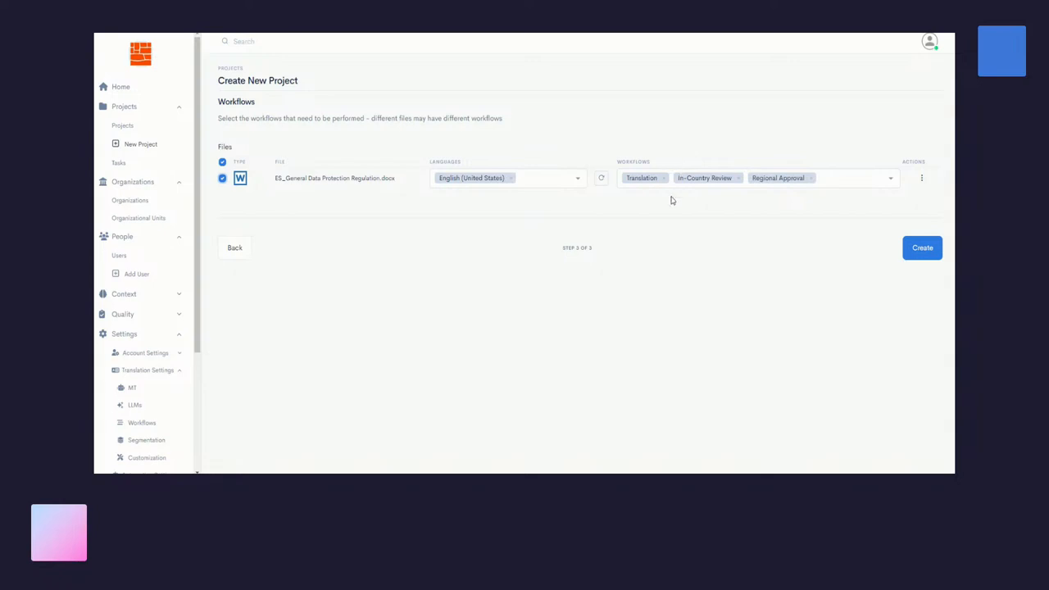
pyautogui.moveTo(741, 193)
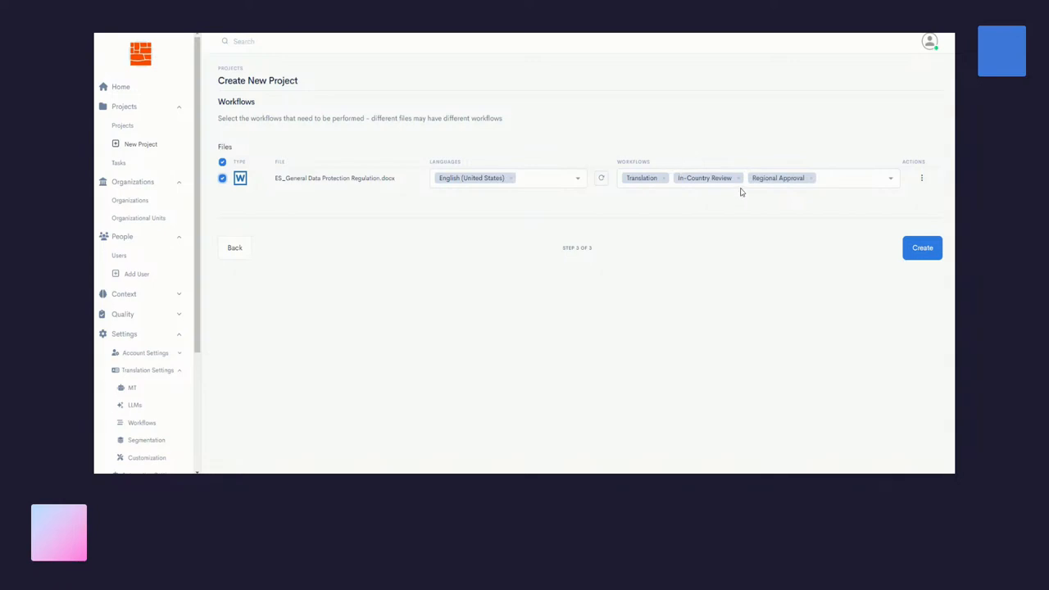
pyautogui.moveTo(784, 190)
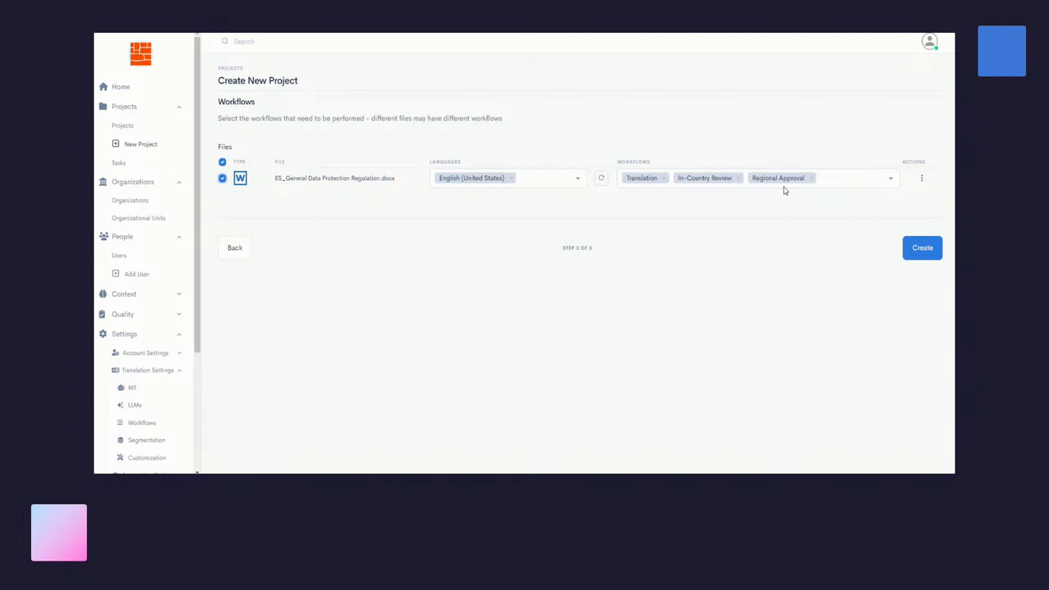
pyautogui.moveTo(781, 195)
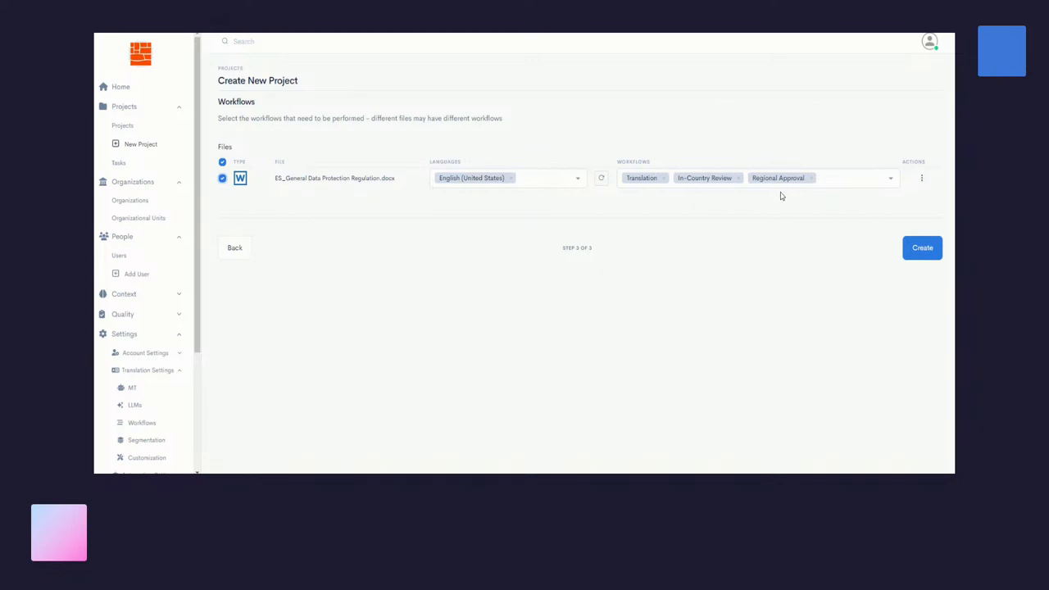
pyautogui.moveTo(762, 177)
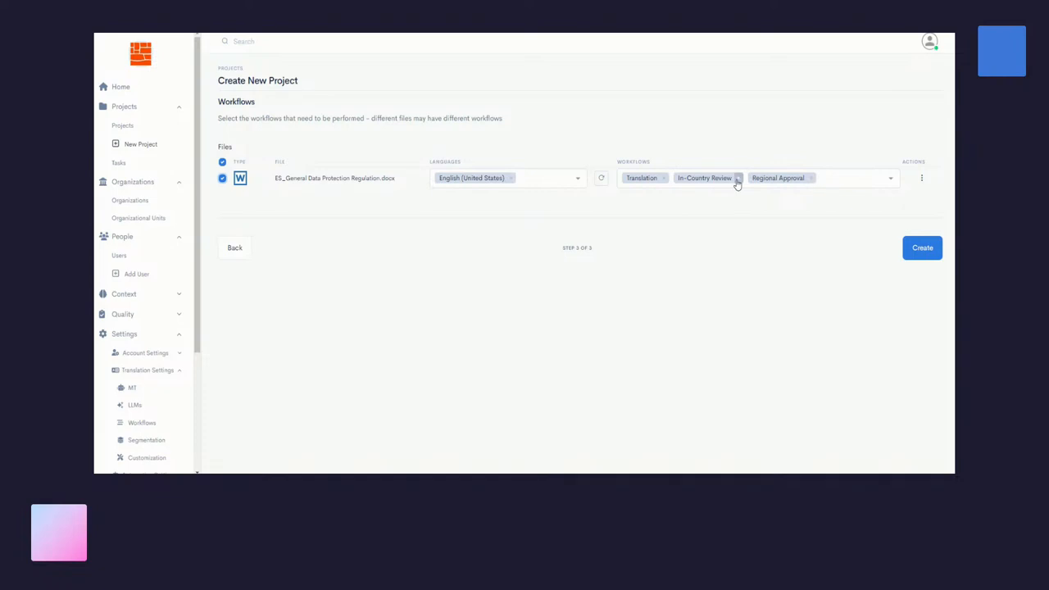
pyautogui.click(738, 178)
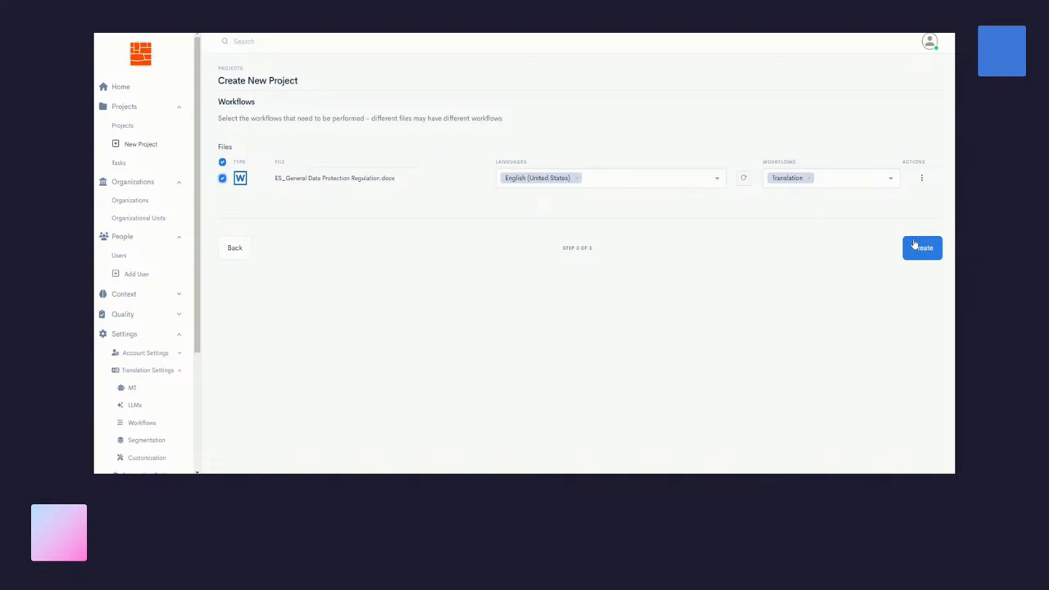
pyautogui.click(921, 248)
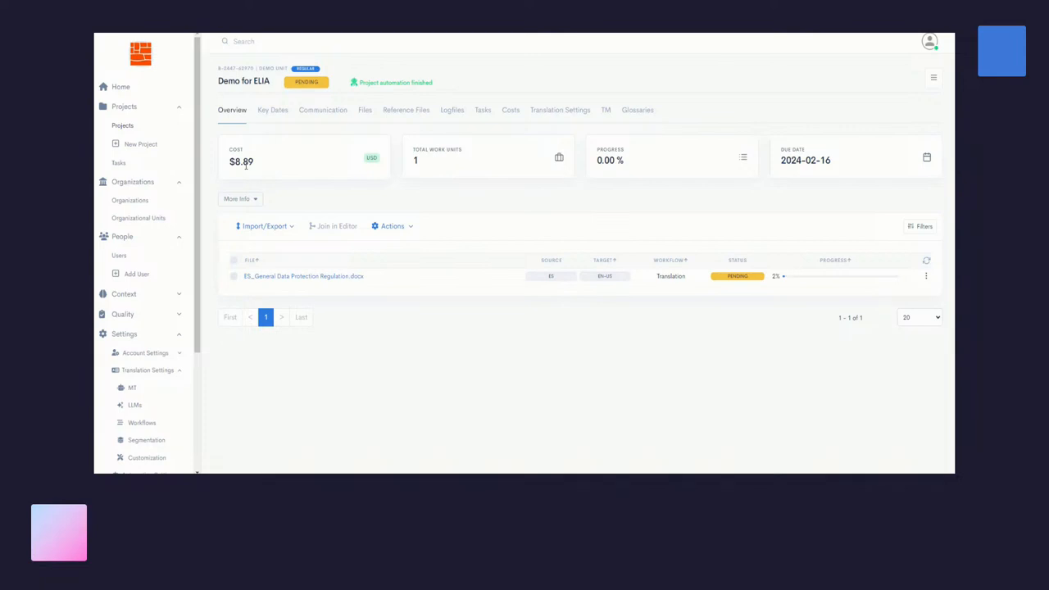
pyautogui.moveTo(670, 165)
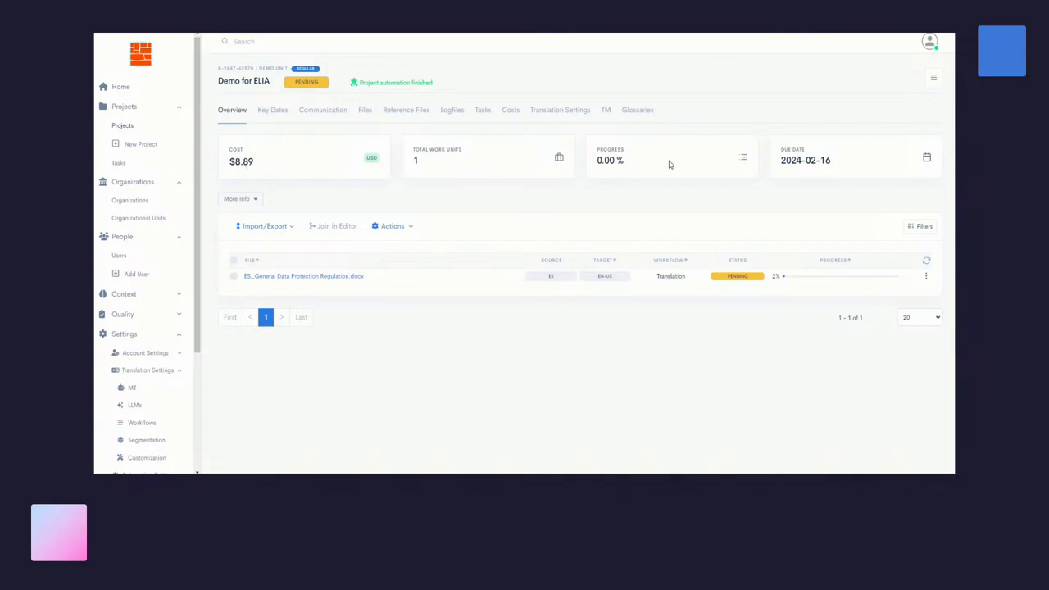
pyautogui.moveTo(826, 165)
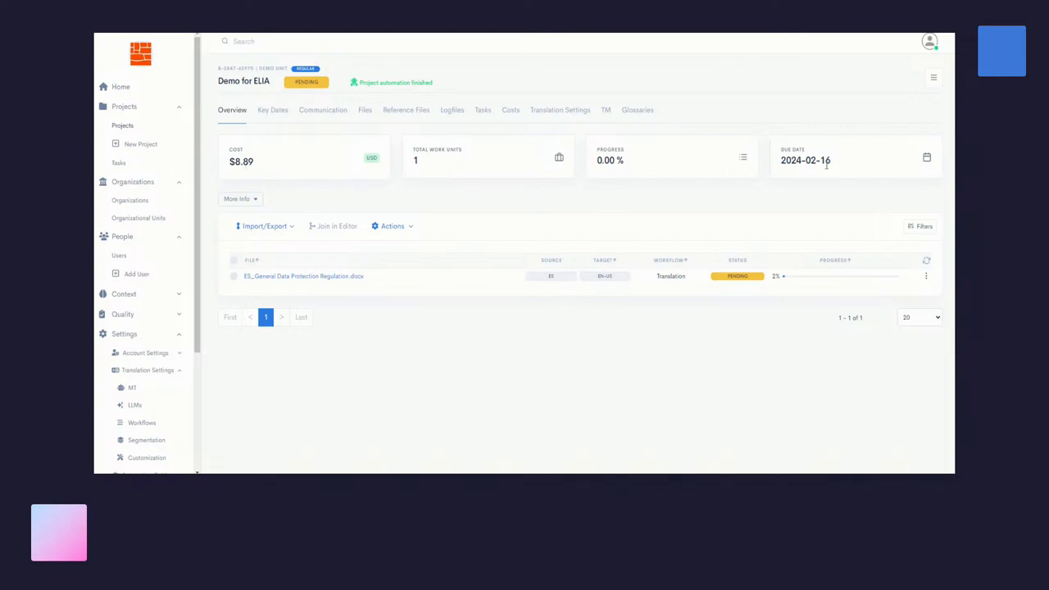
# Step: Tick the GDPR file in the Demo for ELIA overview and show Project Actions
pyautogui.click(233, 277)
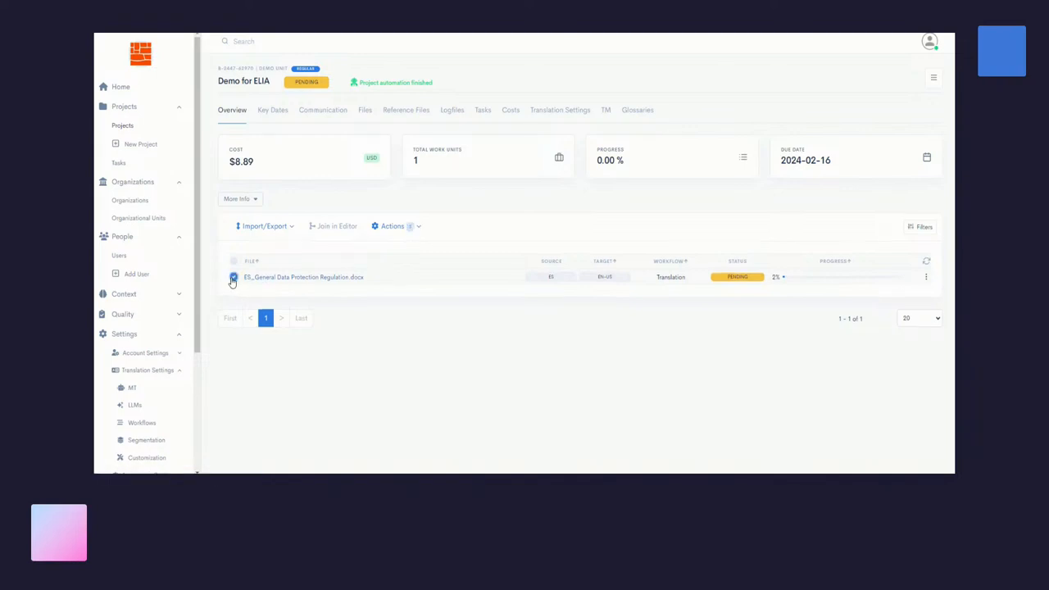
pyautogui.click(234, 276)
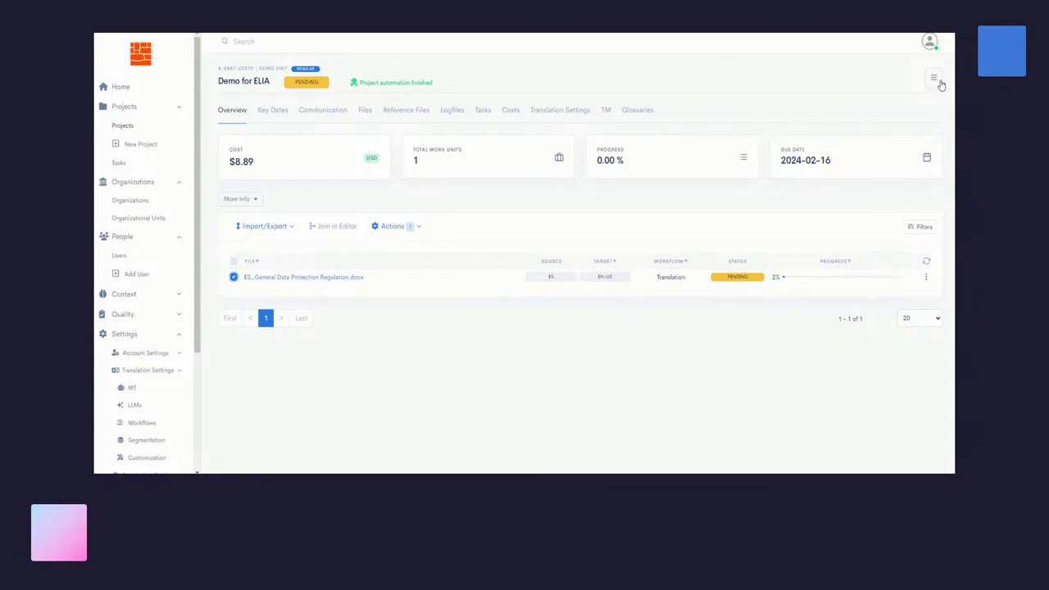
pyautogui.click(934, 78)
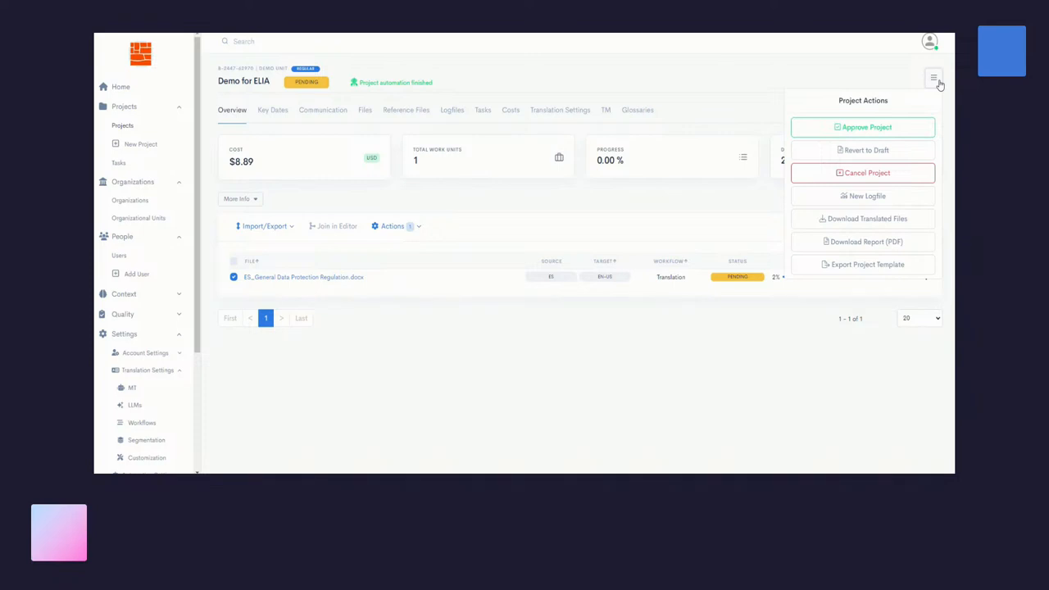
pyautogui.moveTo(862, 127)
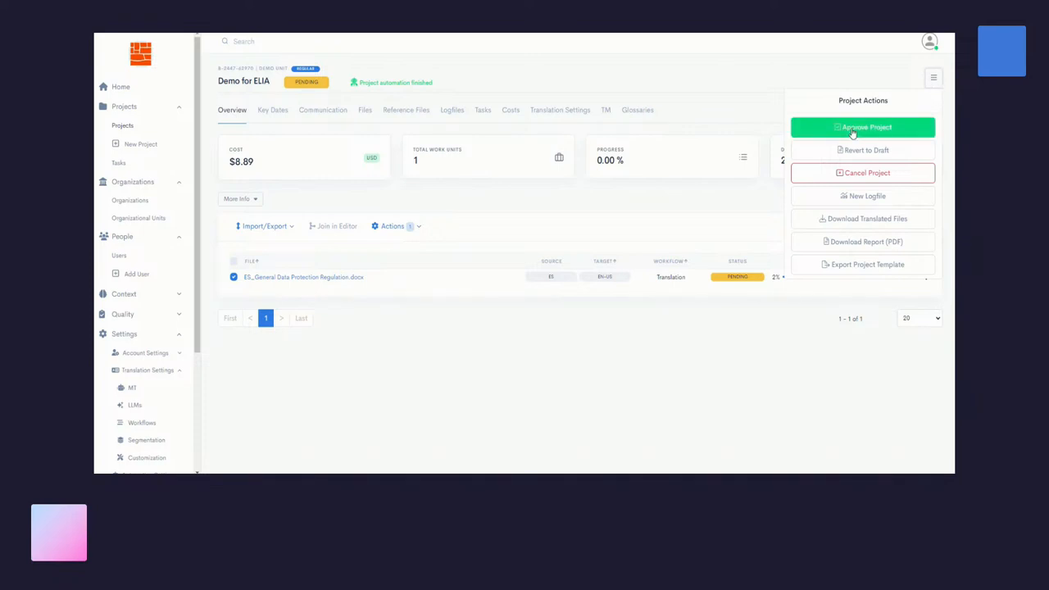
# Step: Approve Demo for ELIA with the reason 'Good Quote'
pyautogui.click(862, 127)
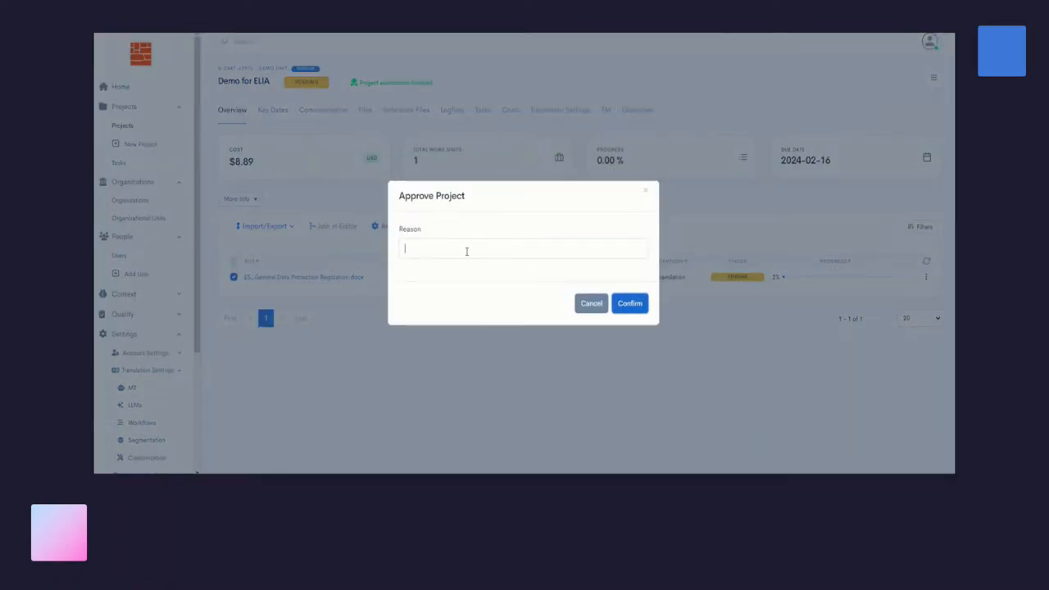
pyautogui.click(523, 249)
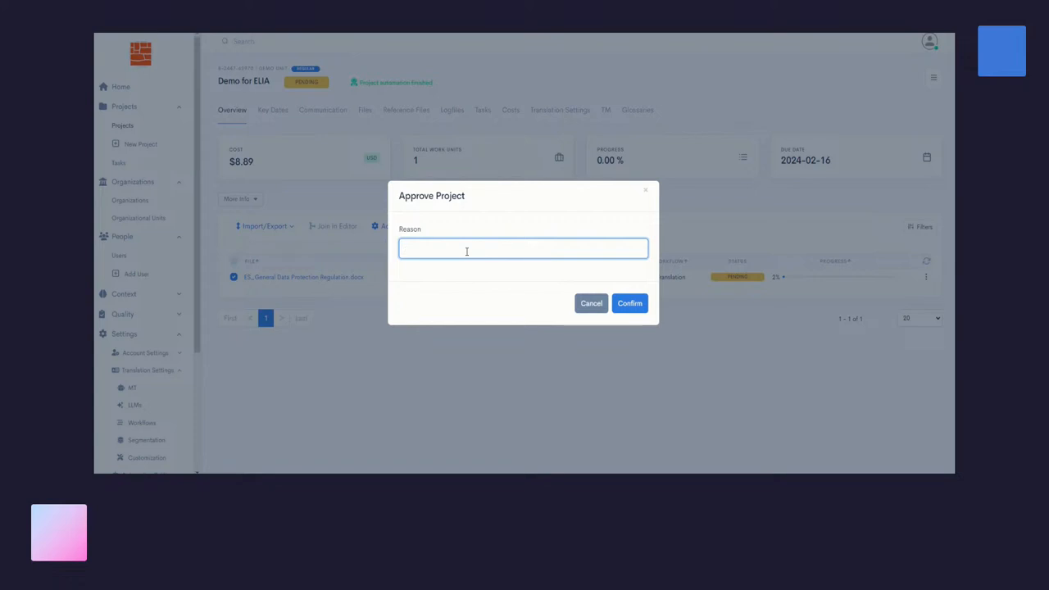
pyautogui.write('Good')
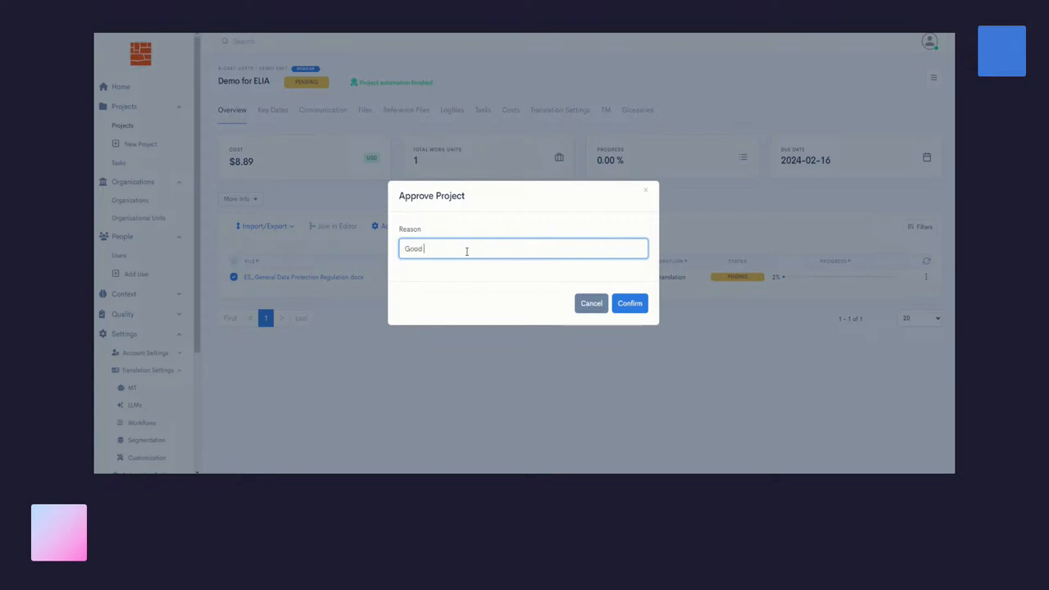
pyautogui.write('Quote')
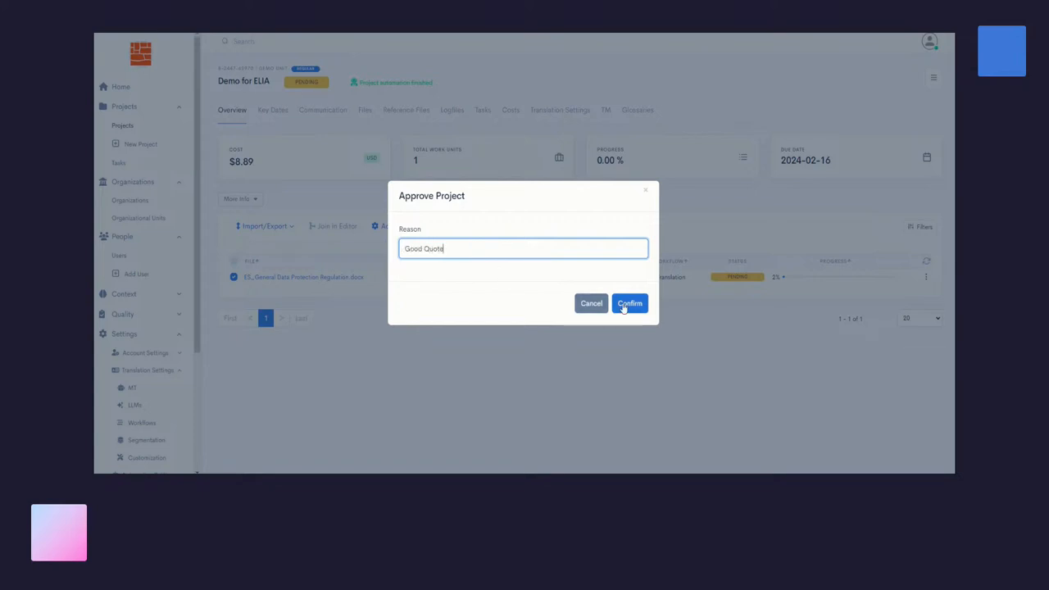
pyautogui.click(630, 303)
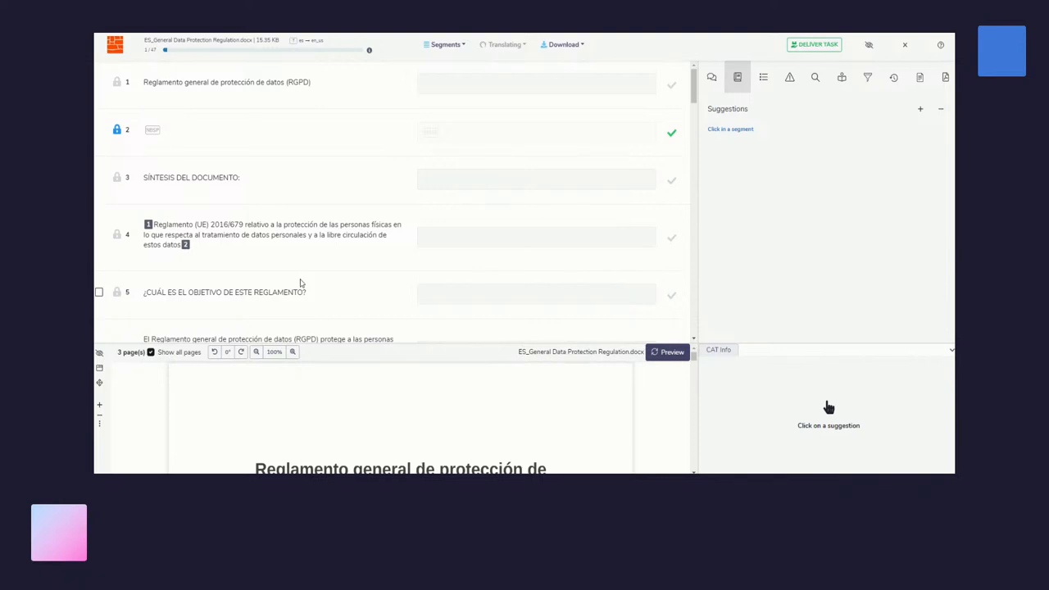
# Step: Open ES_General Data Protection Regulation.docx in the translation editor
pyautogui.click(99, 291)
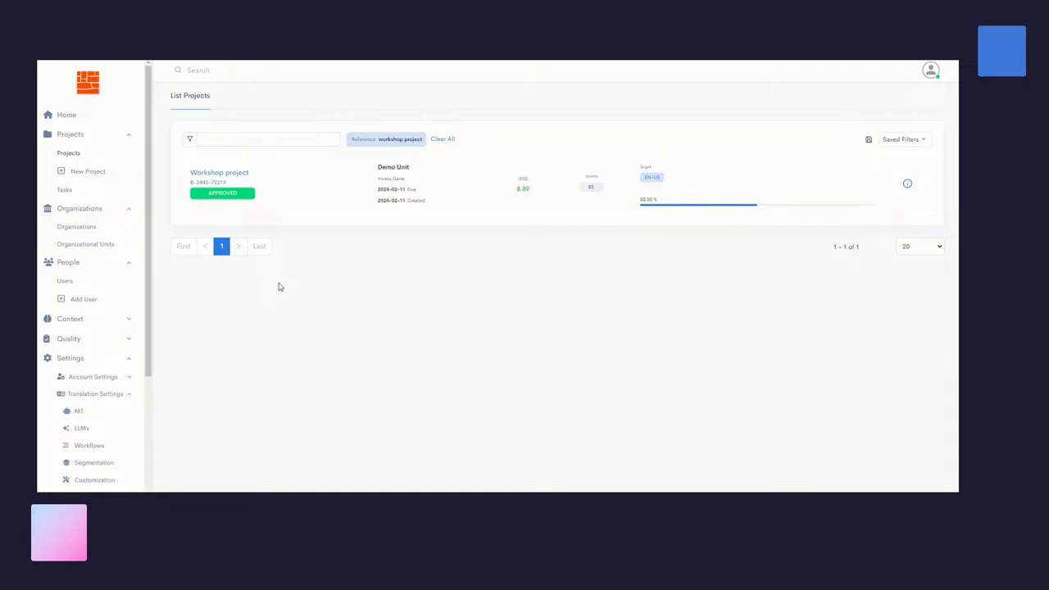
pyautogui.moveTo(64, 189)
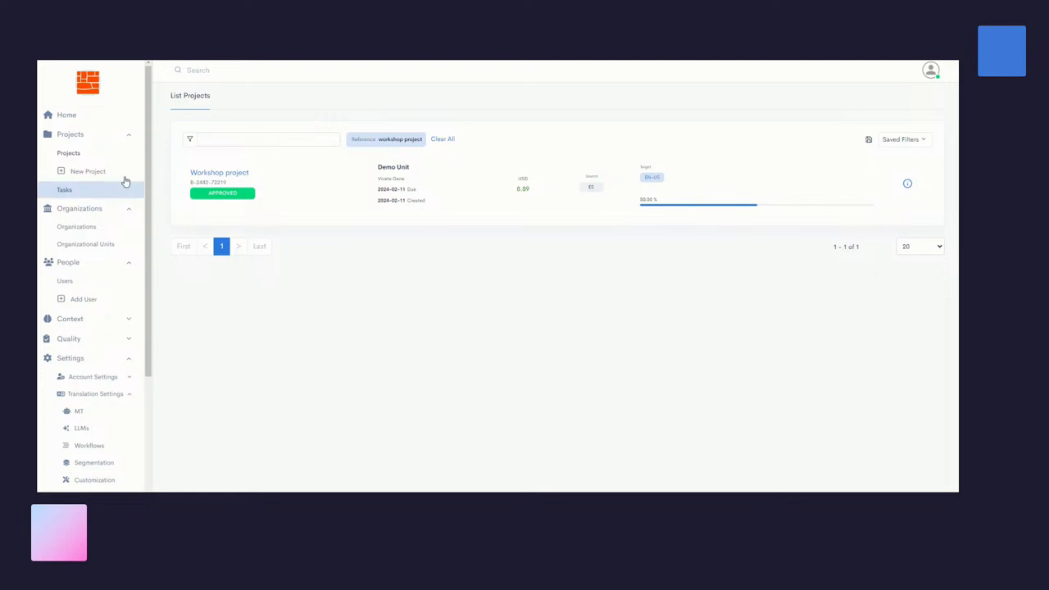
pyautogui.moveTo(205, 153)
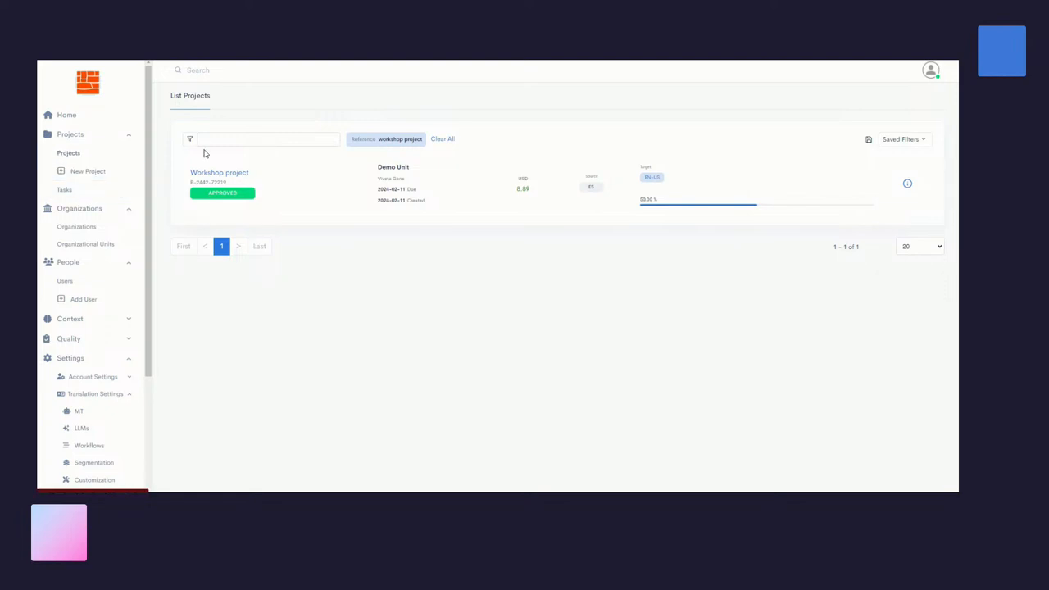
# Step: Search projects for 'workshop proje' and open the Workshop project's overview
pyautogui.click(266, 139)
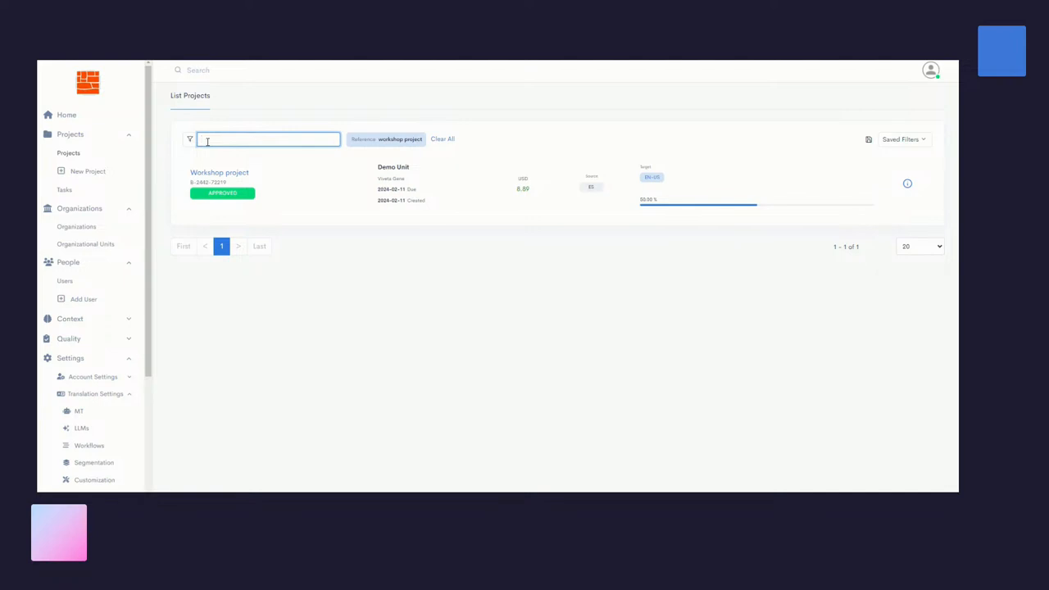
pyautogui.write('workshop proje')
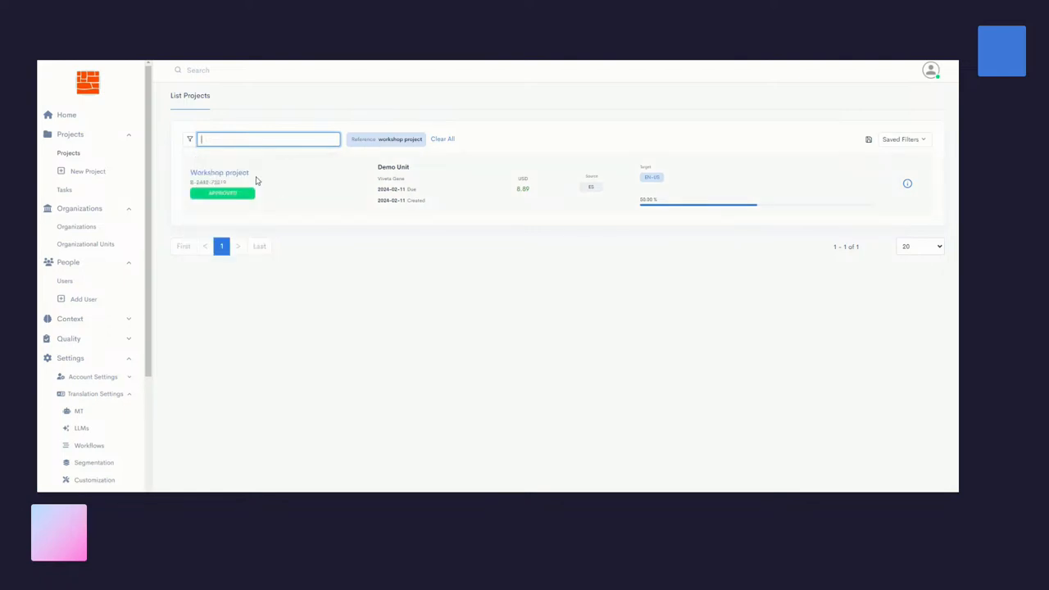
pyautogui.click(218, 172)
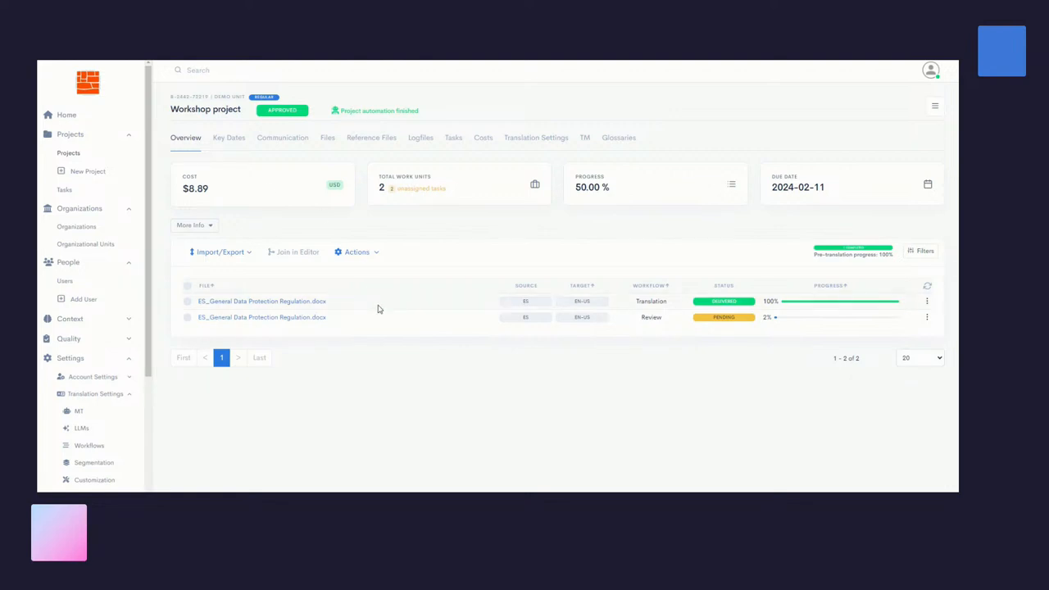
pyautogui.moveTo(637, 311)
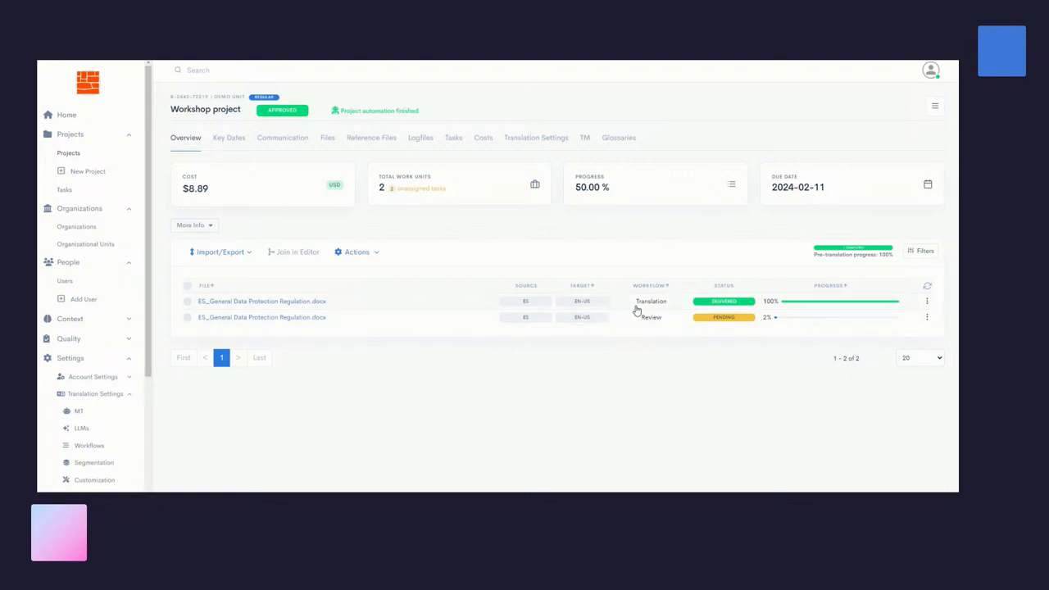
pyautogui.moveTo(640, 321)
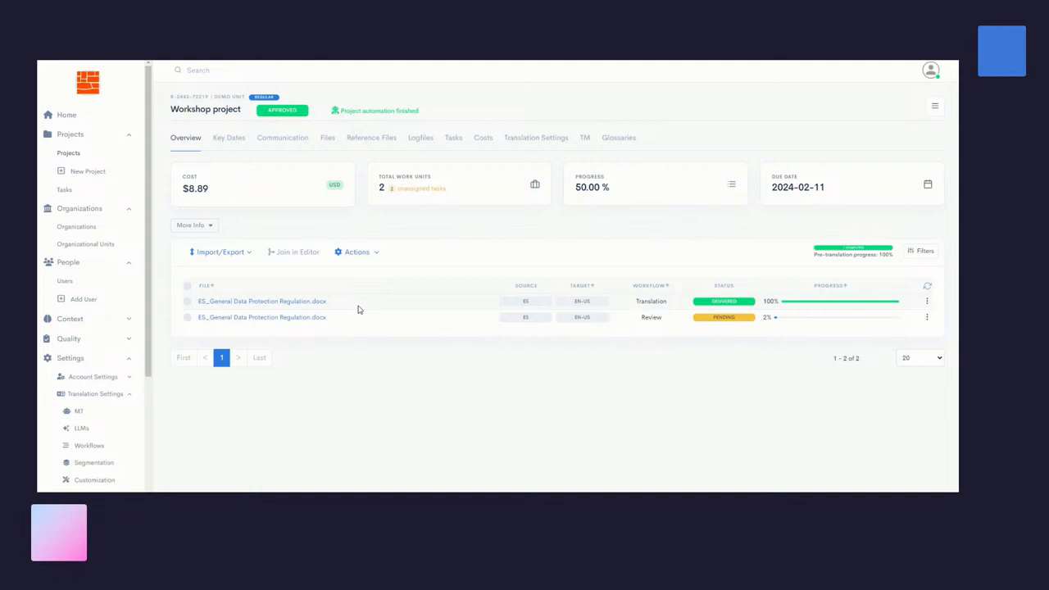
pyautogui.moveTo(343, 327)
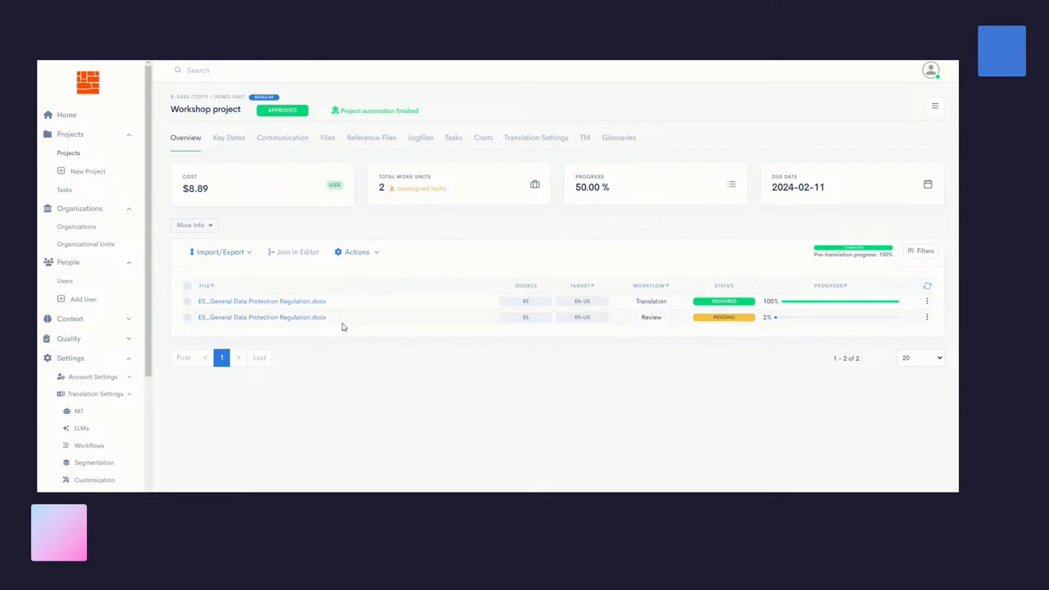
pyautogui.moveTo(314, 323)
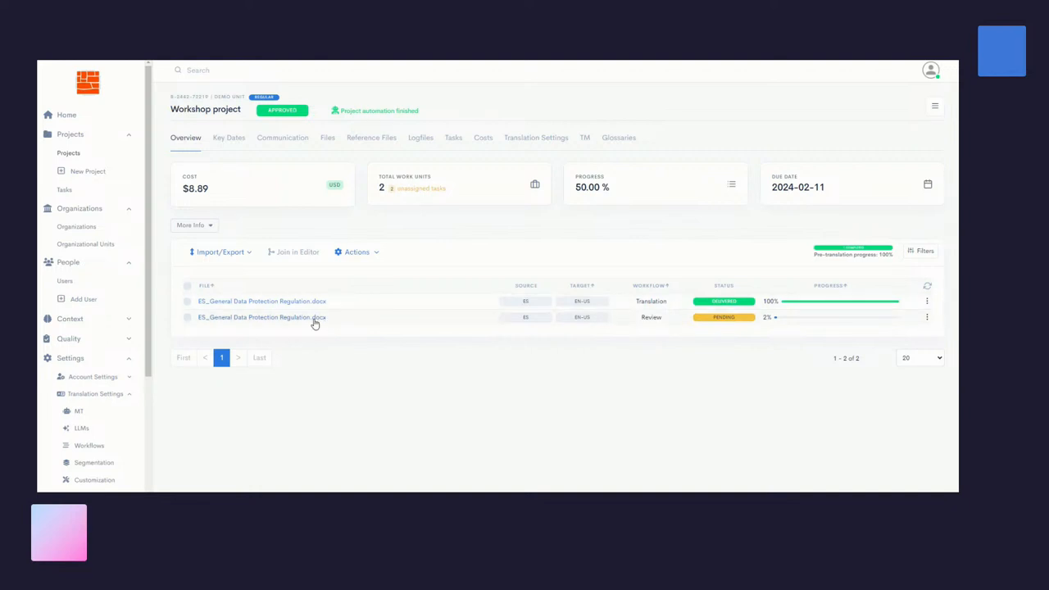
pyautogui.moveTo(313, 320)
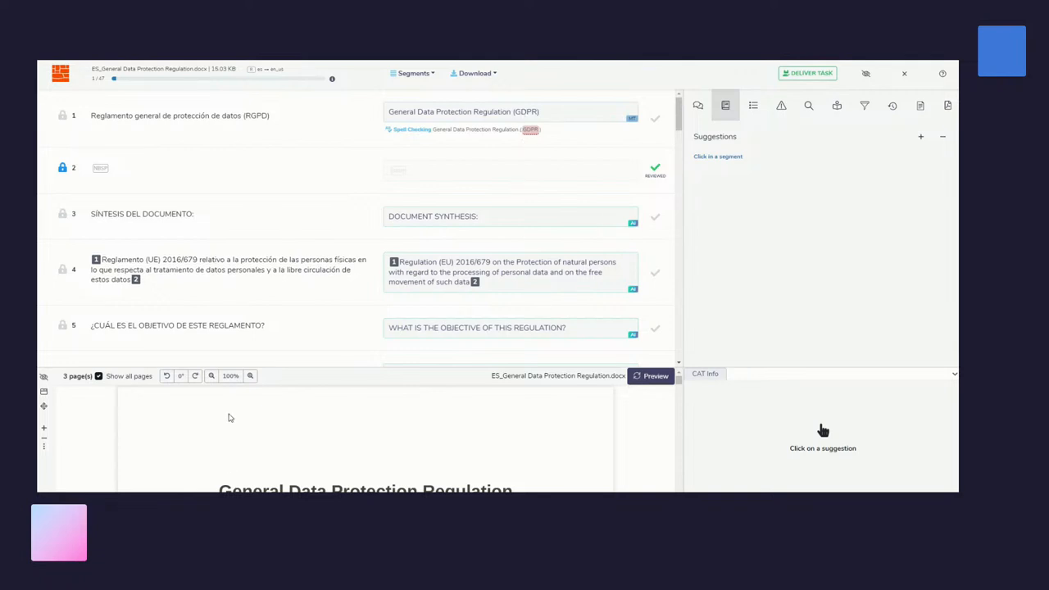
pyautogui.moveTo(448, 471)
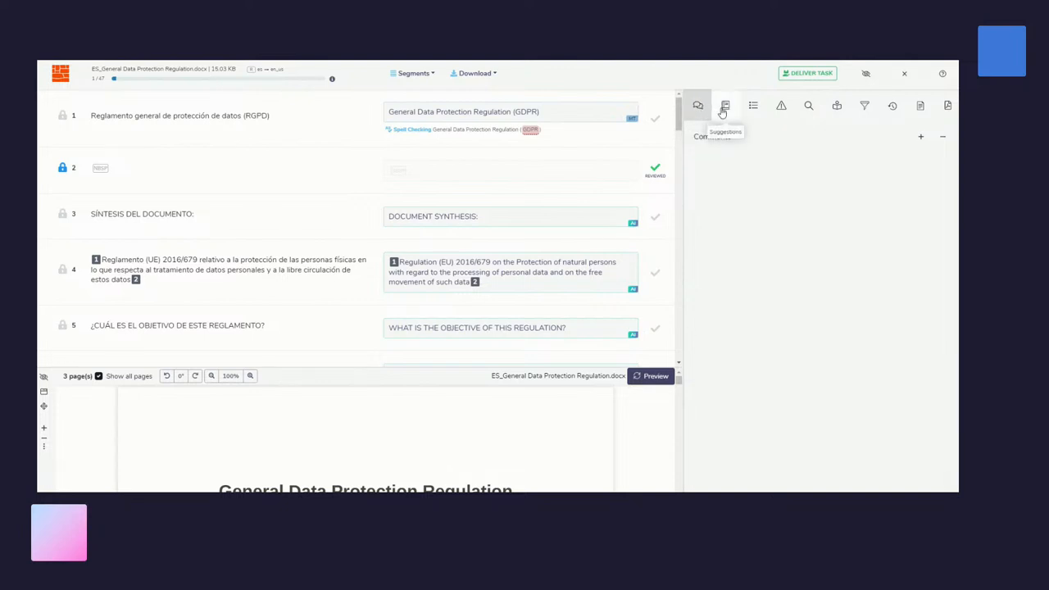
# Step: Show AI Translation suggestions for segment 1, 'General Data Protection Regulation (GDPR)'
pyautogui.click(725, 105)
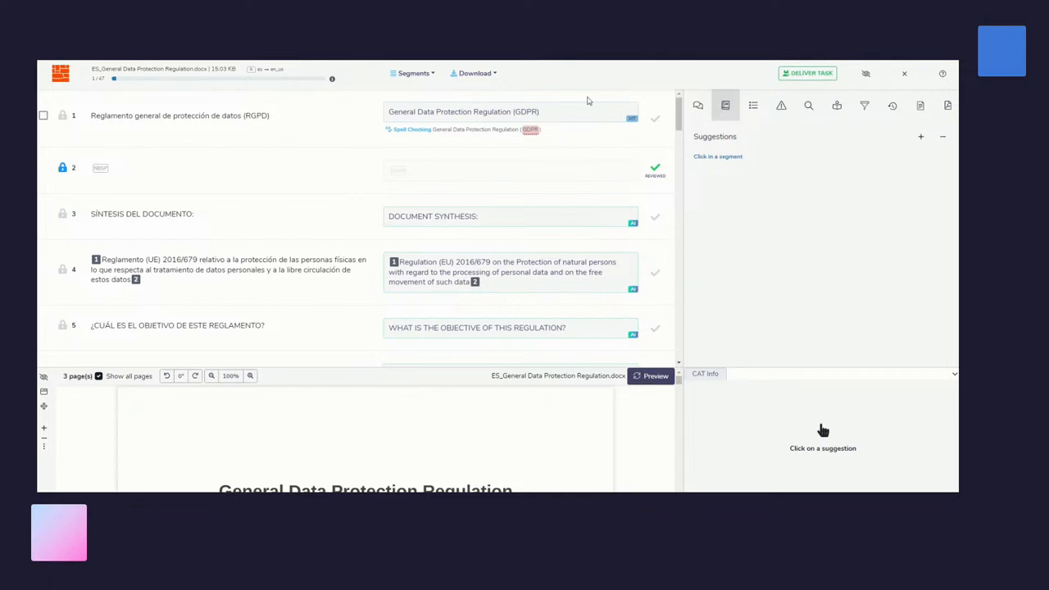
pyautogui.click(509, 112)
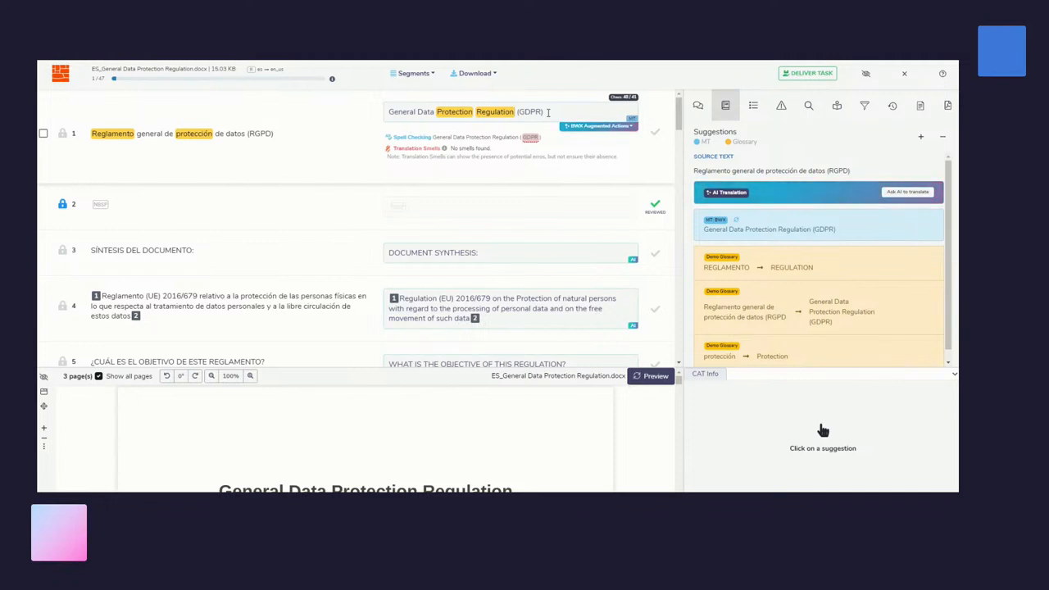
pyautogui.moveTo(787, 193)
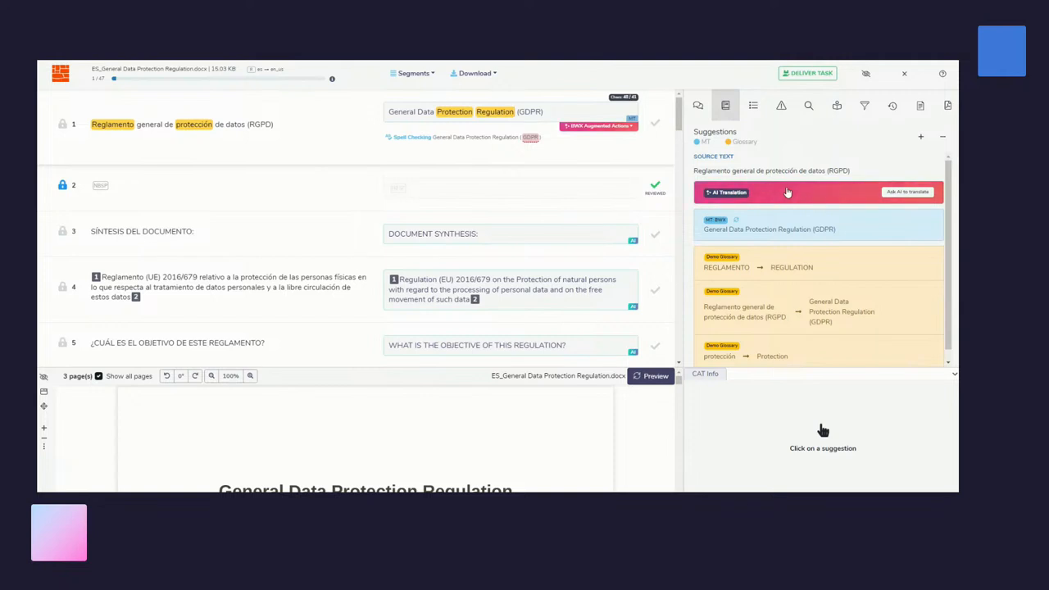
pyautogui.moveTo(732, 229)
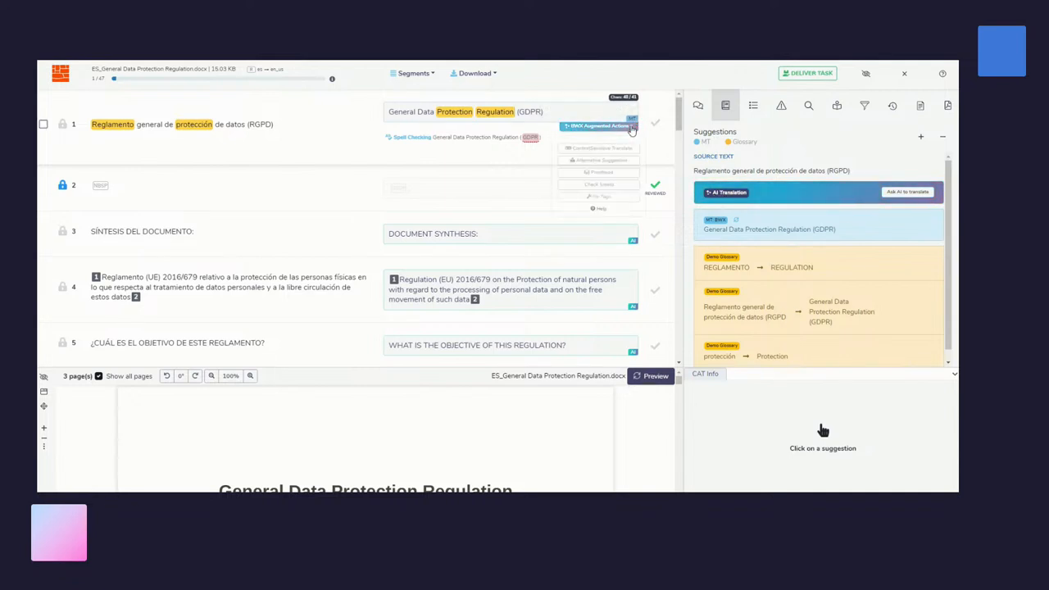
pyautogui.click(598, 125)
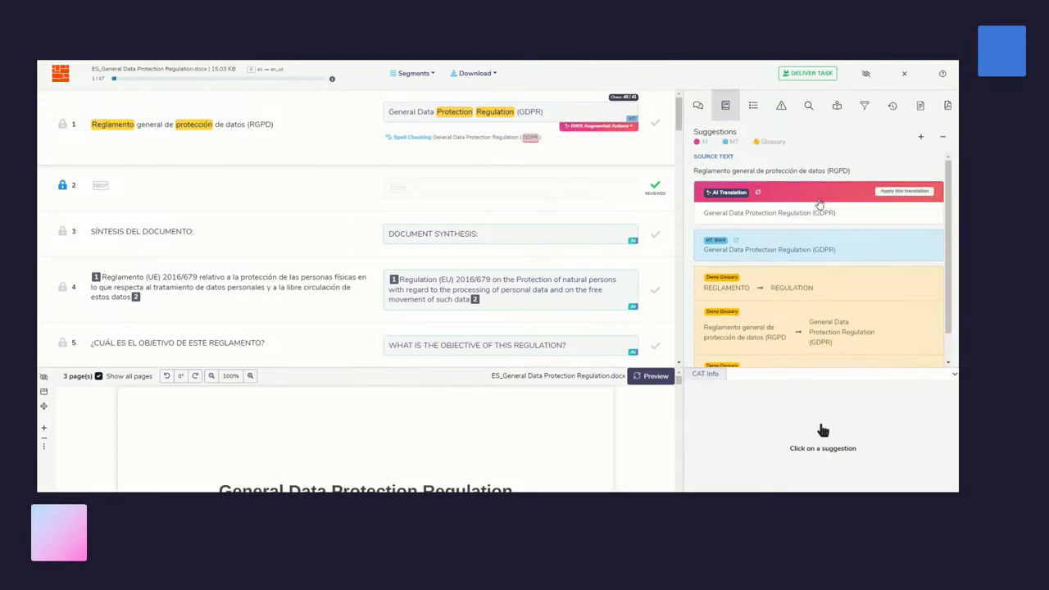
pyautogui.moveTo(710, 214)
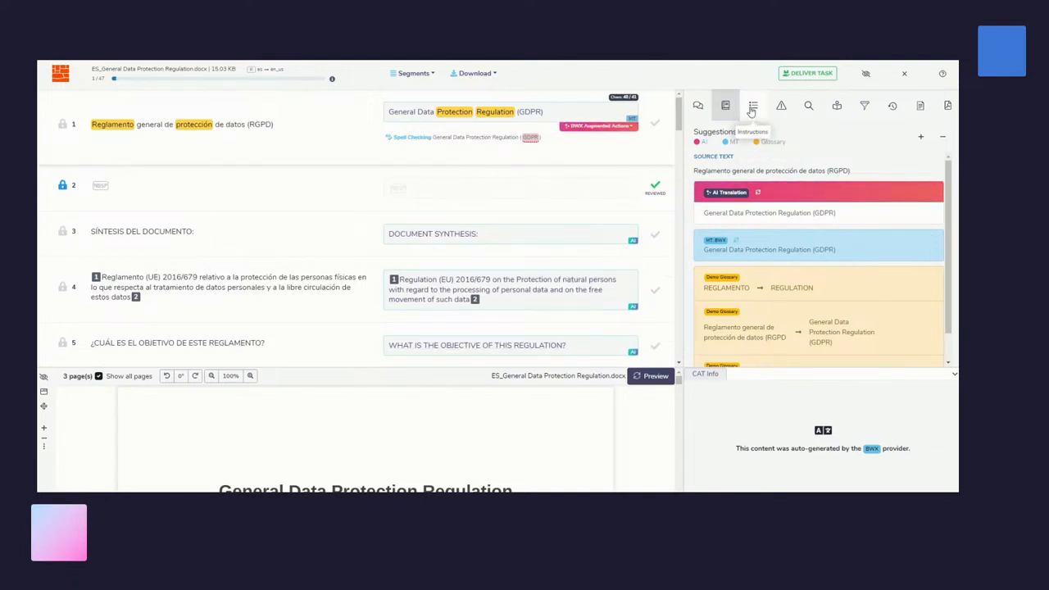
# Step: Cycle the side panel through Instructions, QA Issues, Search TM and Glossary, ending on Filter
pyautogui.click(753, 105)
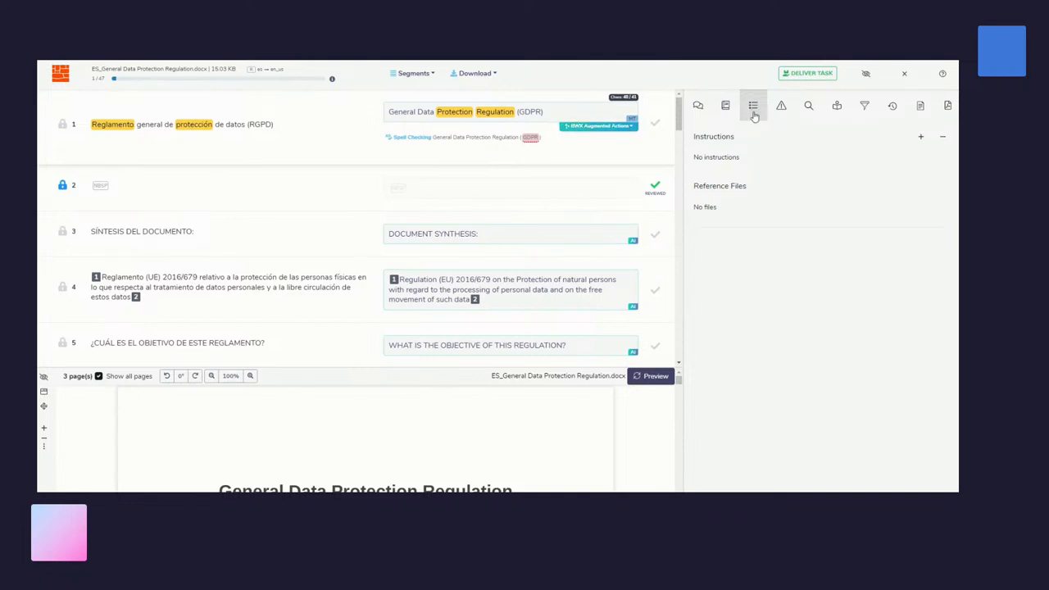
pyautogui.moveTo(782, 105)
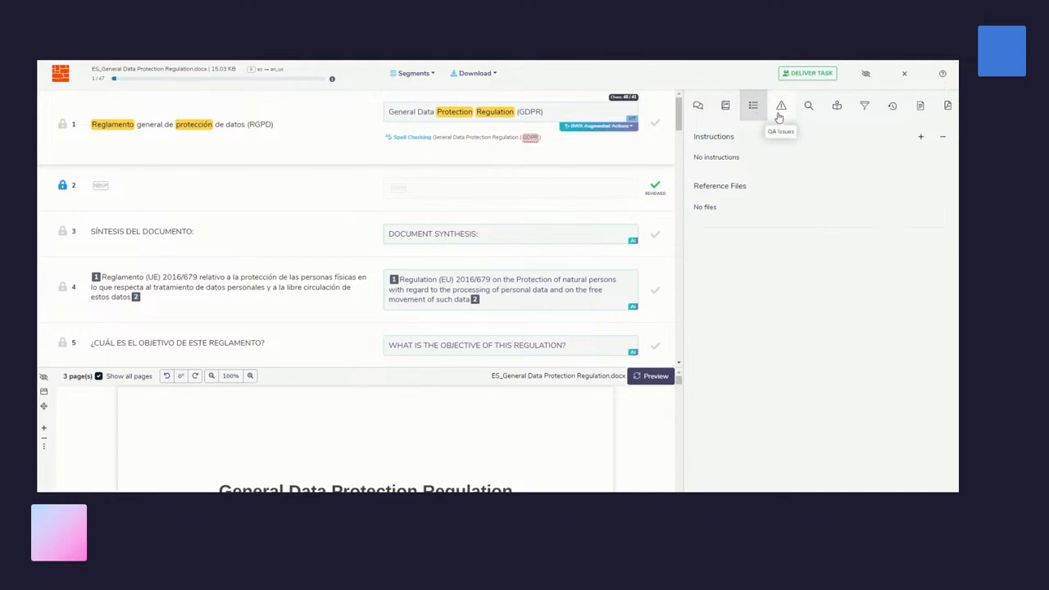
pyautogui.click(781, 105)
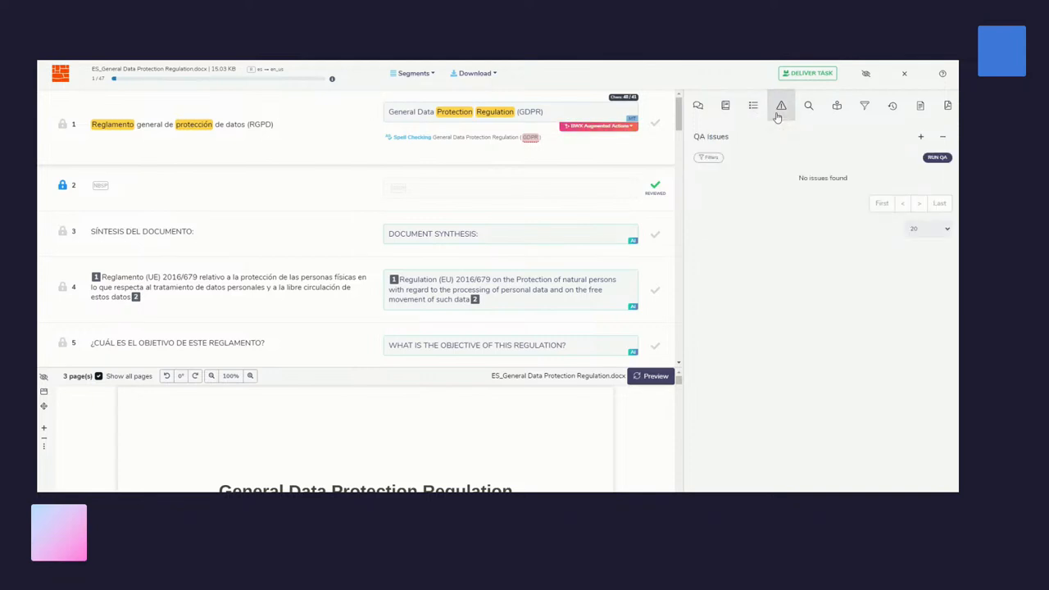
pyautogui.click(808, 105)
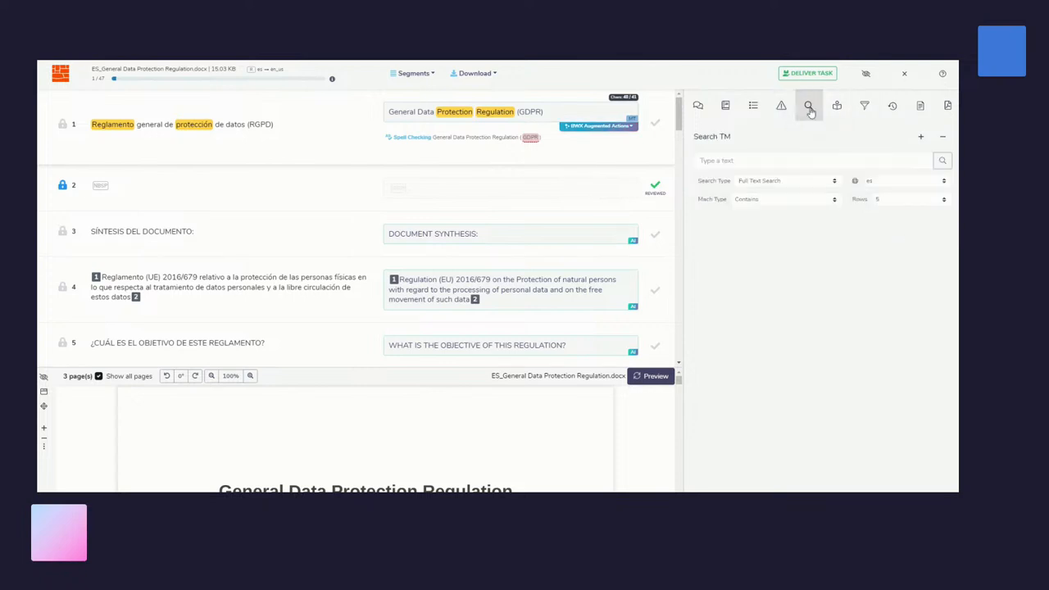
pyautogui.moveTo(808, 105)
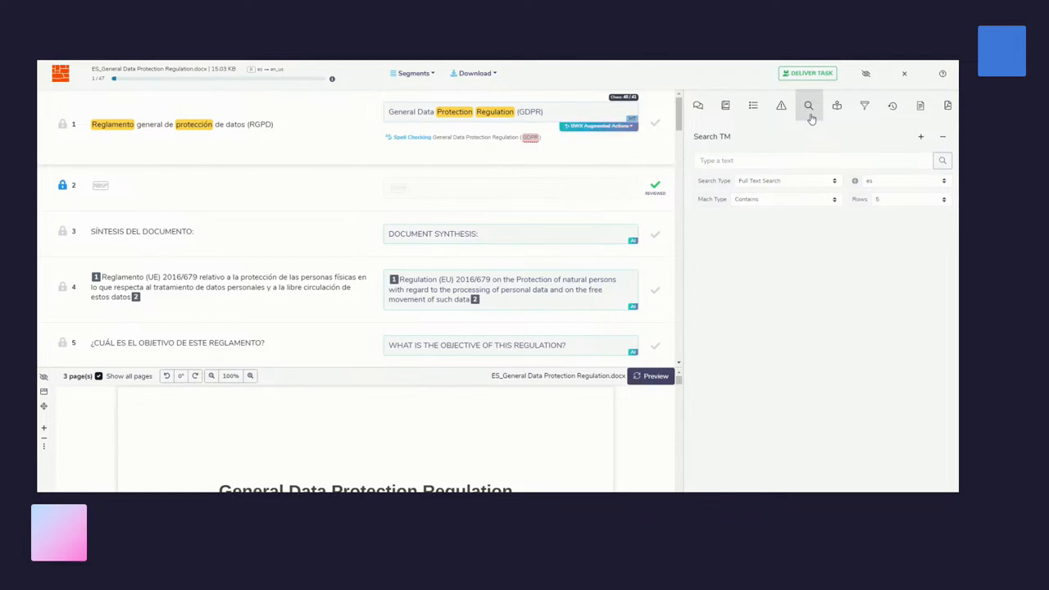
pyautogui.click(837, 105)
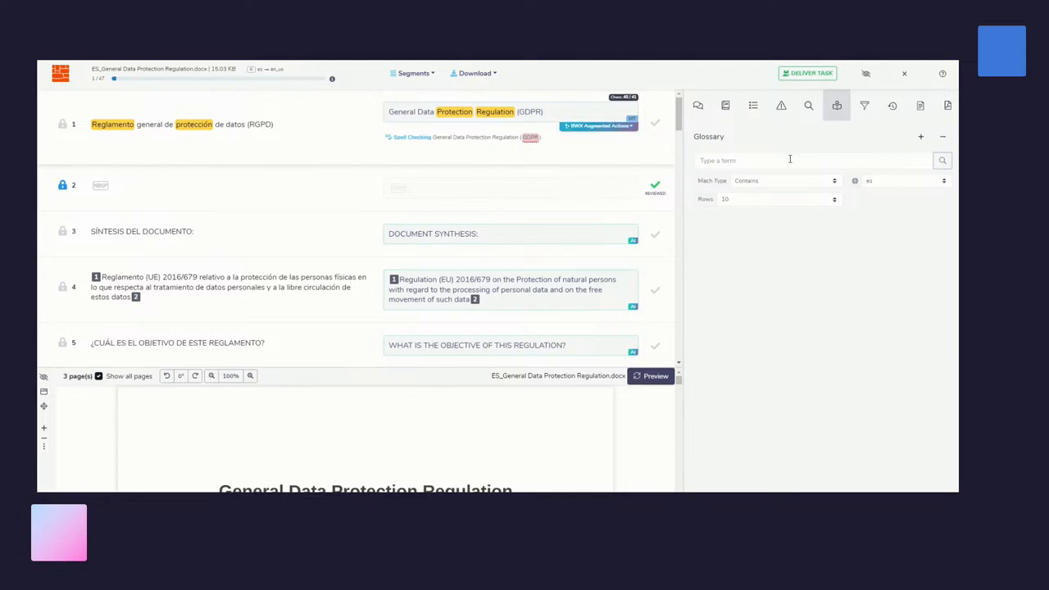
pyautogui.moveTo(864, 108)
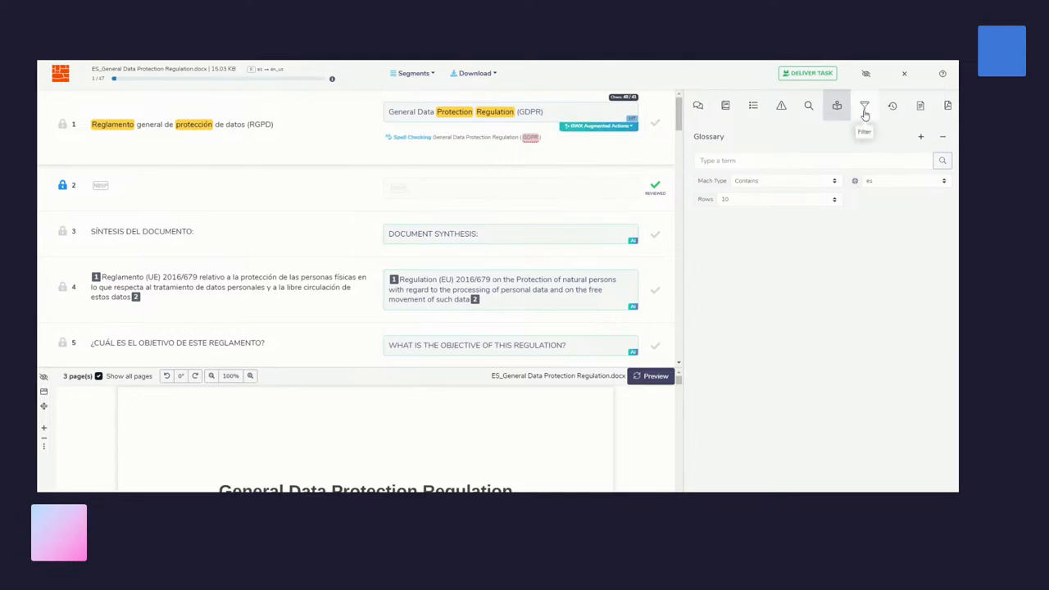
pyautogui.click(864, 104)
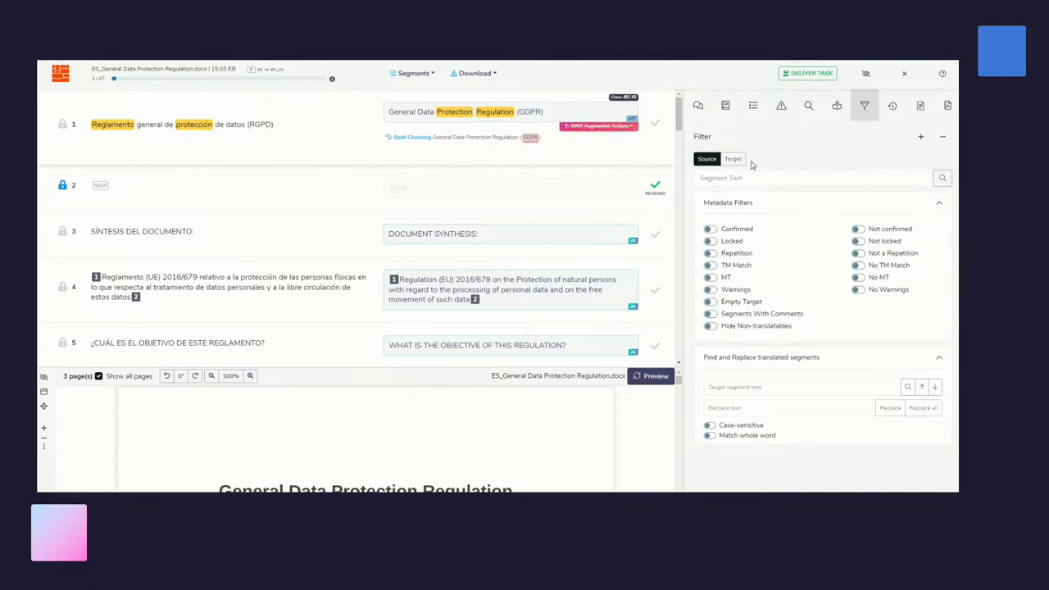
pyautogui.moveTo(766, 214)
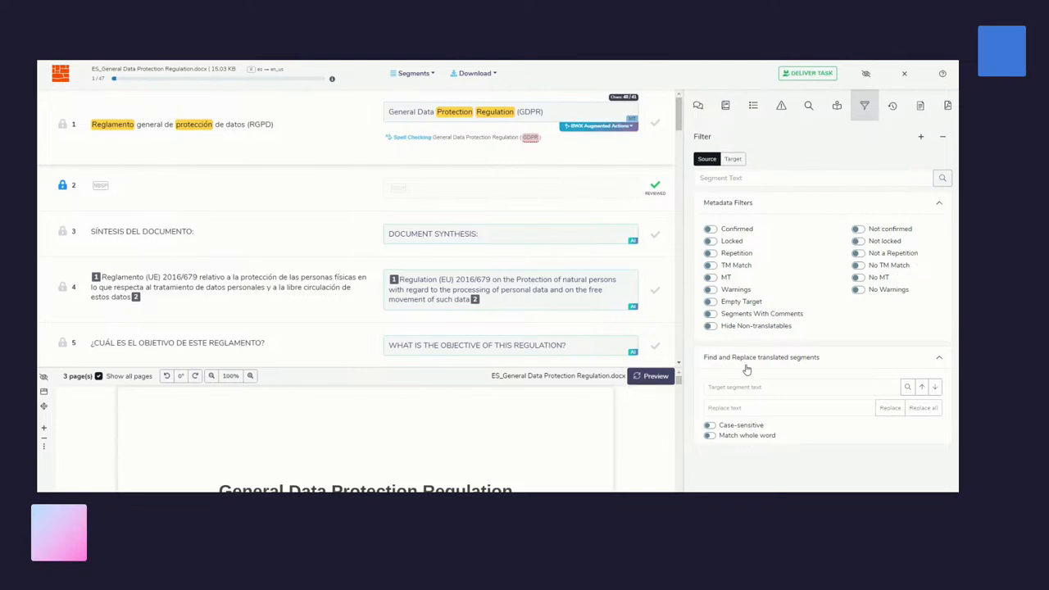
pyautogui.moveTo(811, 365)
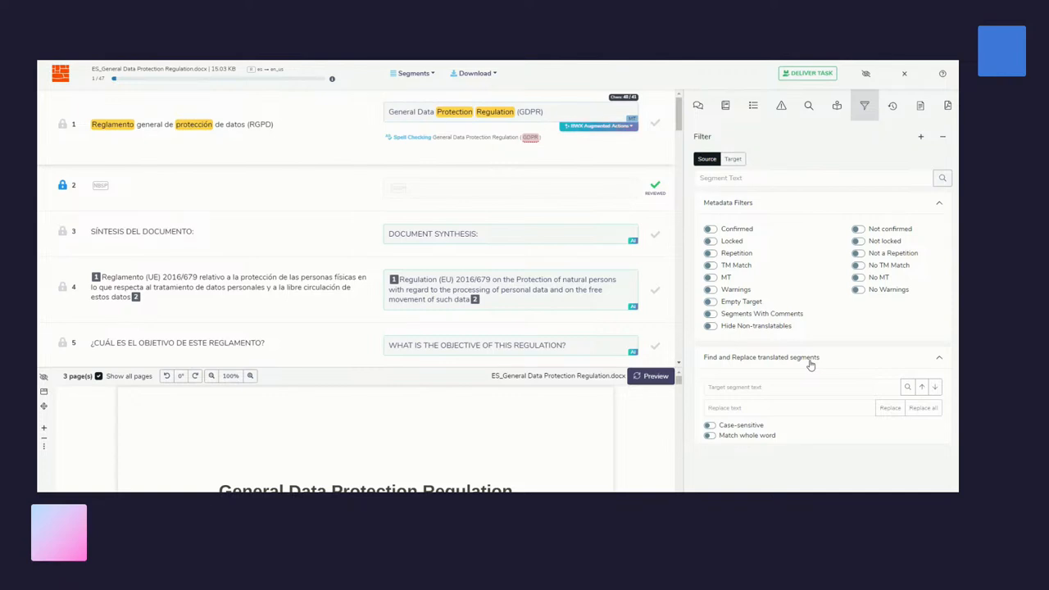
pyautogui.moveTo(893, 105)
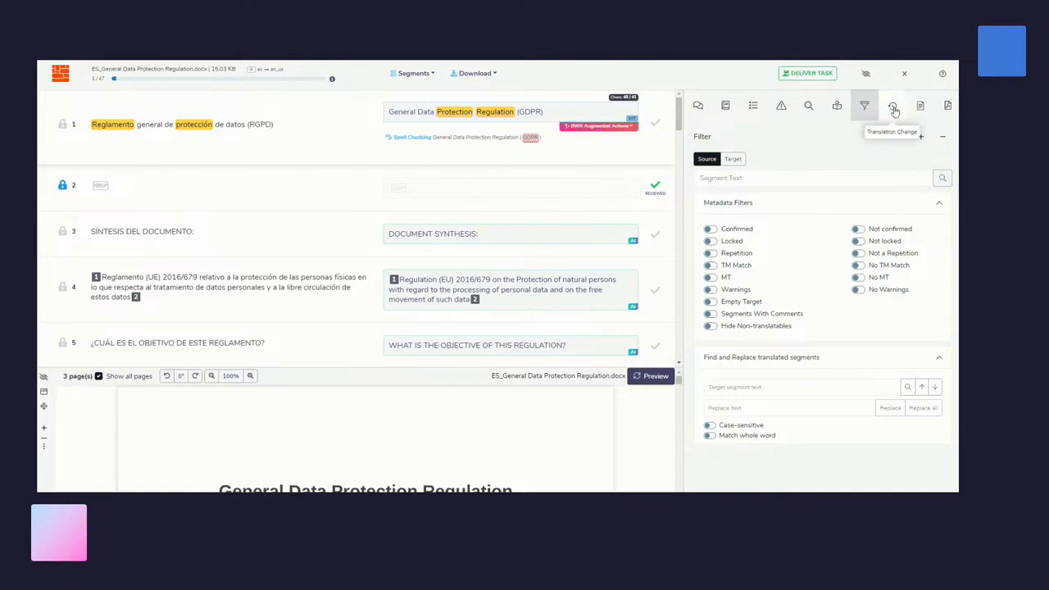
# Step: View segment 1's translation history, then the document details panel
pyautogui.click(886, 105)
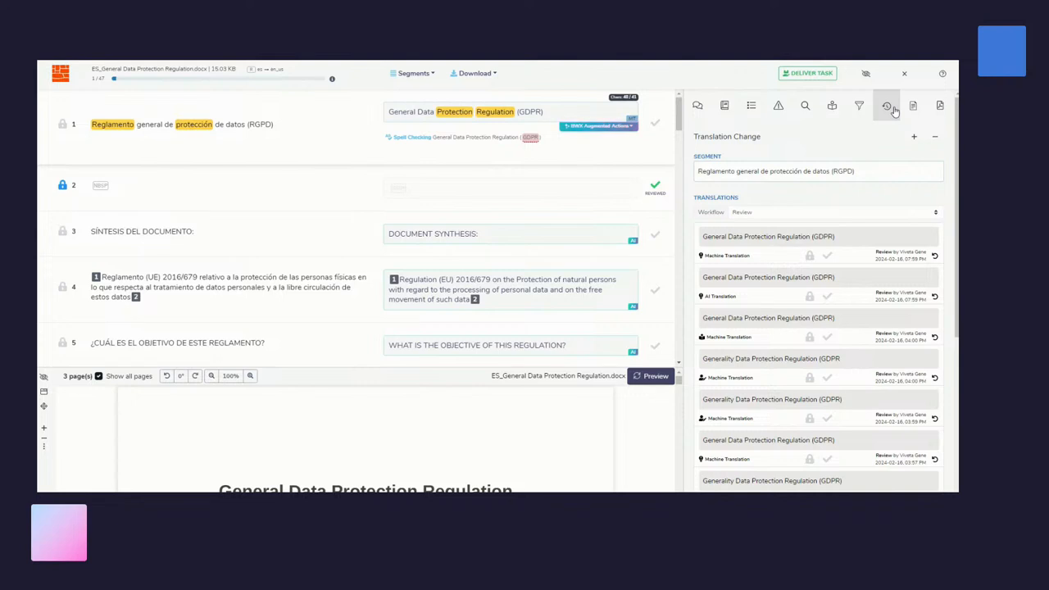
pyautogui.click(912, 105)
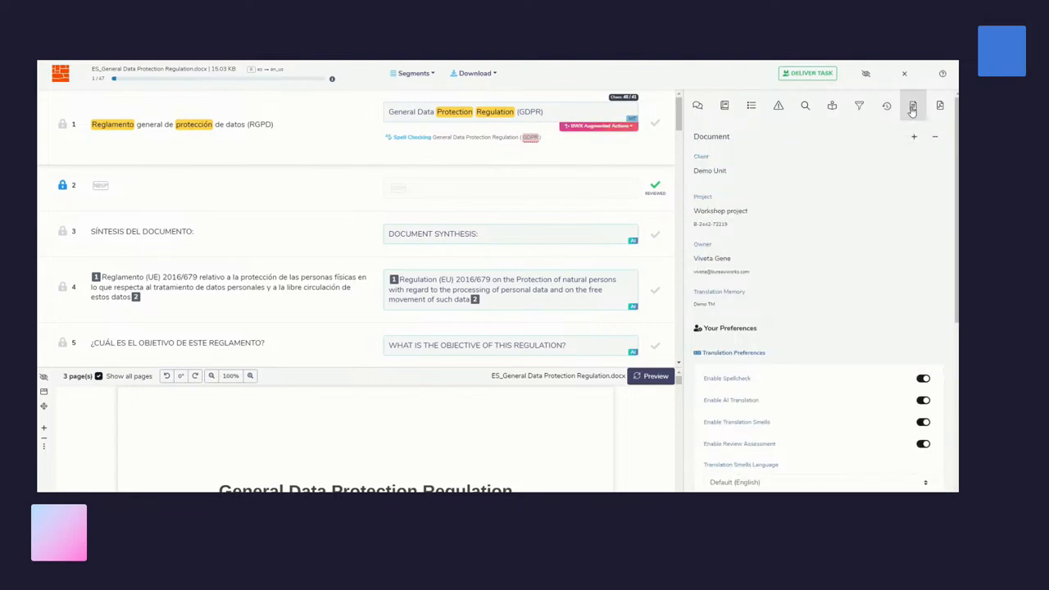
pyautogui.moveTo(827, 280)
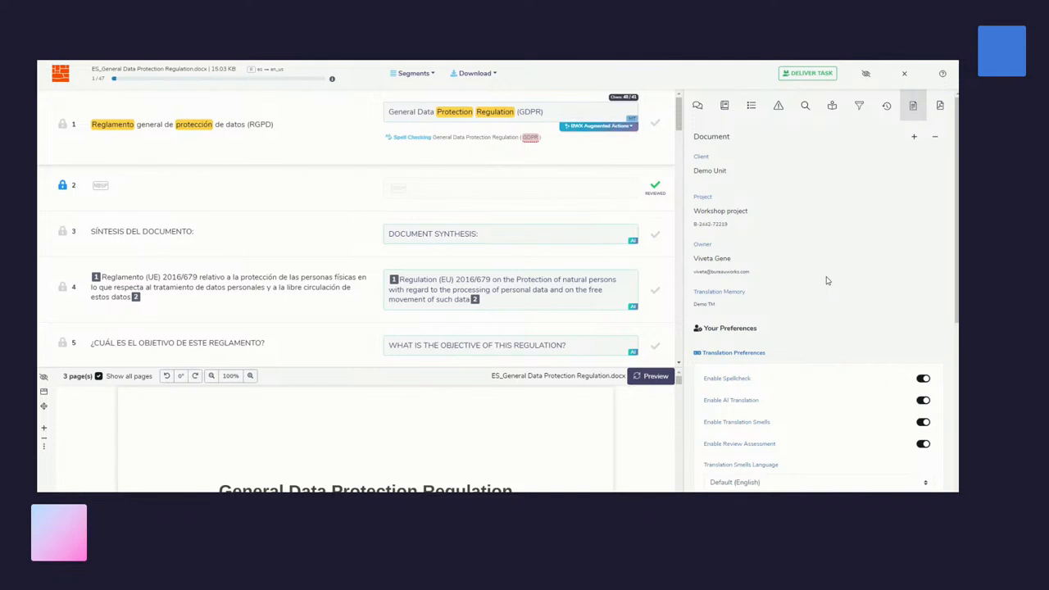
pyautogui.scroll(-3)
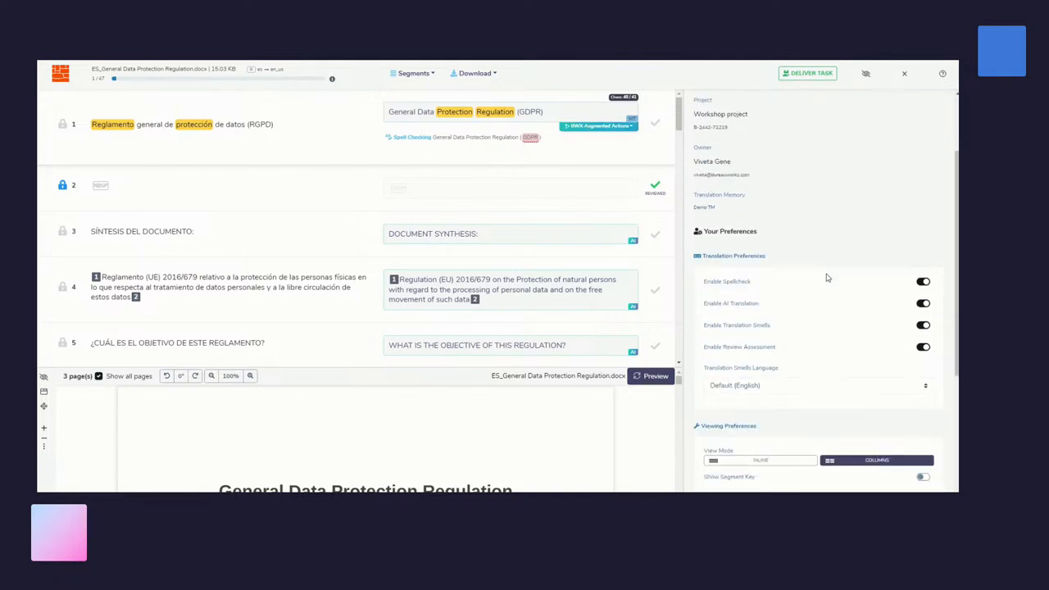
pyautogui.scroll(-3)
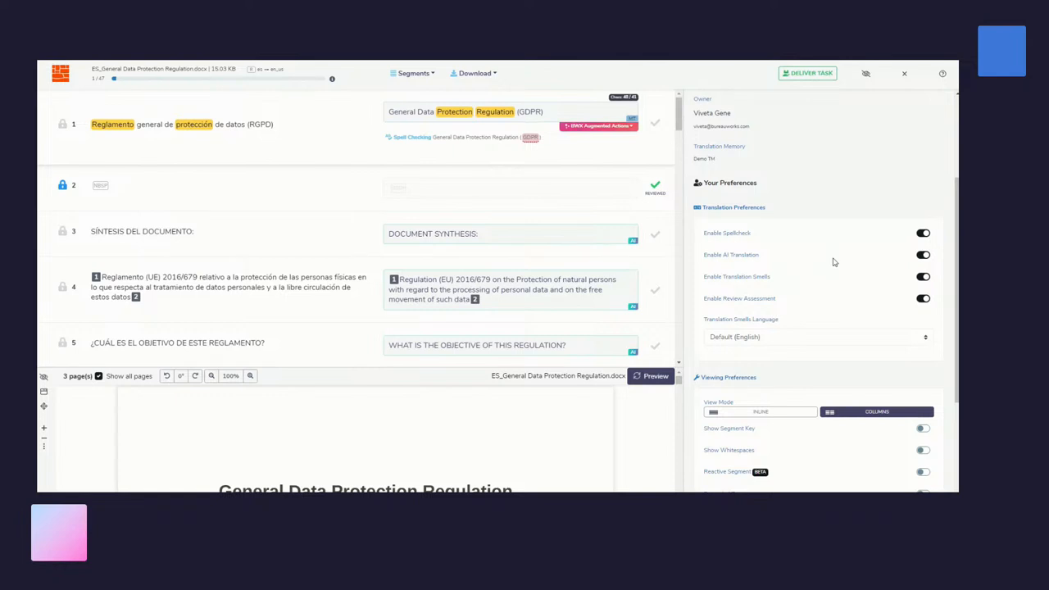
pyautogui.moveTo(826, 285)
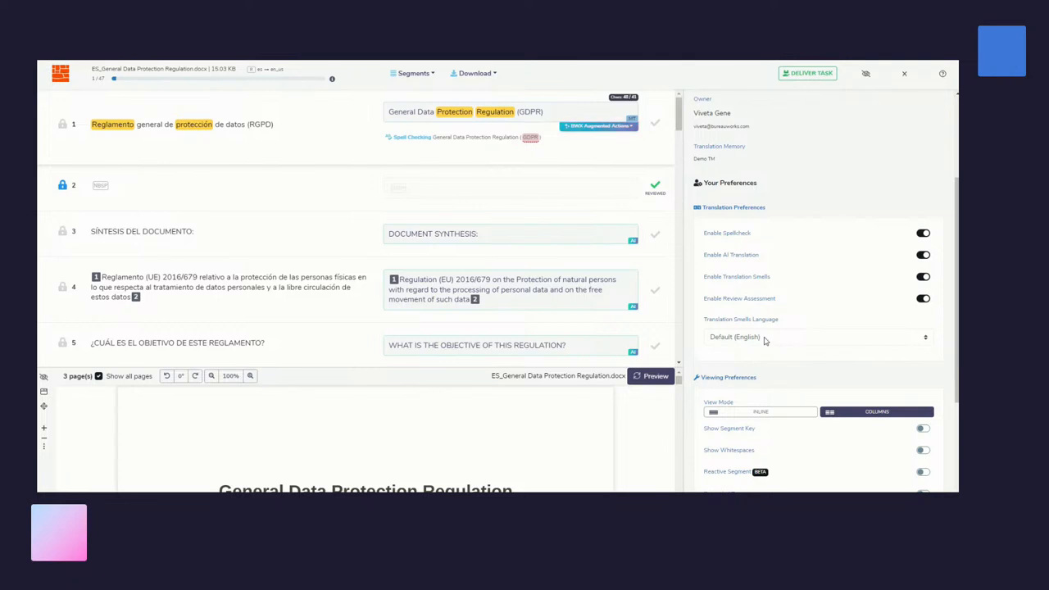
# Step: Try smells language, Inline view and Night Mode, keeping Default (English), Columns and light theme
pyautogui.click(817, 337)
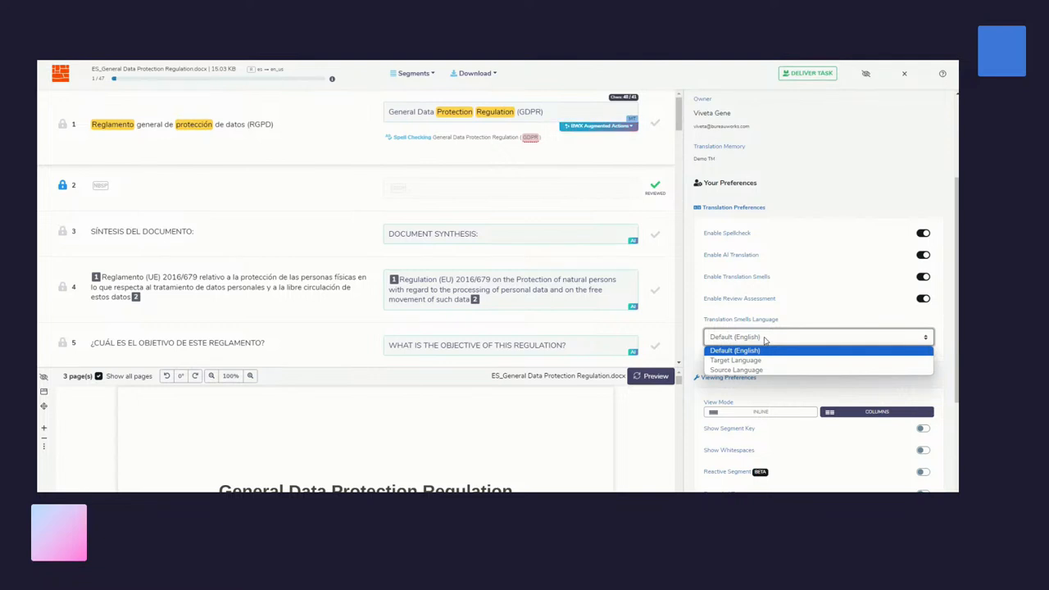
pyautogui.click(734, 350)
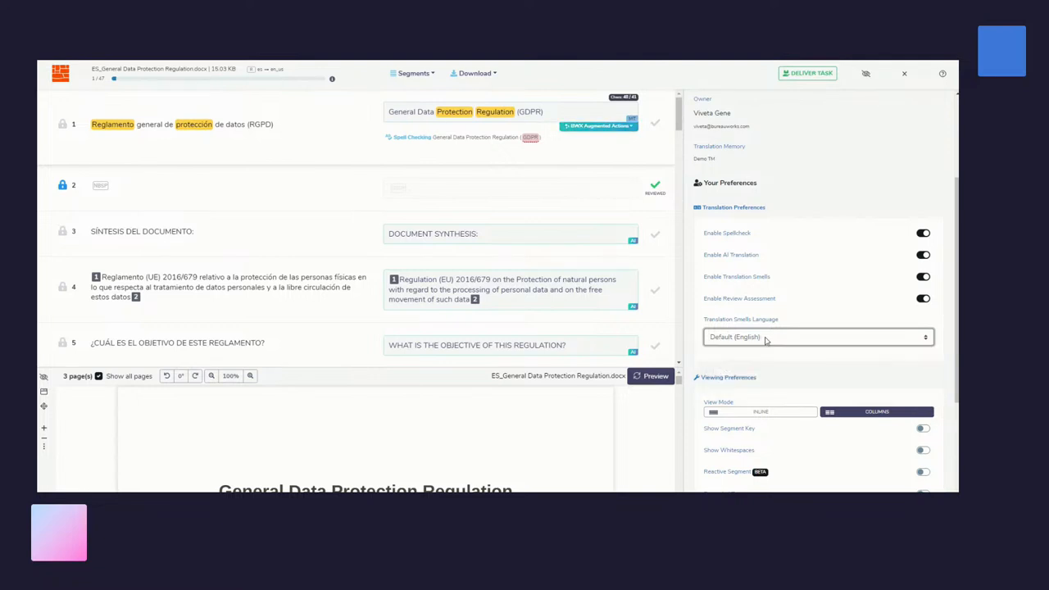
pyautogui.scroll(-3)
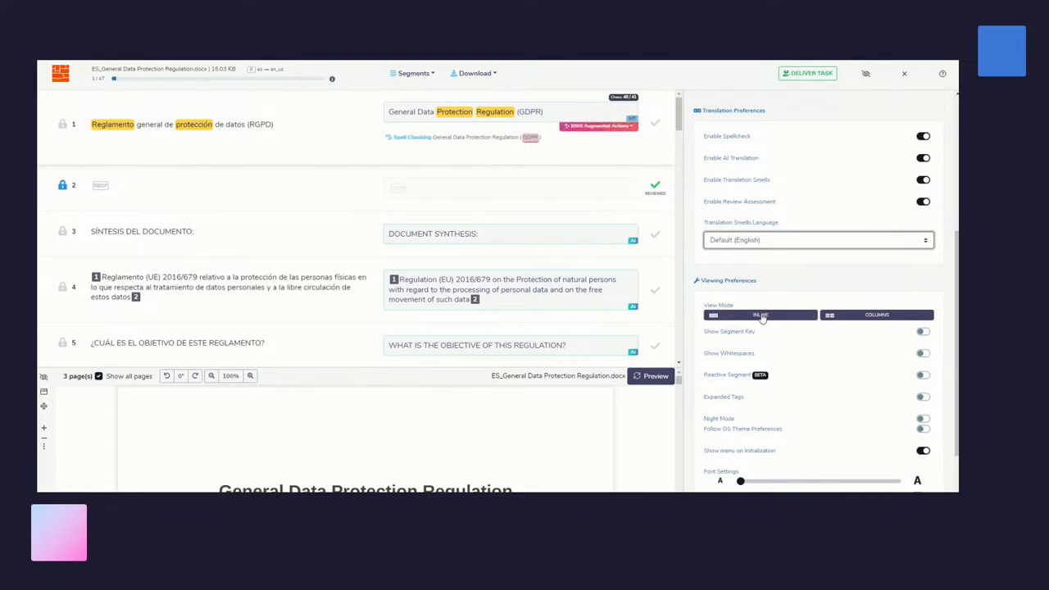
pyautogui.click(760, 315)
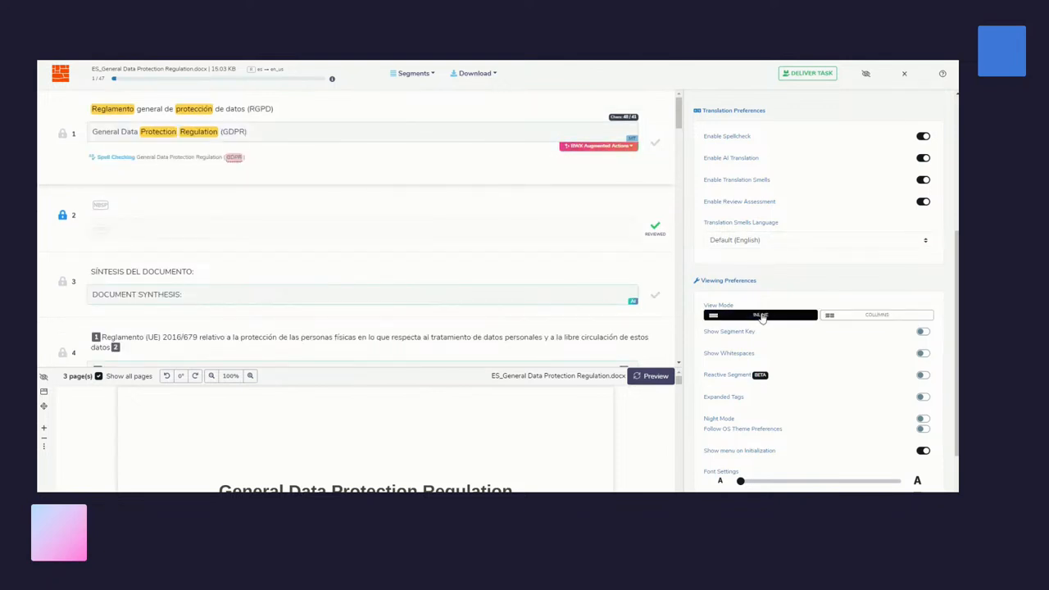
pyautogui.click(876, 314)
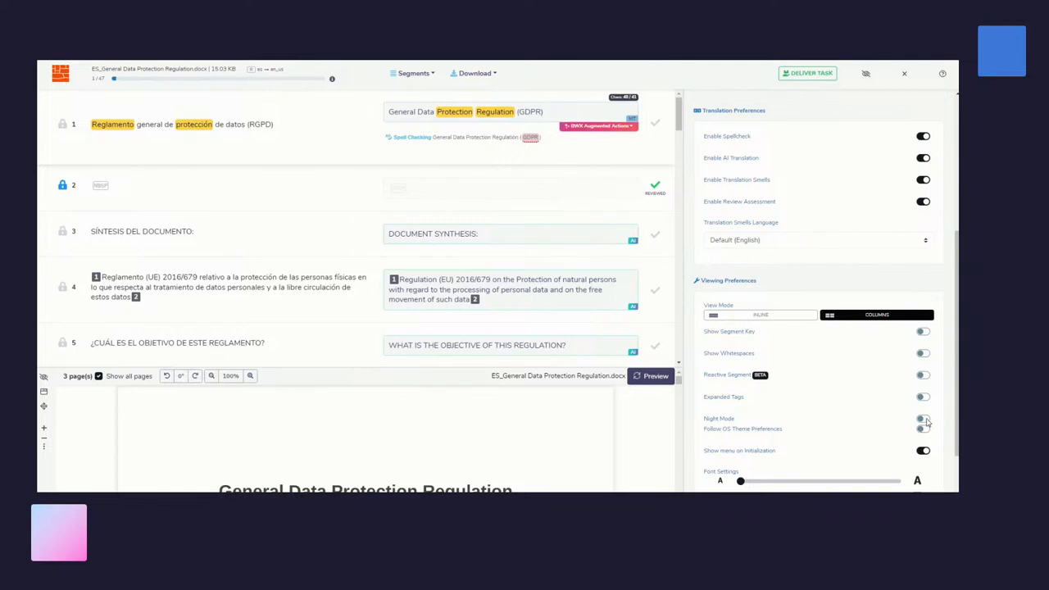
pyautogui.click(923, 419)
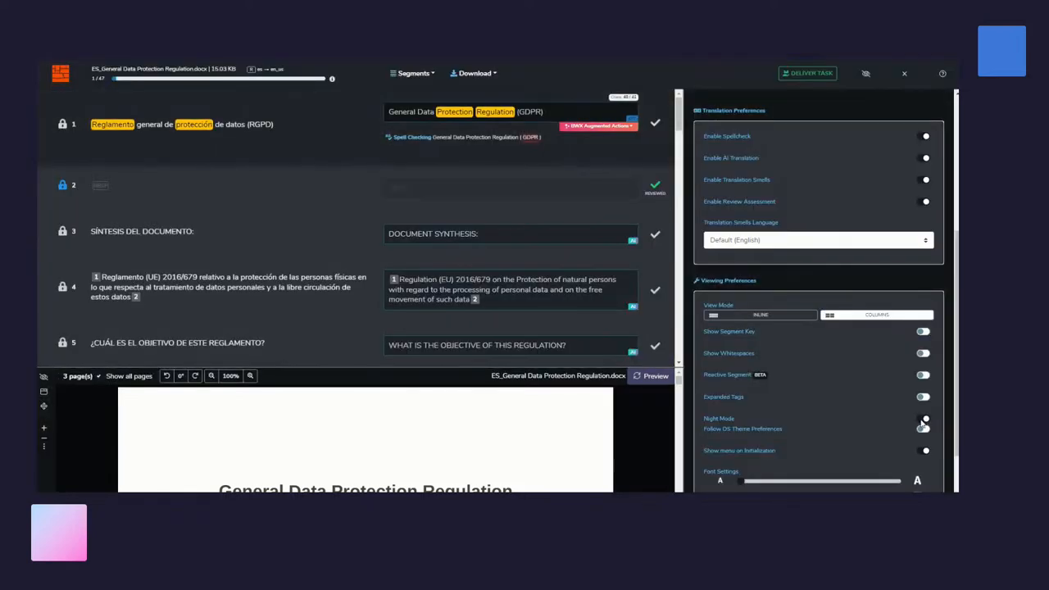
pyautogui.click(924, 420)
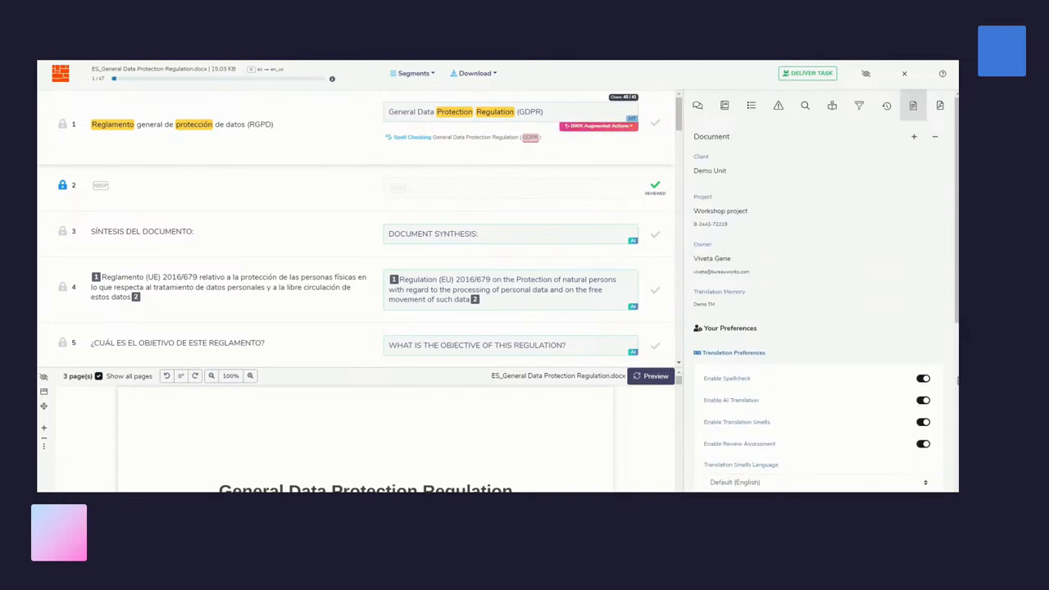
pyautogui.moveTo(724, 105)
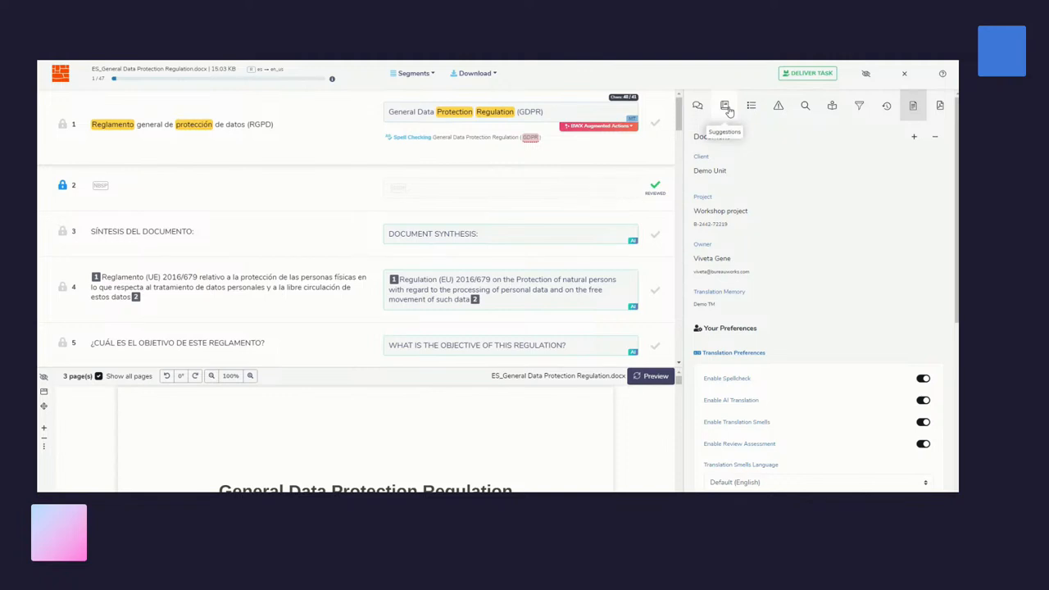
# Step: Switch the side panel back to Suggestions for segment 1
pyautogui.click(725, 105)
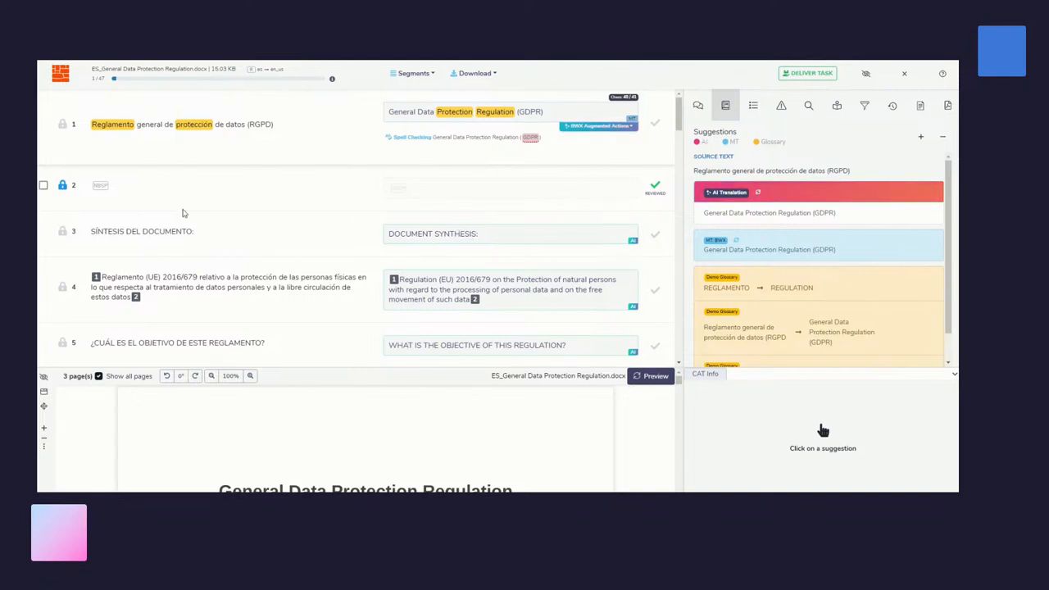
# Step: Add 'datos' from segment 1 as a glossary term translated 'Data' and review its glossary matches
pyautogui.click(111, 124)
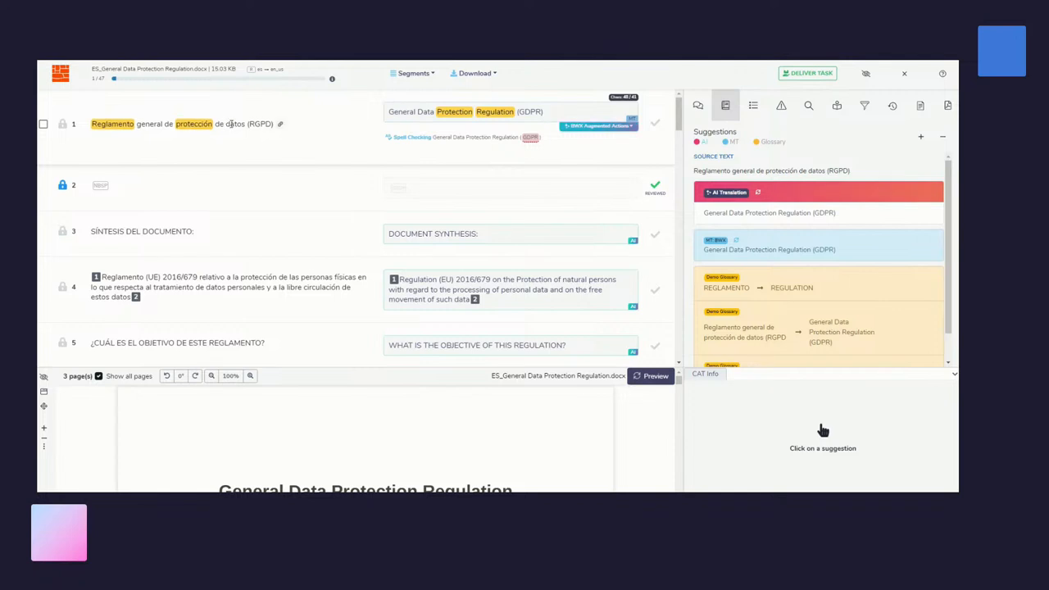
pyautogui.doubleClick(235, 124)
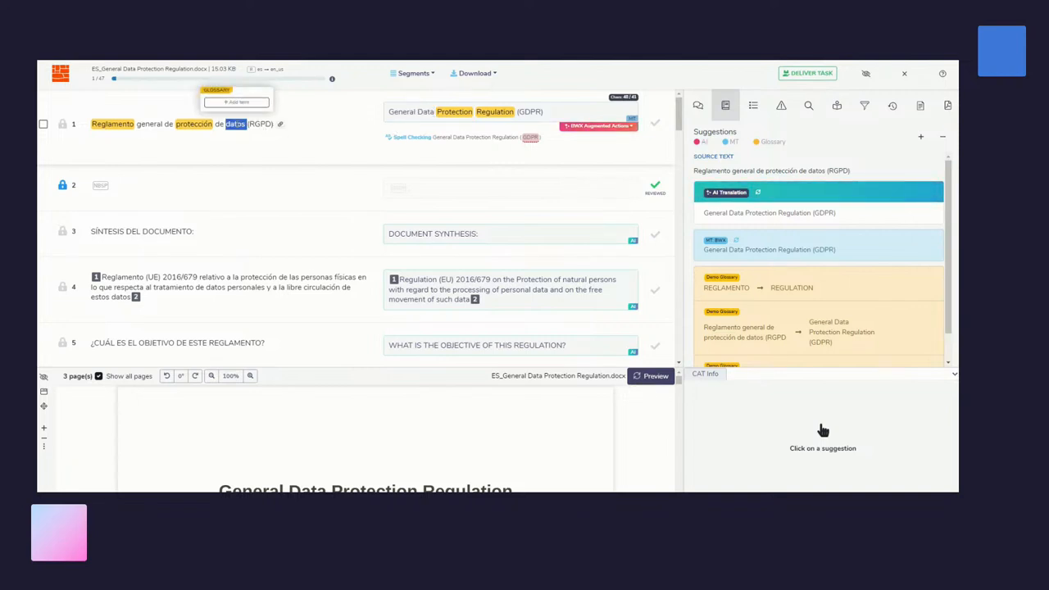
pyautogui.click(236, 101)
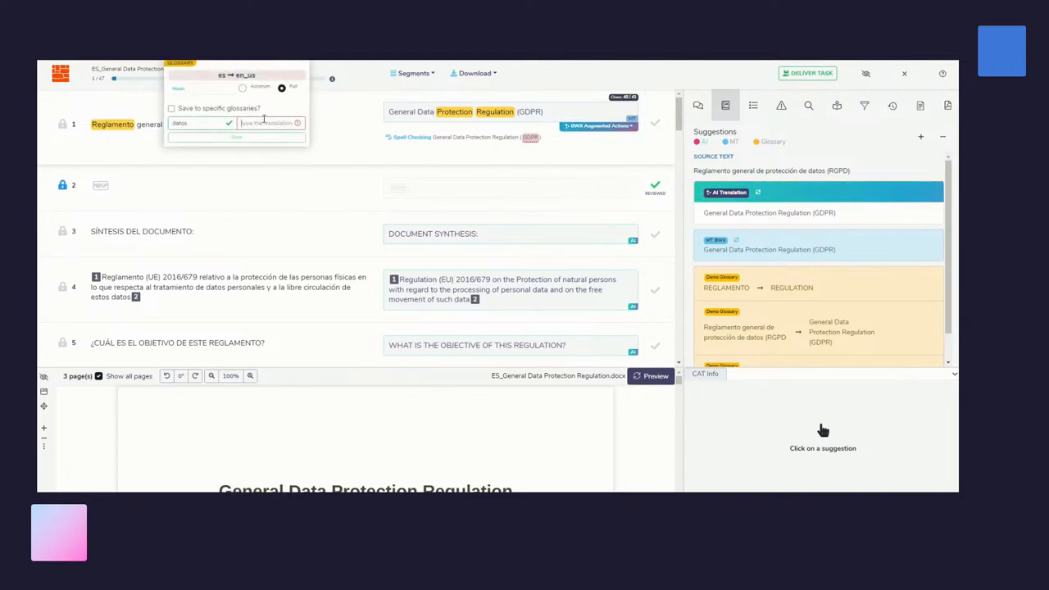
pyautogui.write('Data')
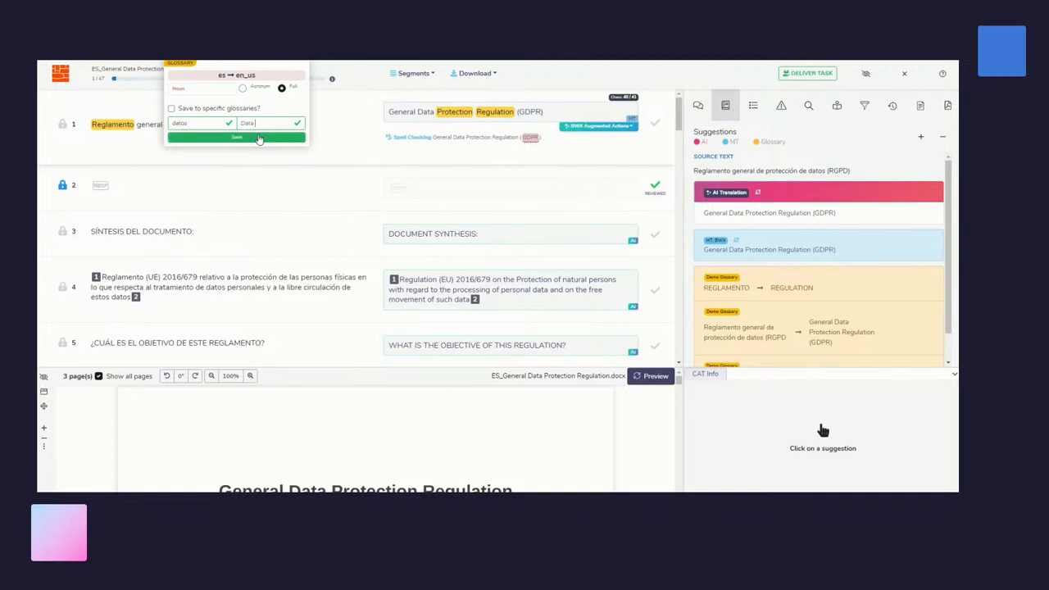
pyautogui.click(236, 137)
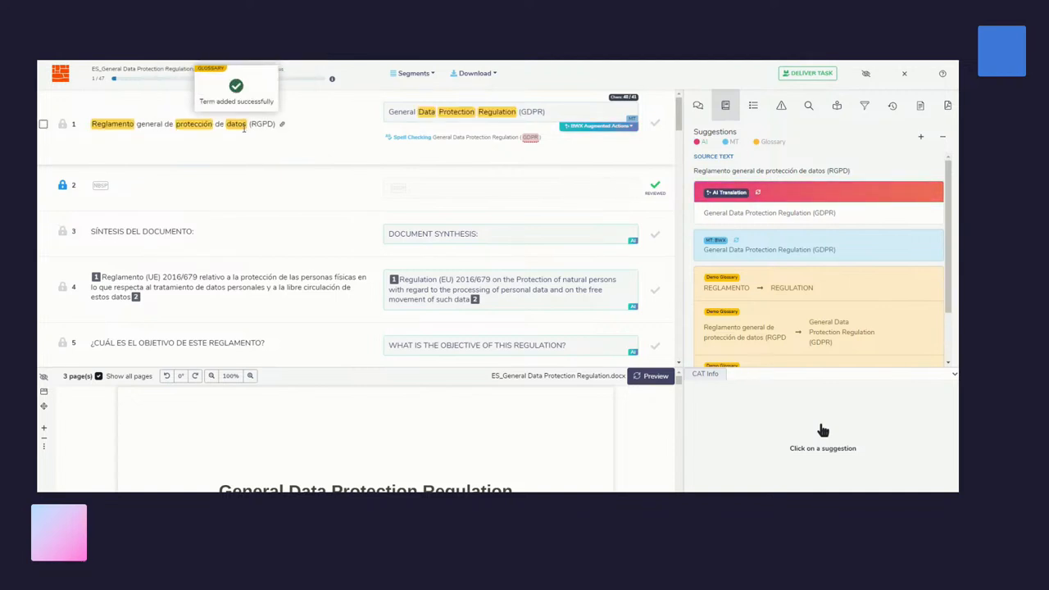
pyautogui.scroll(-3)
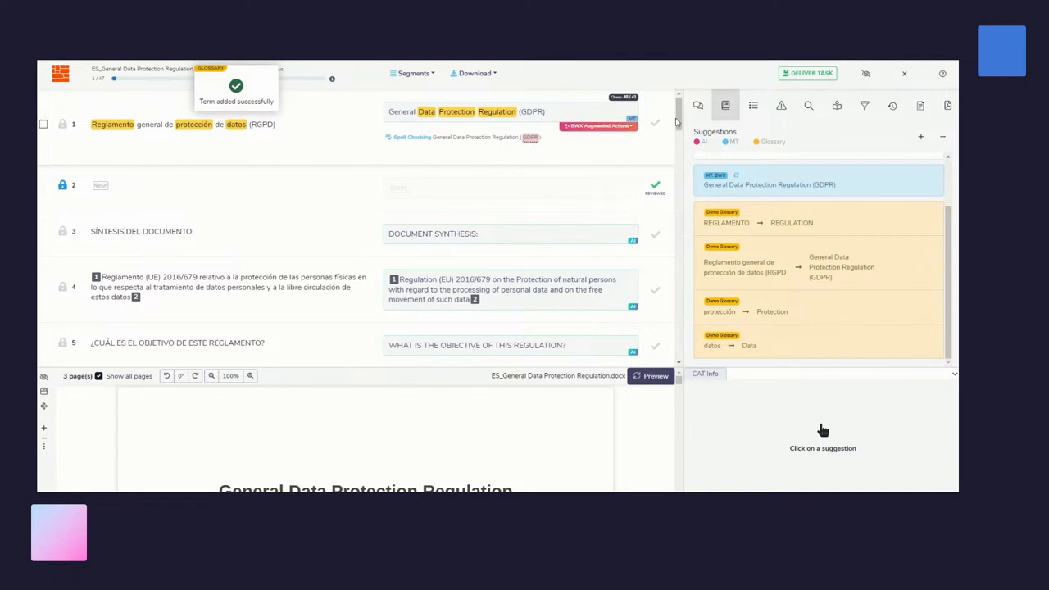
pyautogui.scroll(-3)
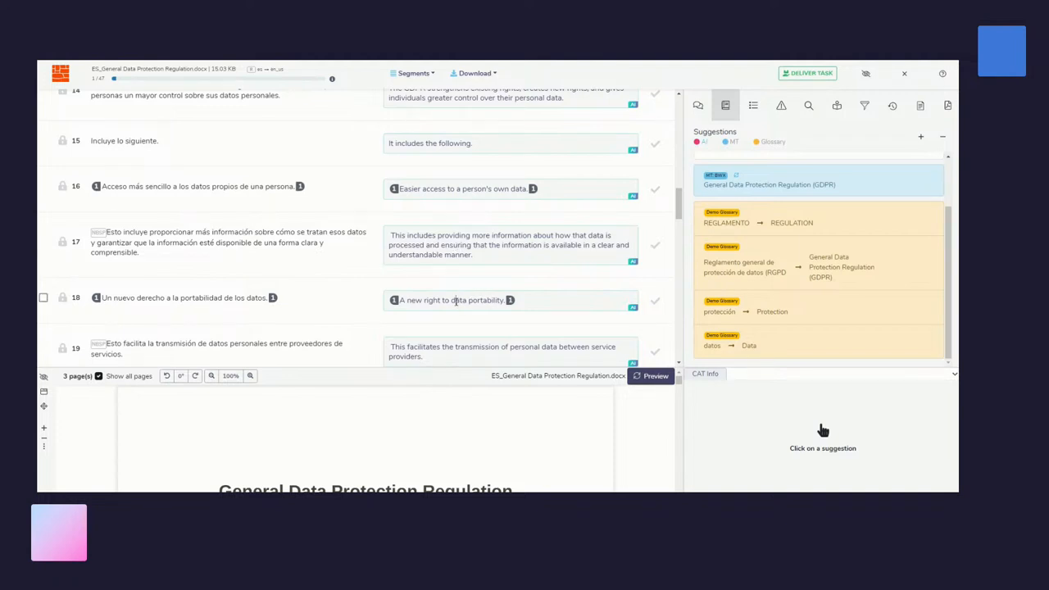
pyautogui.click(459, 300)
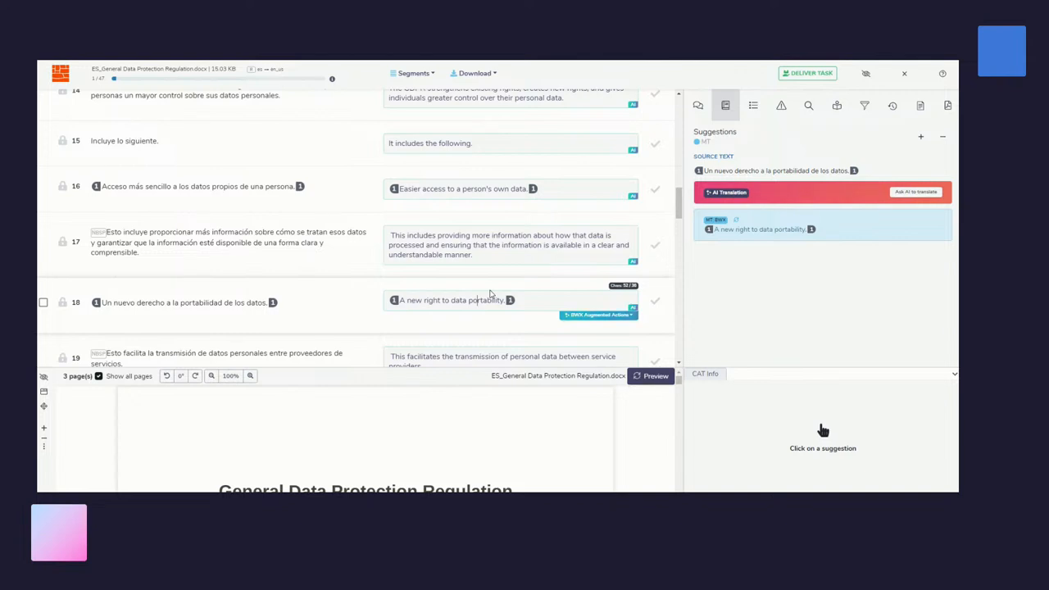
pyautogui.scroll(3)
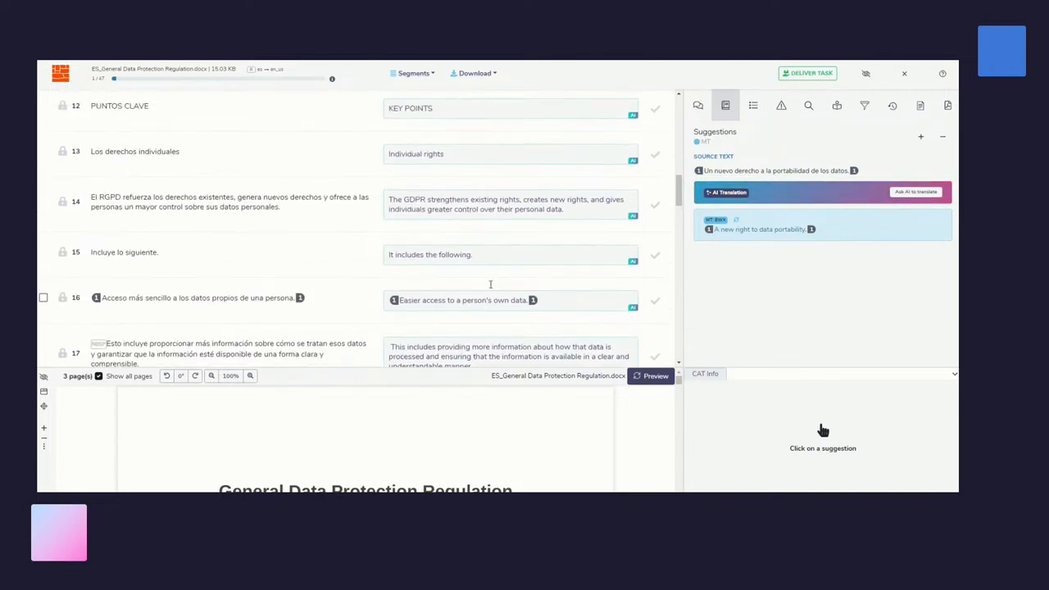
pyautogui.scroll(3)
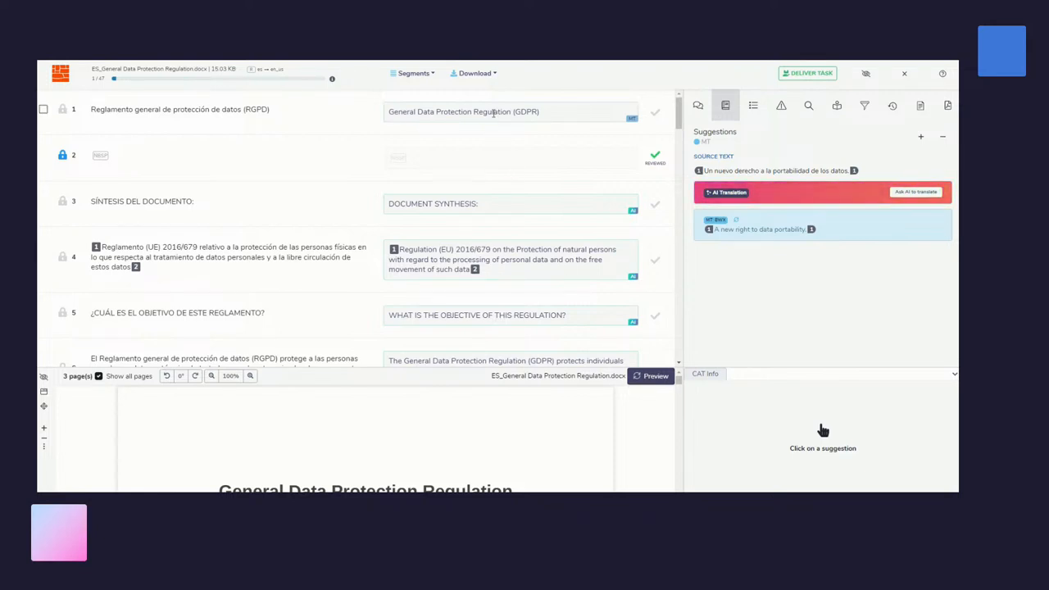
pyautogui.moveTo(628, 119)
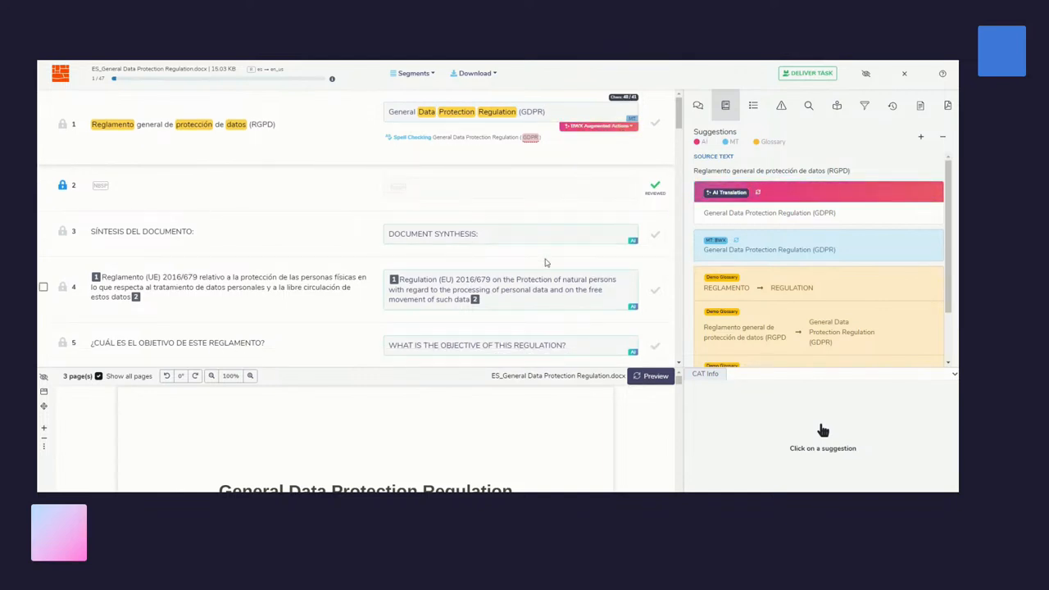
# Step: Run the AI Fix Tags action on segment 4, then edit segment 1's target to 'Generality Data Protection Regulation (GDPR)'
pyautogui.scroll(-3)
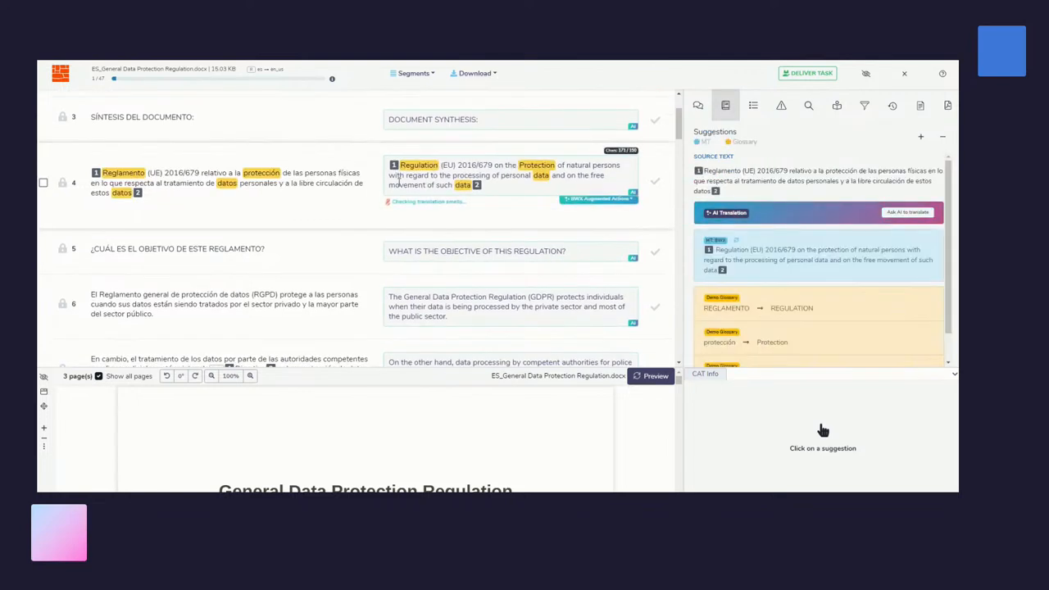
pyautogui.click(508, 175)
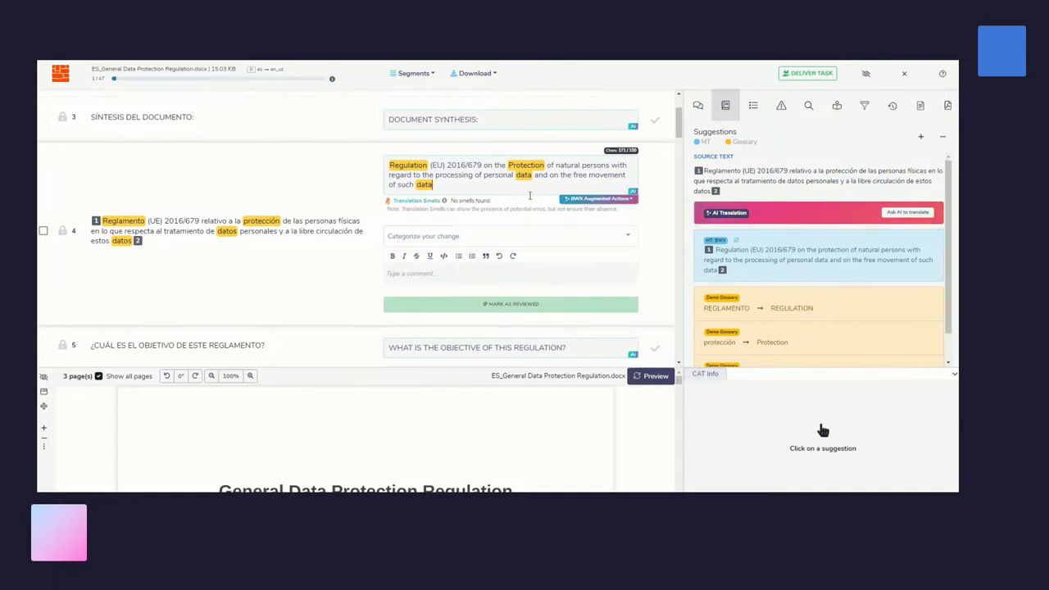
pyautogui.click(598, 198)
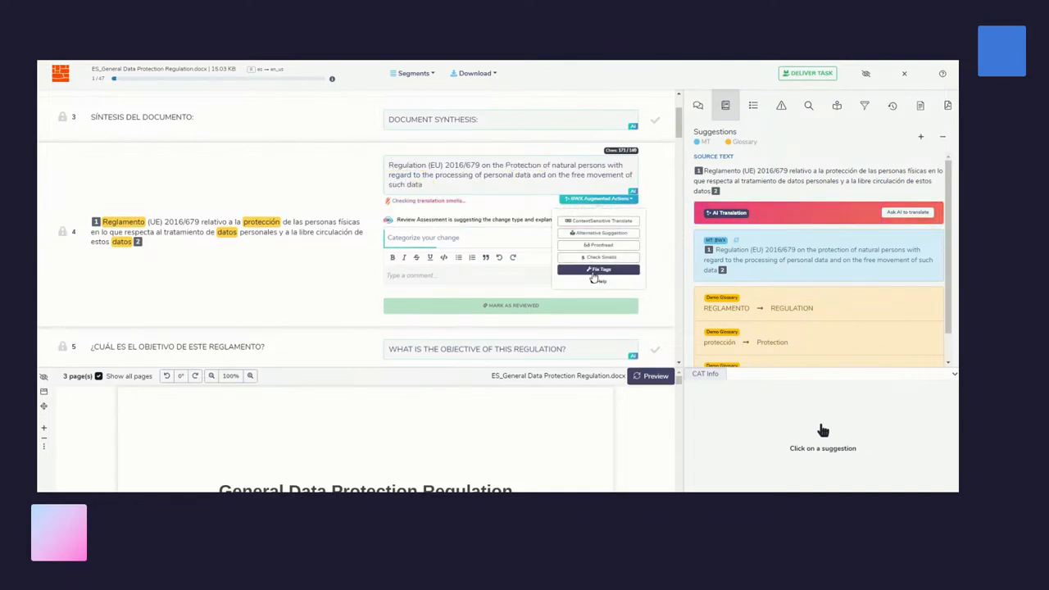
pyautogui.click(601, 256)
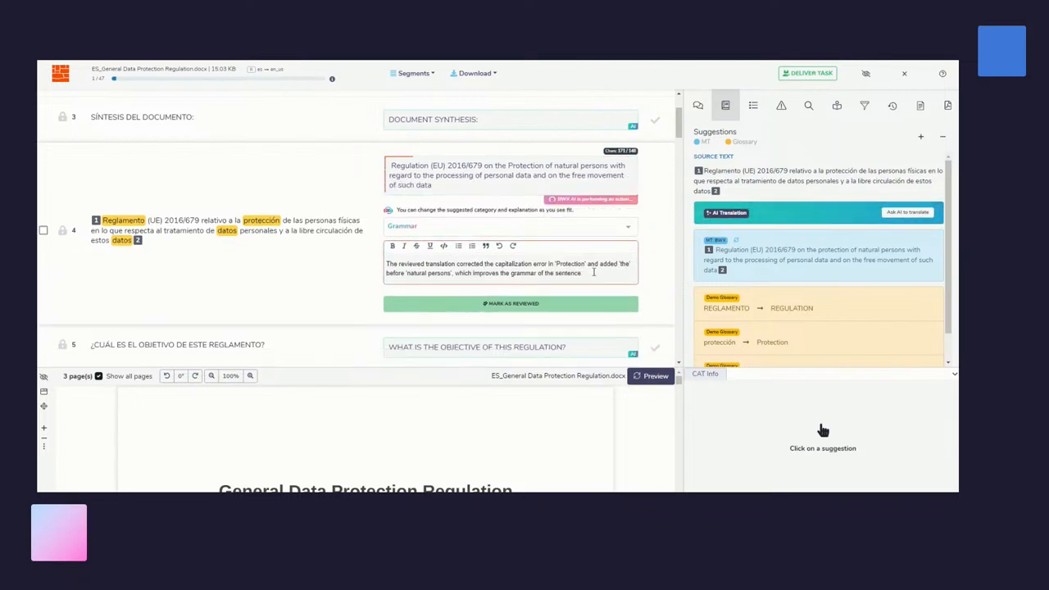
pyautogui.click(510, 303)
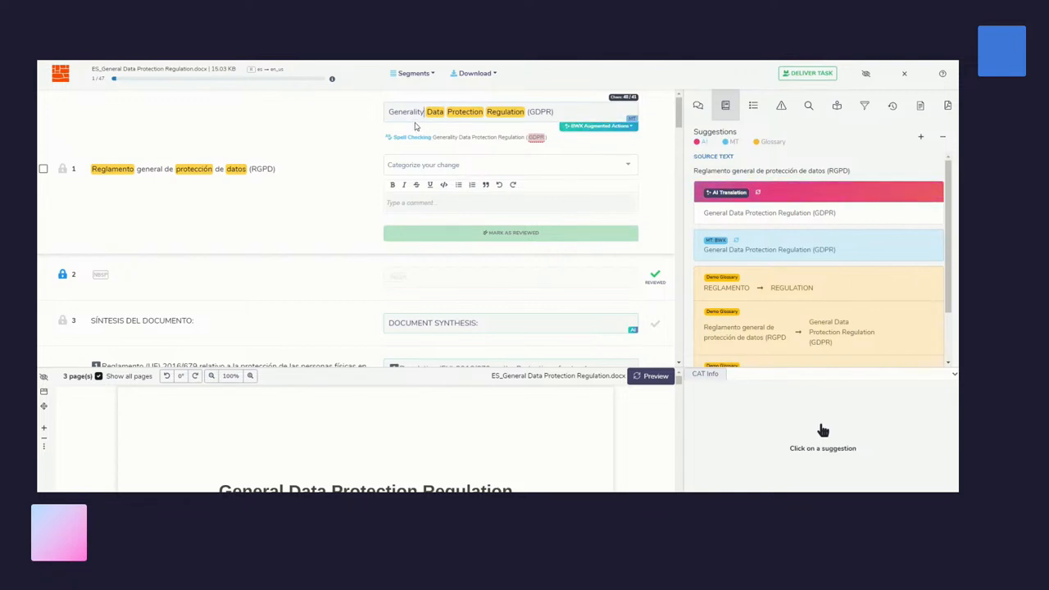
# Step: Check segment 1 for translation smells and apply the AI fix restoring 'General Data Protection Regulation'
pyautogui.click(599, 125)
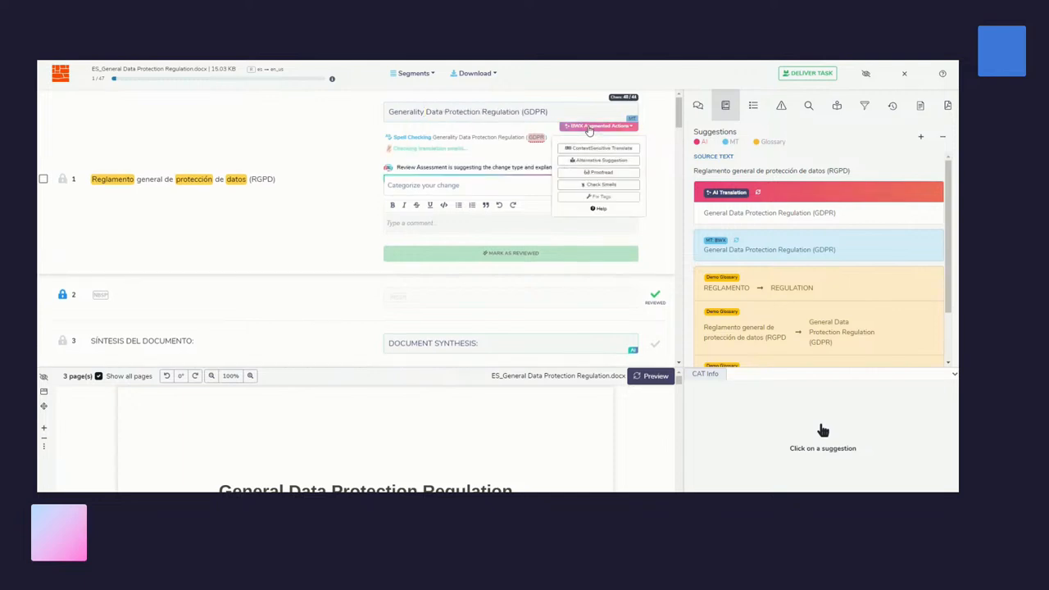
pyautogui.click(599, 183)
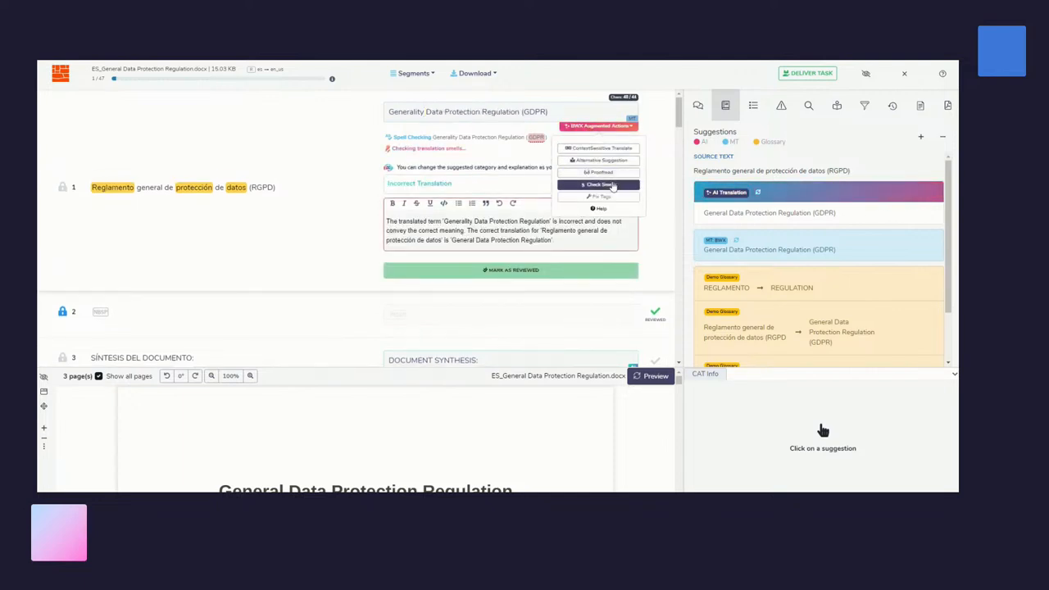
pyautogui.click(598, 184)
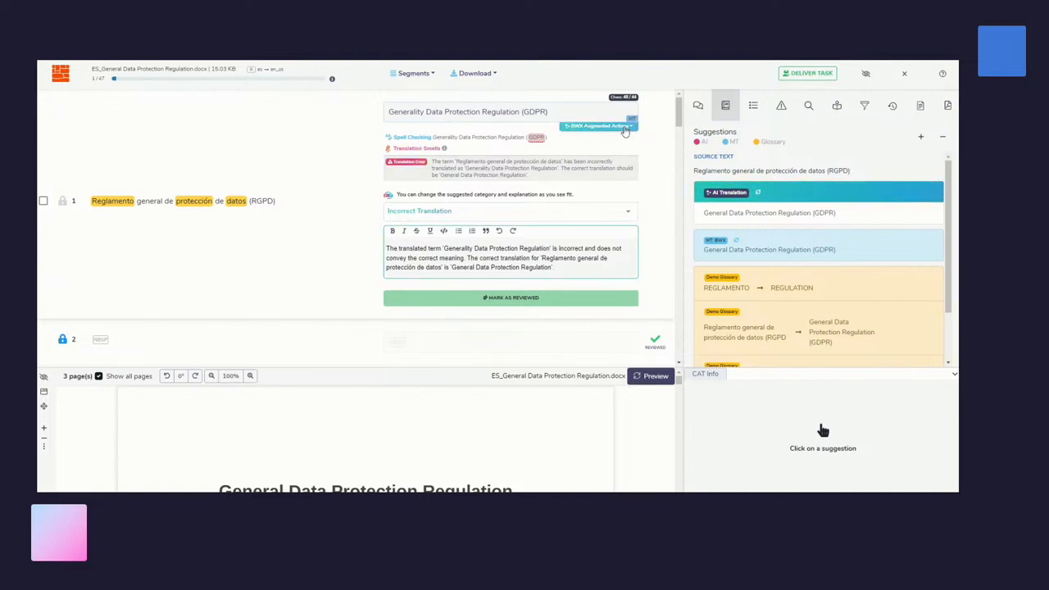
pyautogui.click(599, 126)
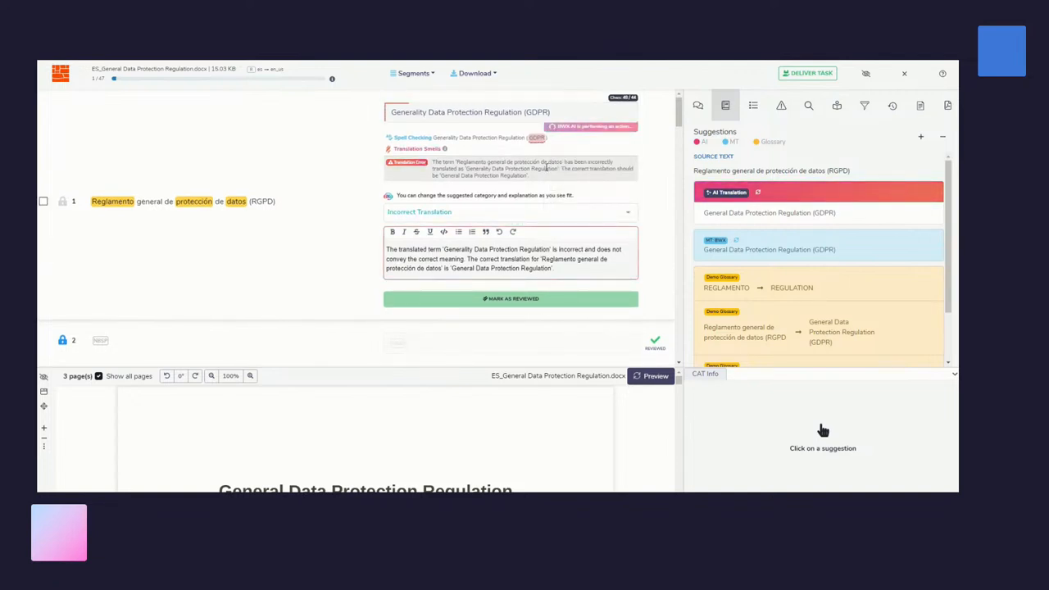
pyautogui.click(510, 298)
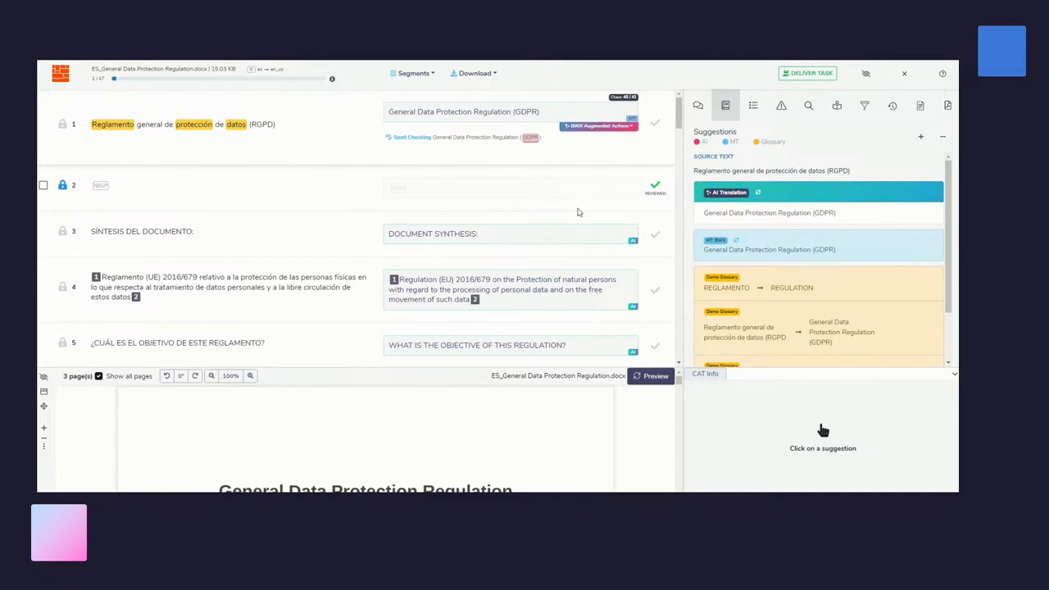
# Step: Request an AI alternative suggestion for segment 4, confirming its translation is accurate
pyautogui.scroll(-3)
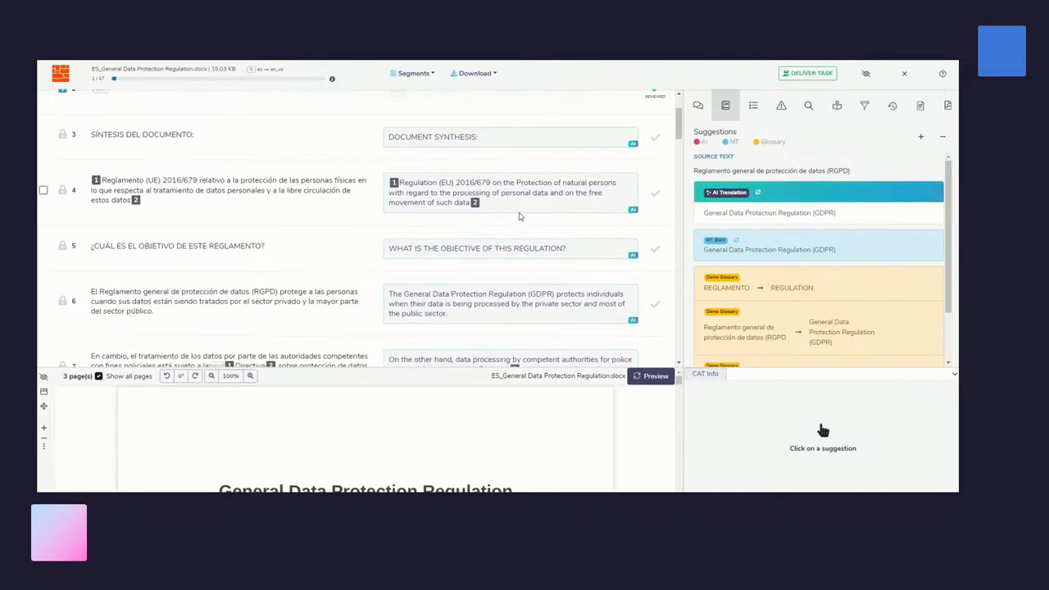
pyautogui.click(229, 190)
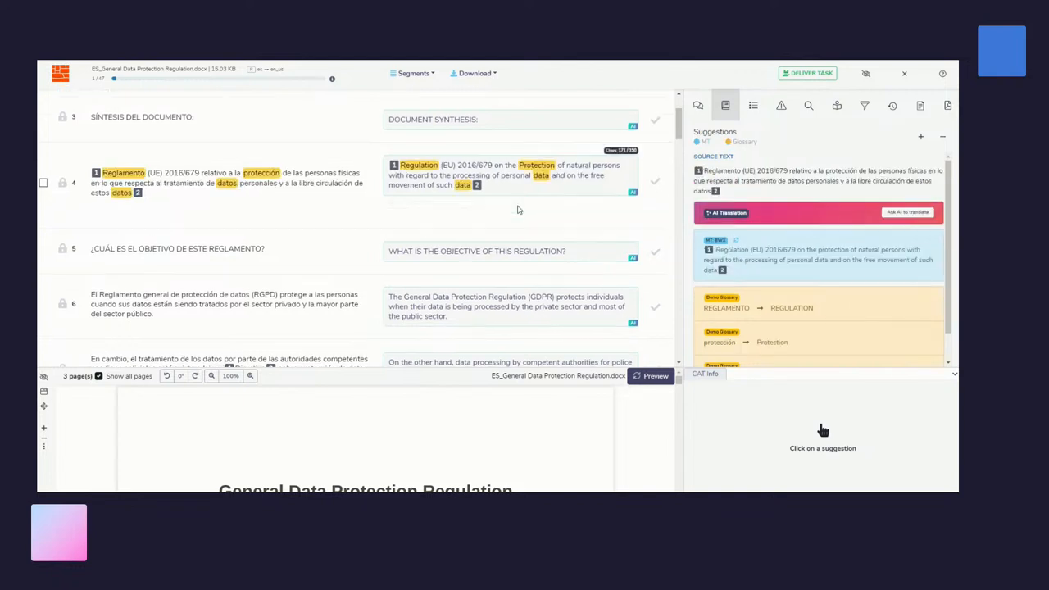
pyautogui.click(632, 195)
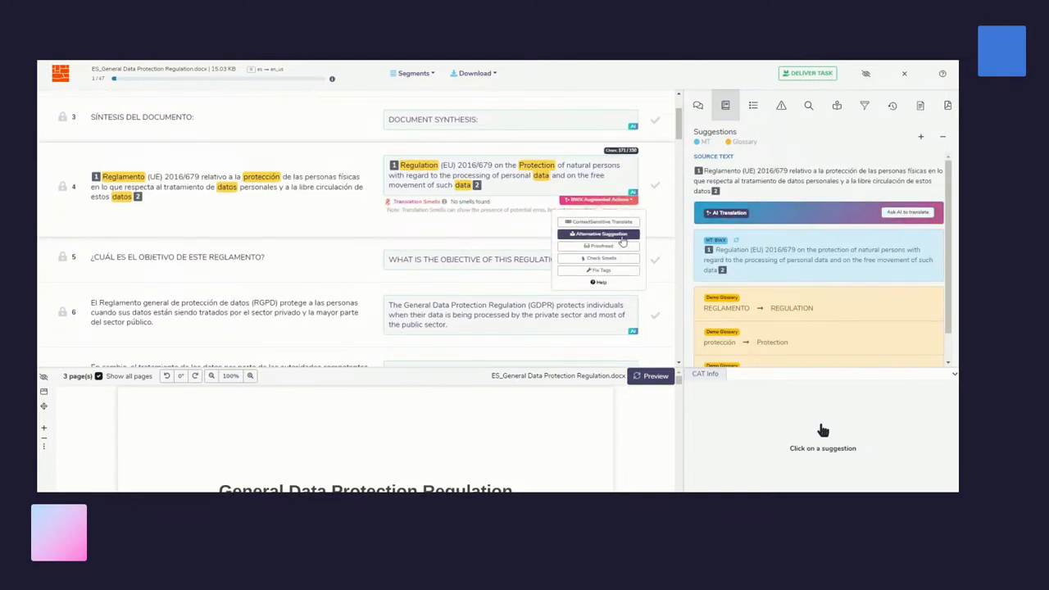
pyautogui.click(600, 234)
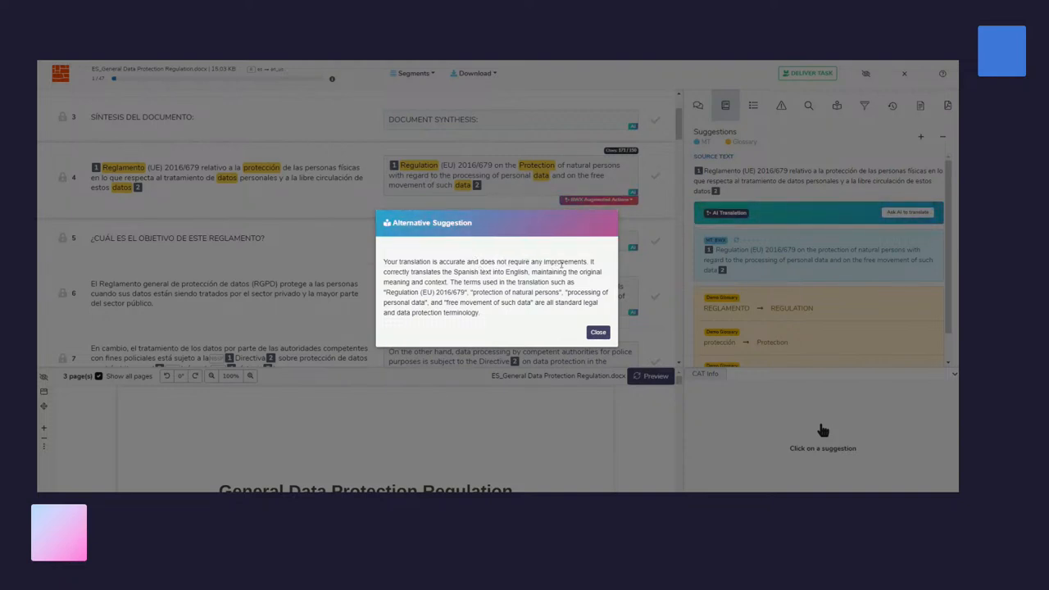
pyautogui.click(598, 332)
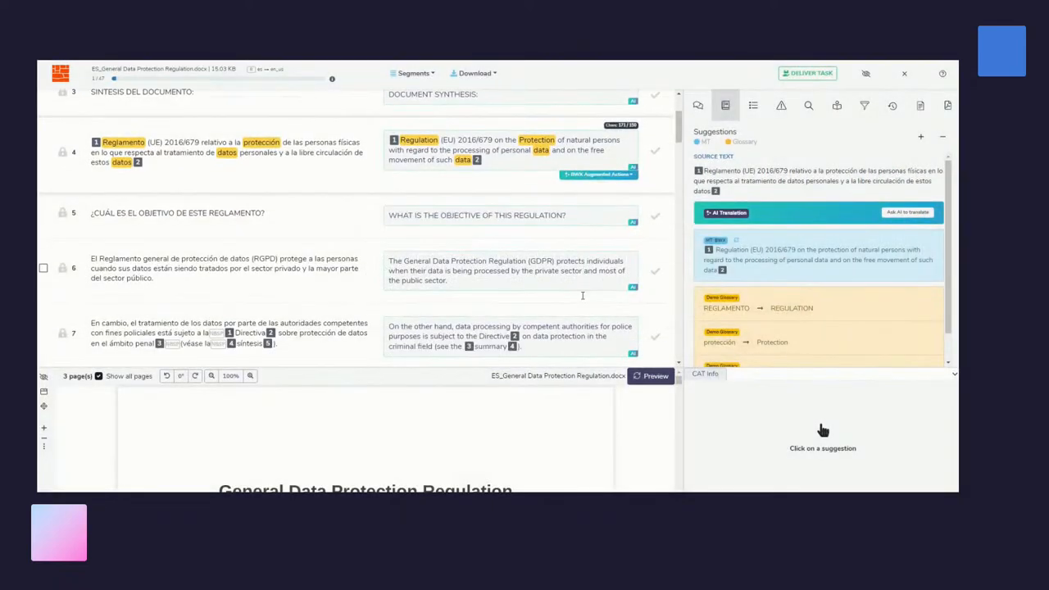
# Step: Request an AI alternative suggestion for segment 11 and close the reworded proposal
pyautogui.scroll(-3)
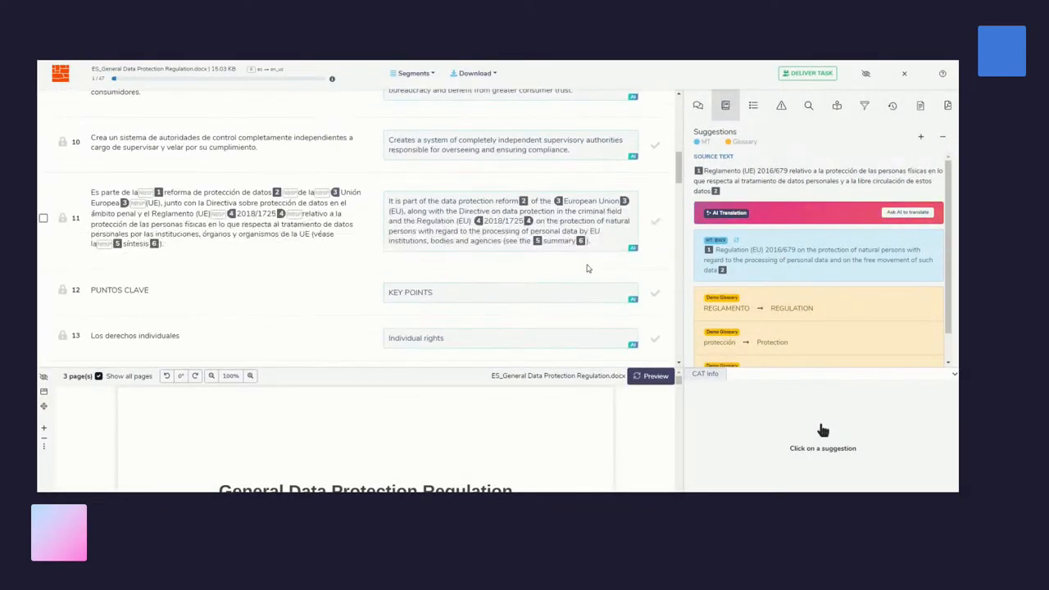
pyautogui.click(508, 221)
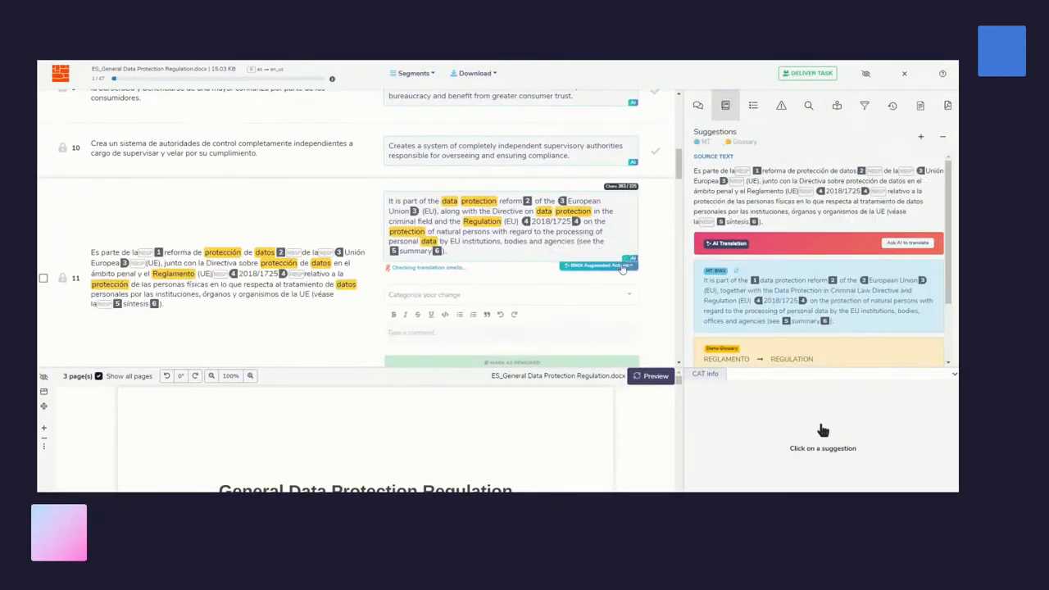
pyautogui.click(598, 265)
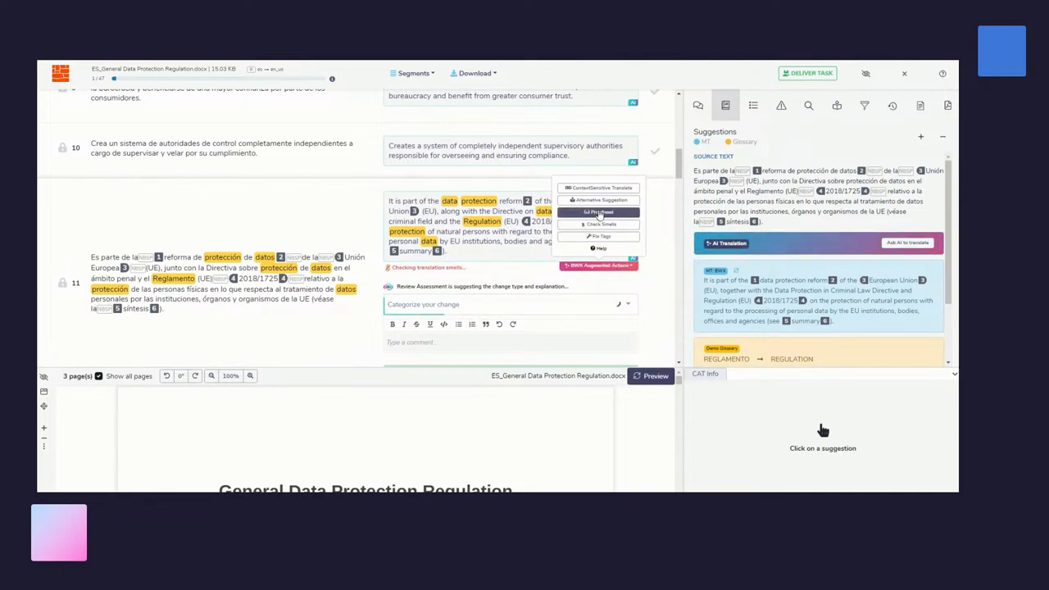
pyautogui.click(602, 200)
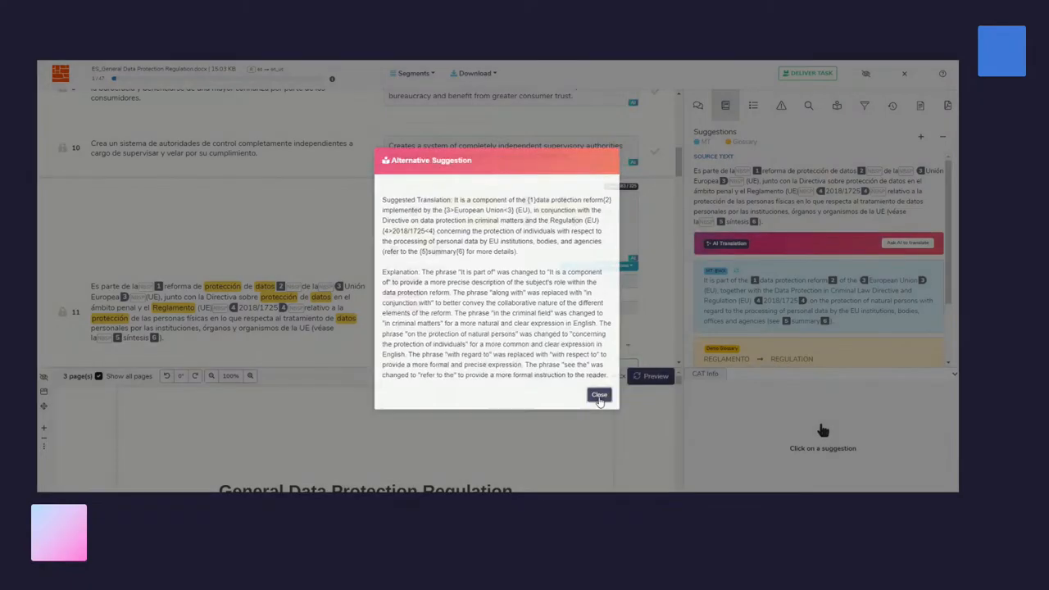
pyautogui.click(599, 395)
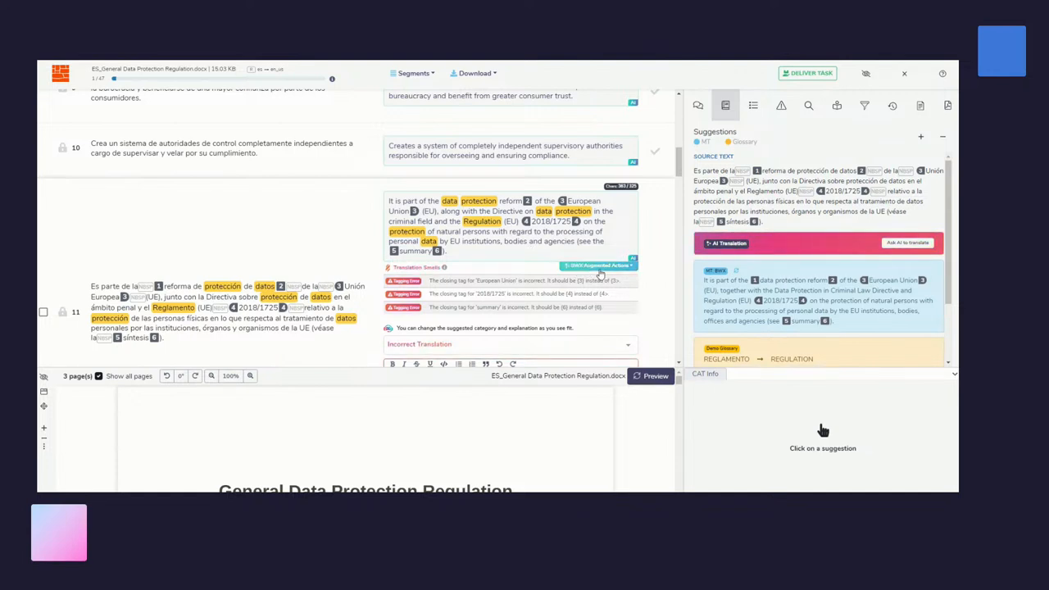
# Step: Set segment 11's change category to 'Preferential - Did not improve fluency'
pyautogui.click(598, 265)
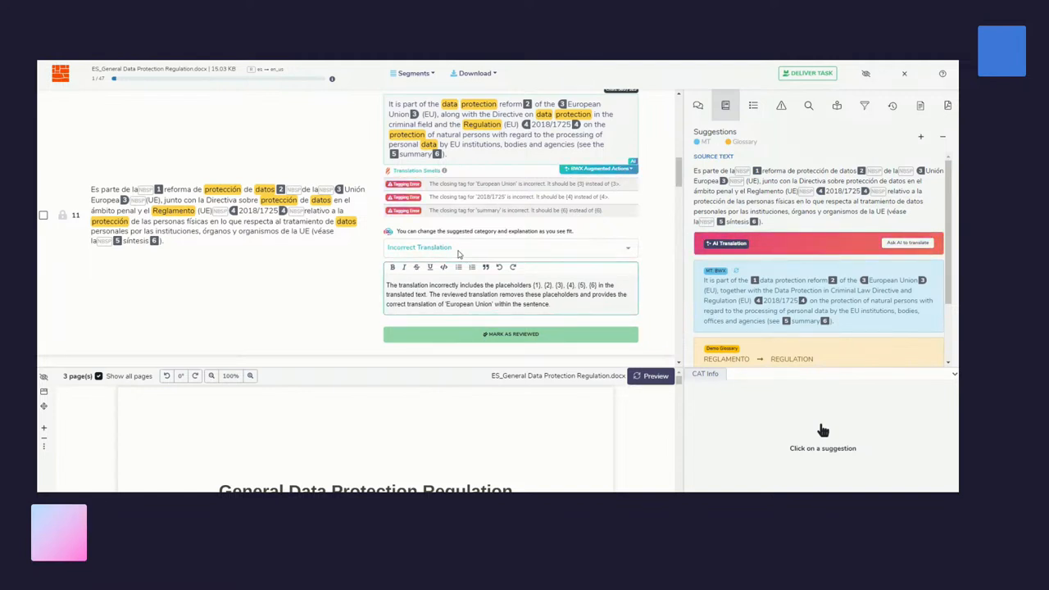
pyautogui.click(508, 247)
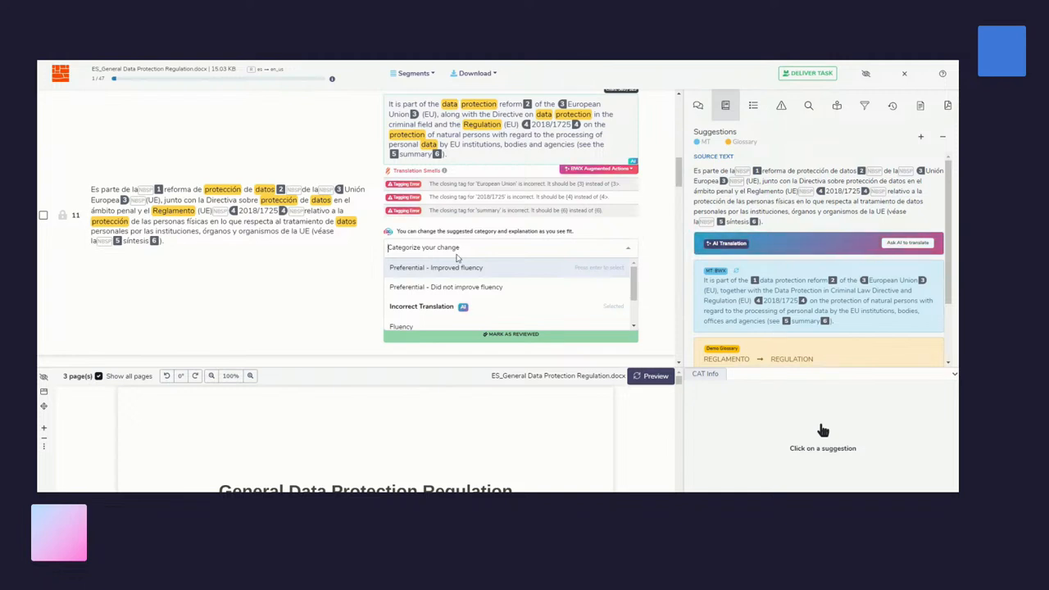
pyautogui.click(445, 286)
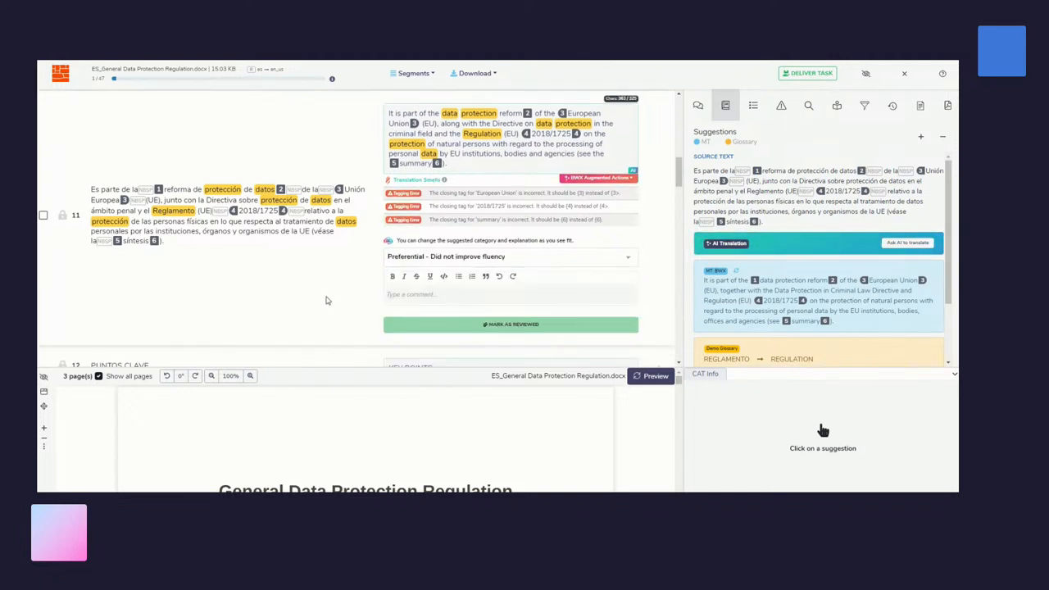